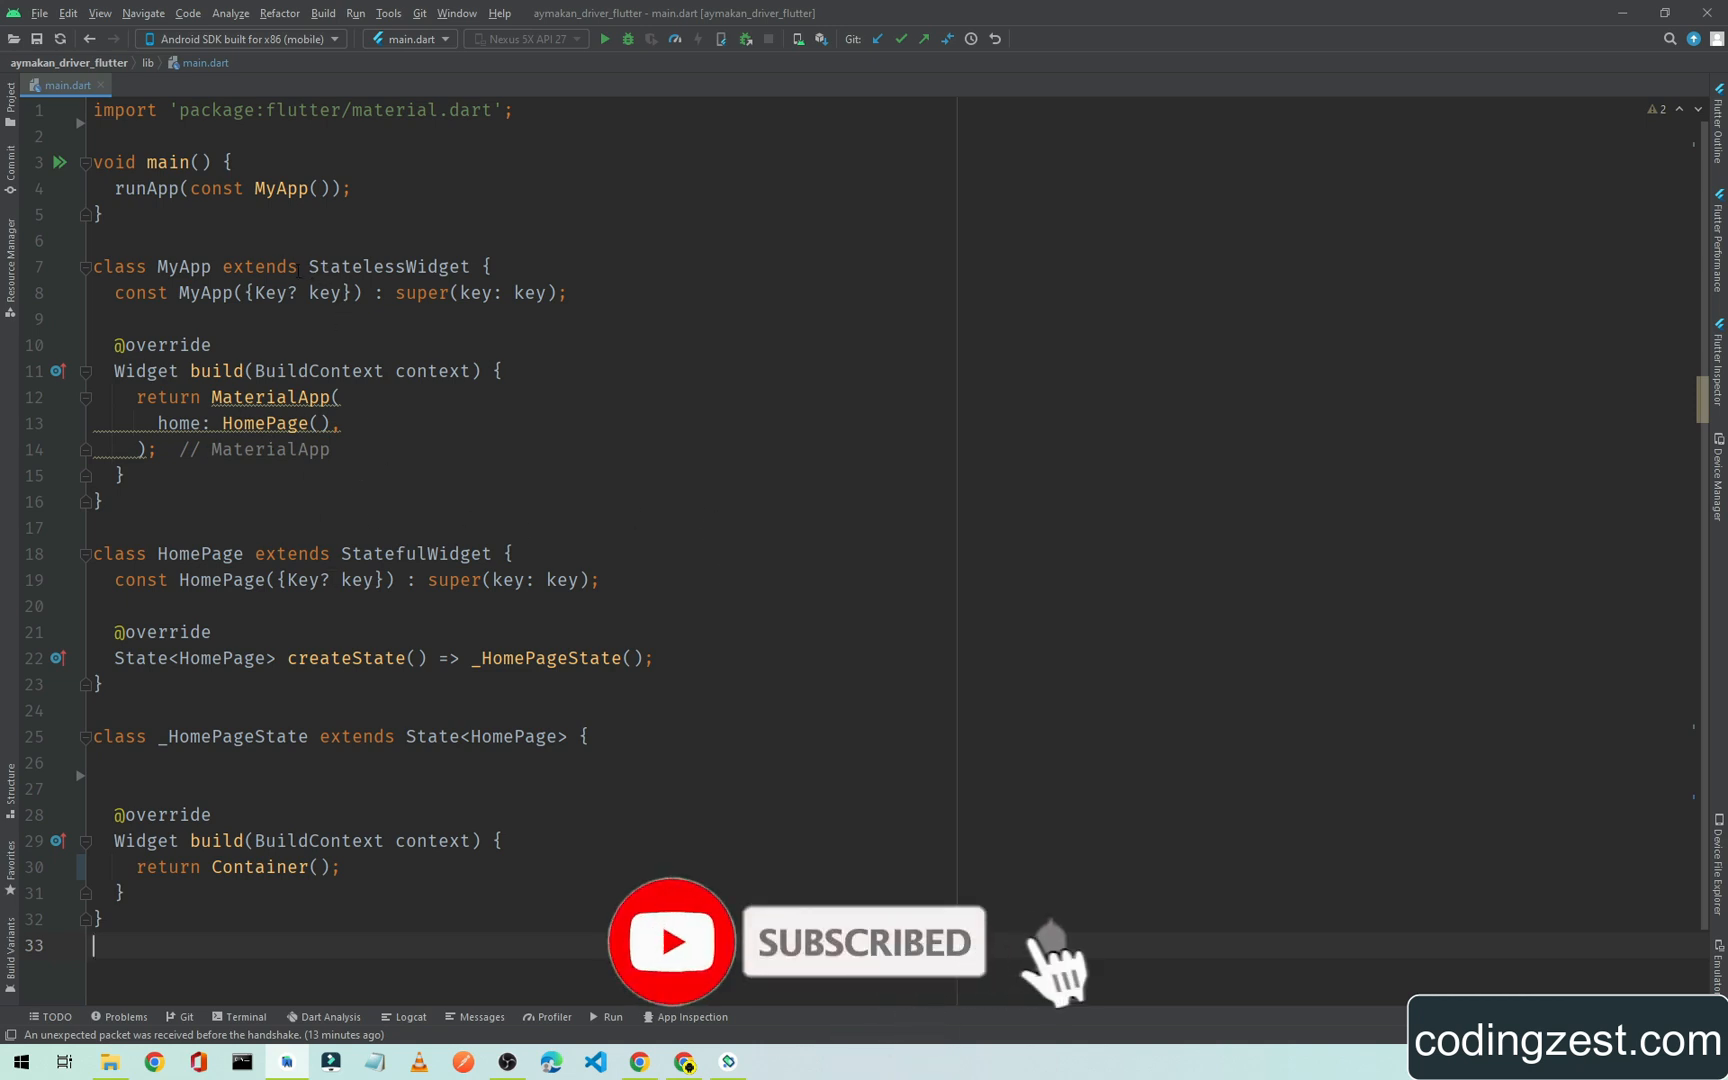
- Go to pub.dev in Chrome and search for webview packages
double_click(380, 266)
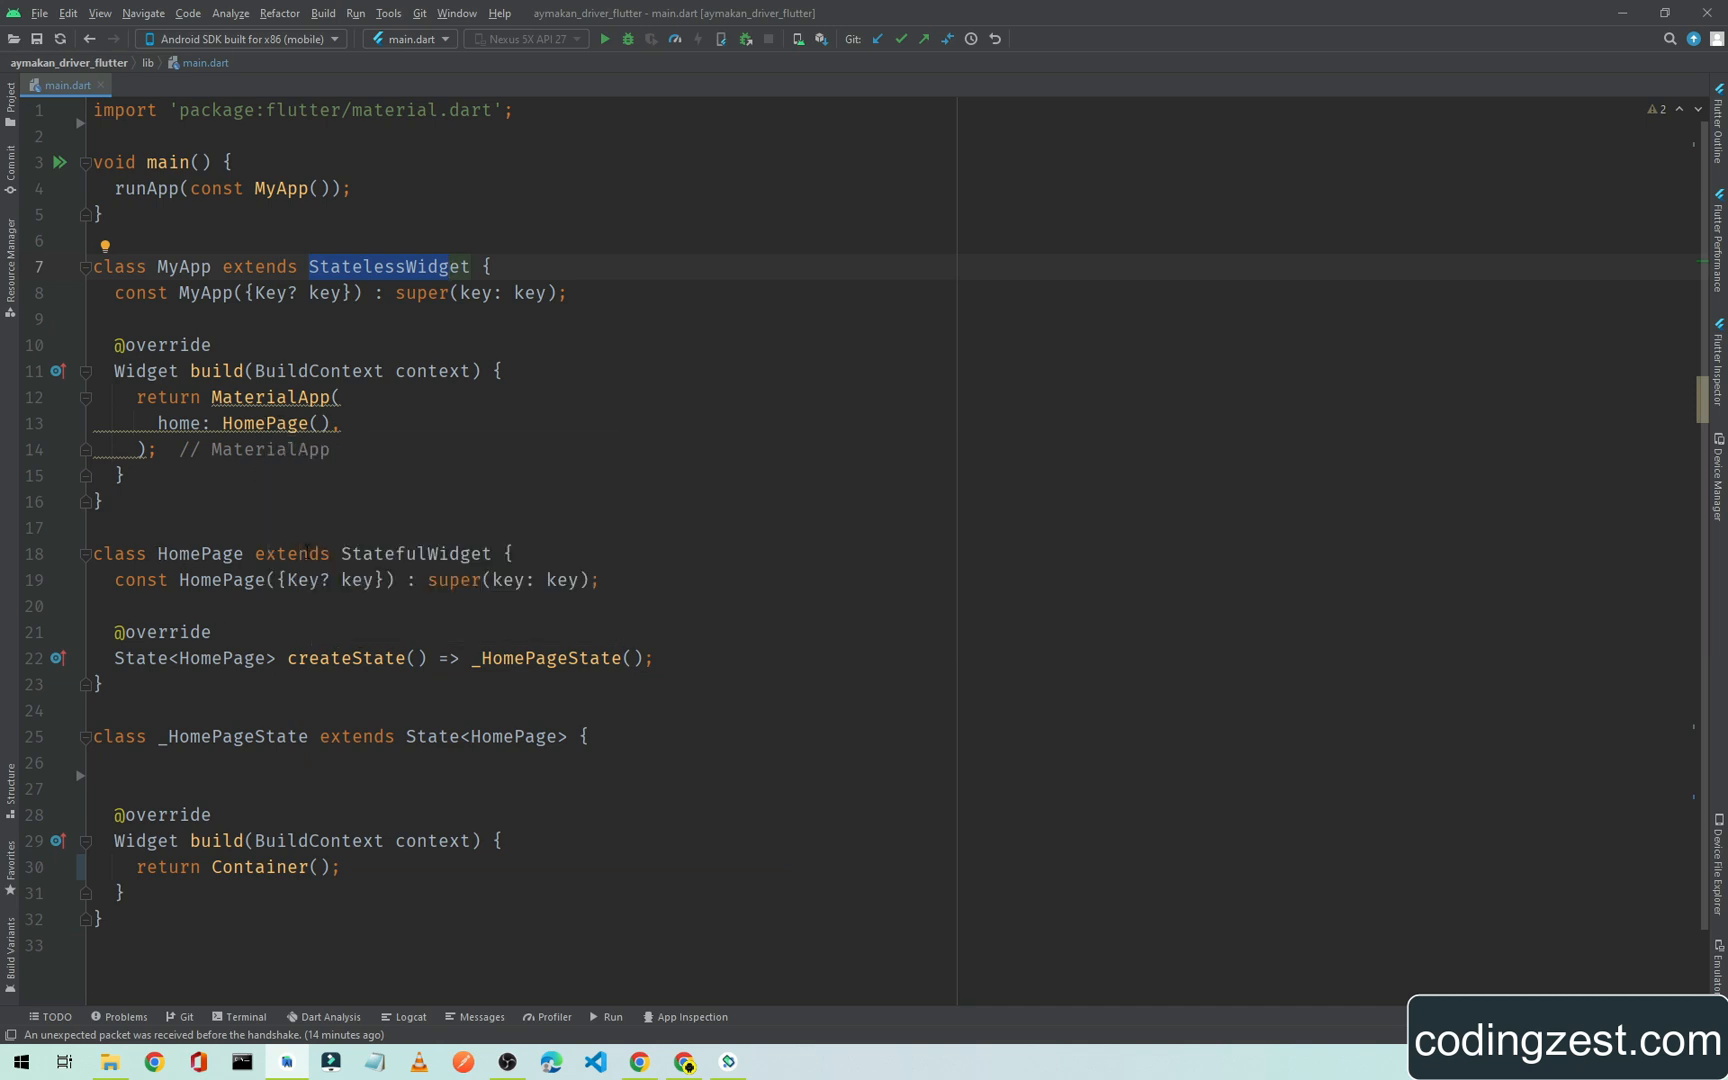
left_click(198, 526)
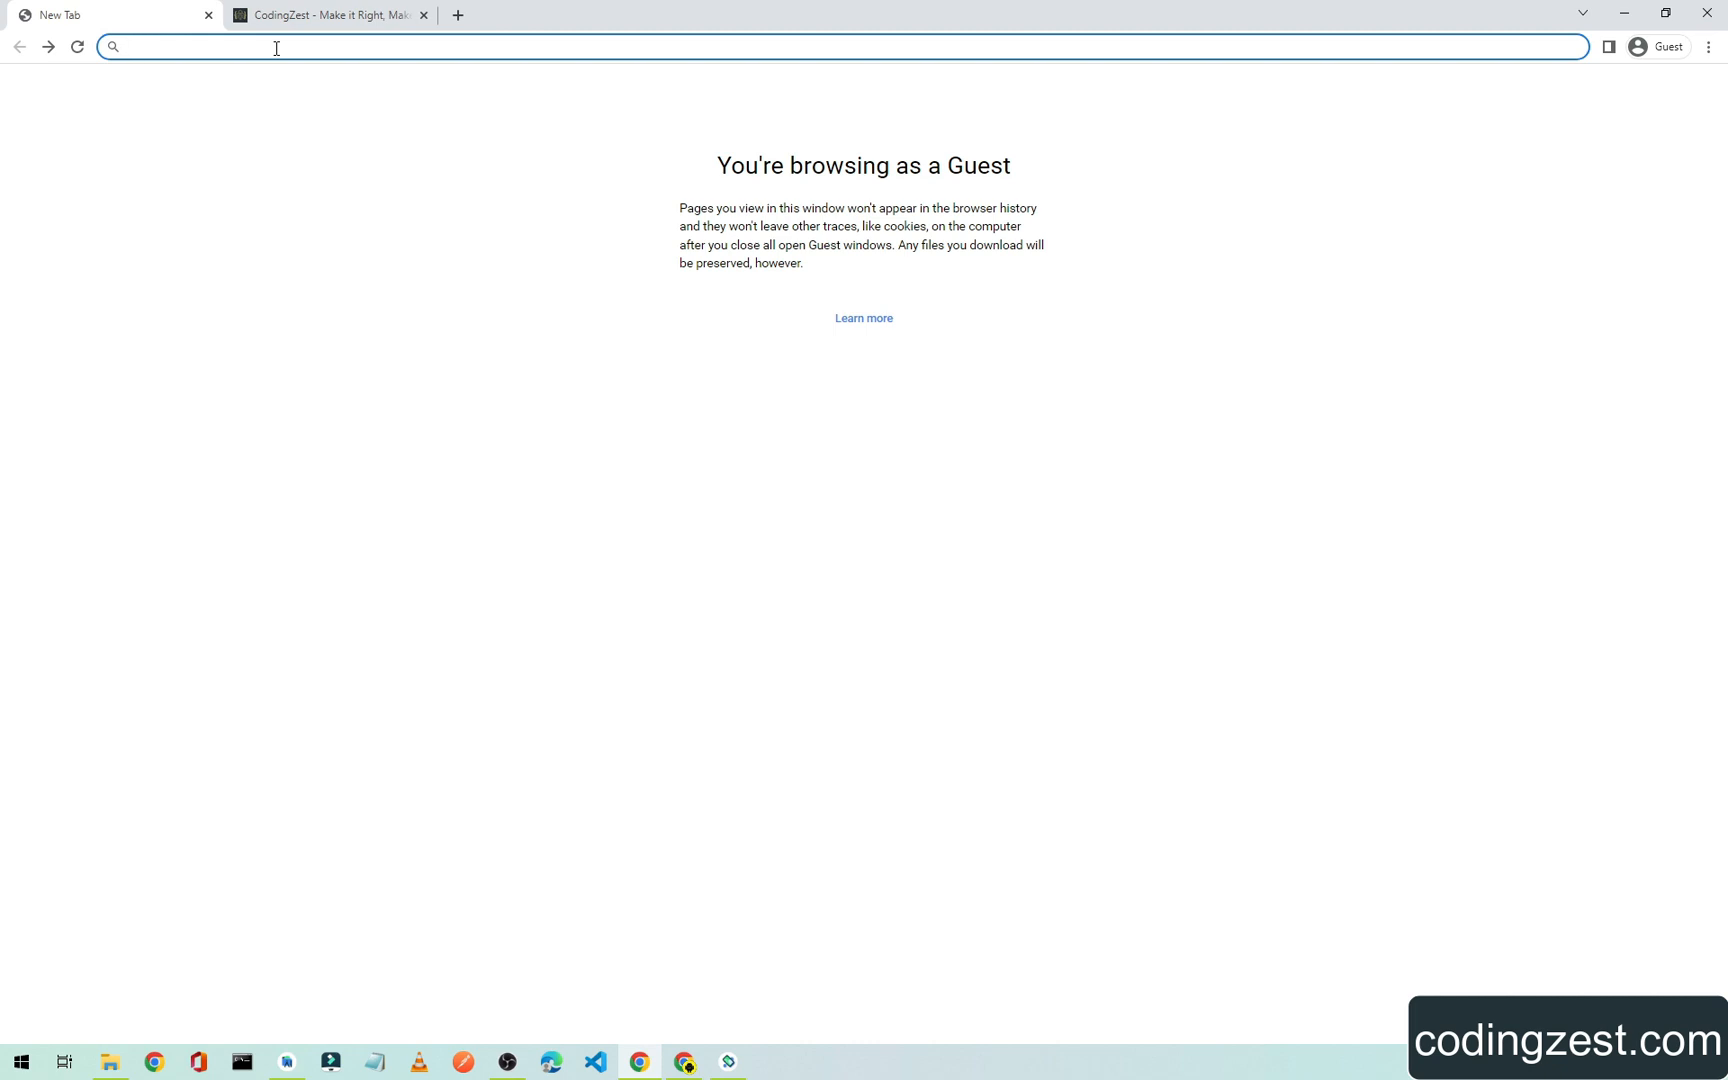
type("pub.dev")
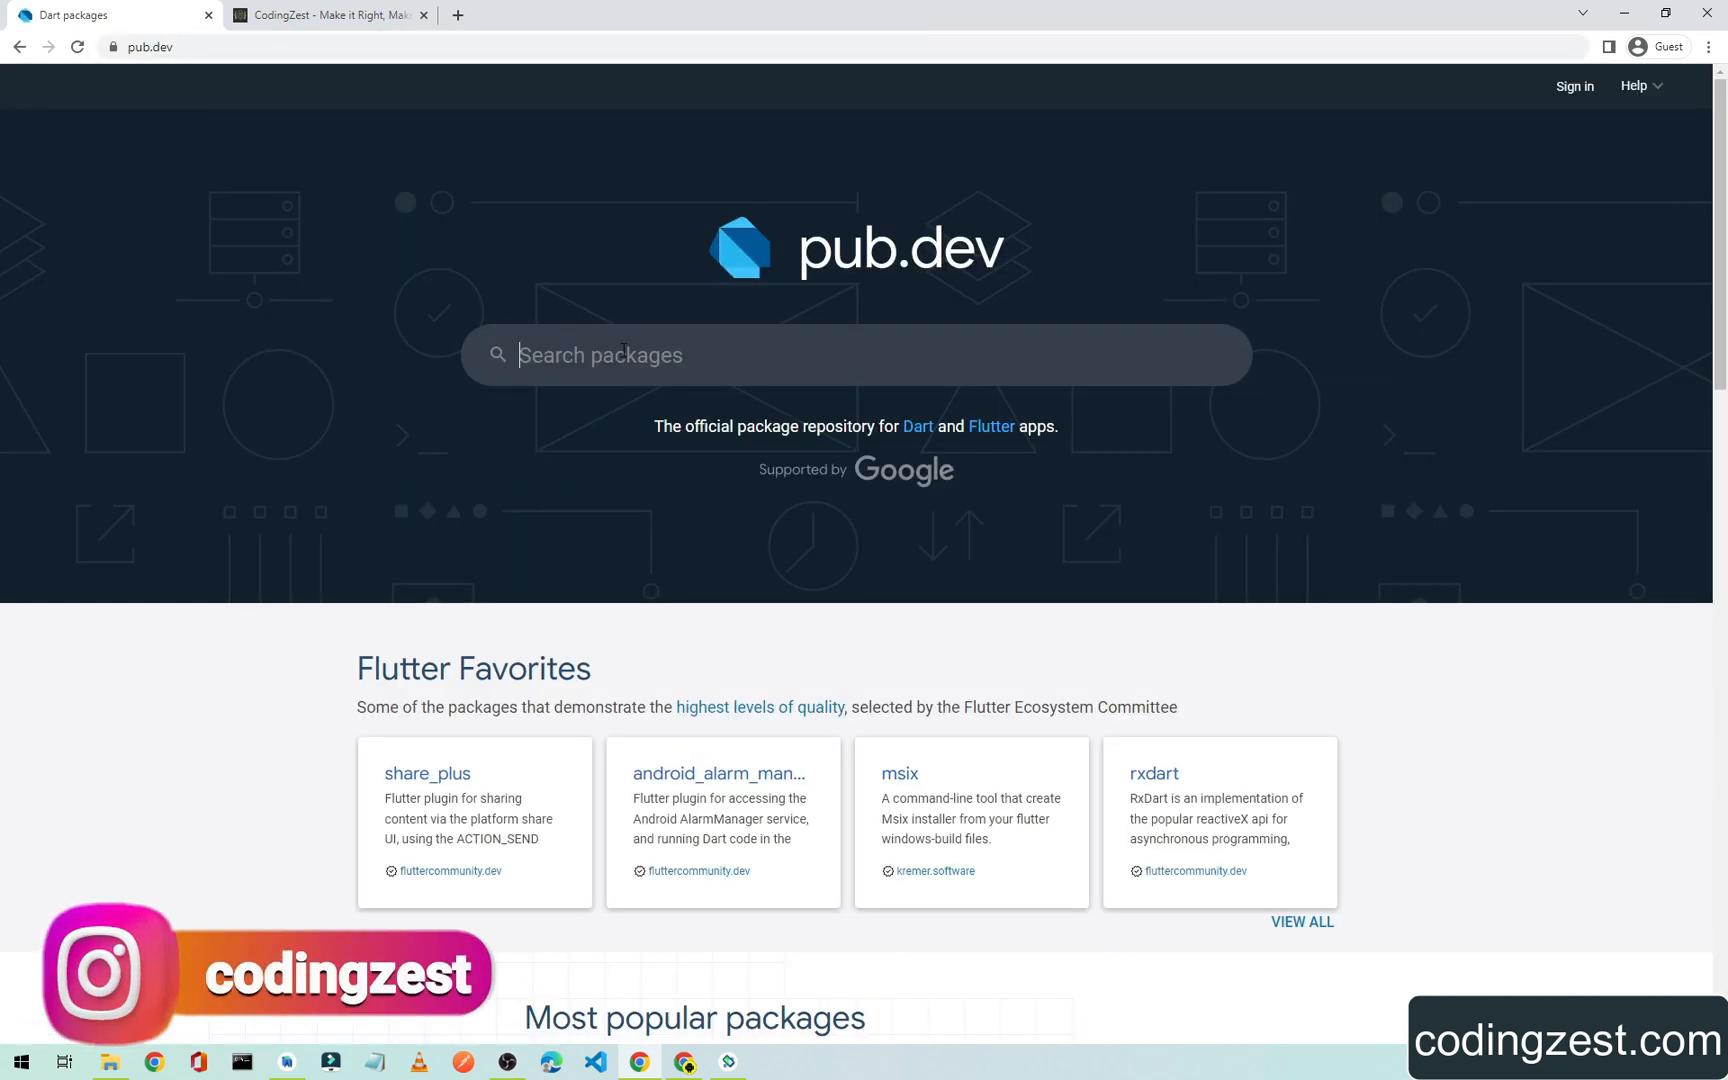
type("webview")
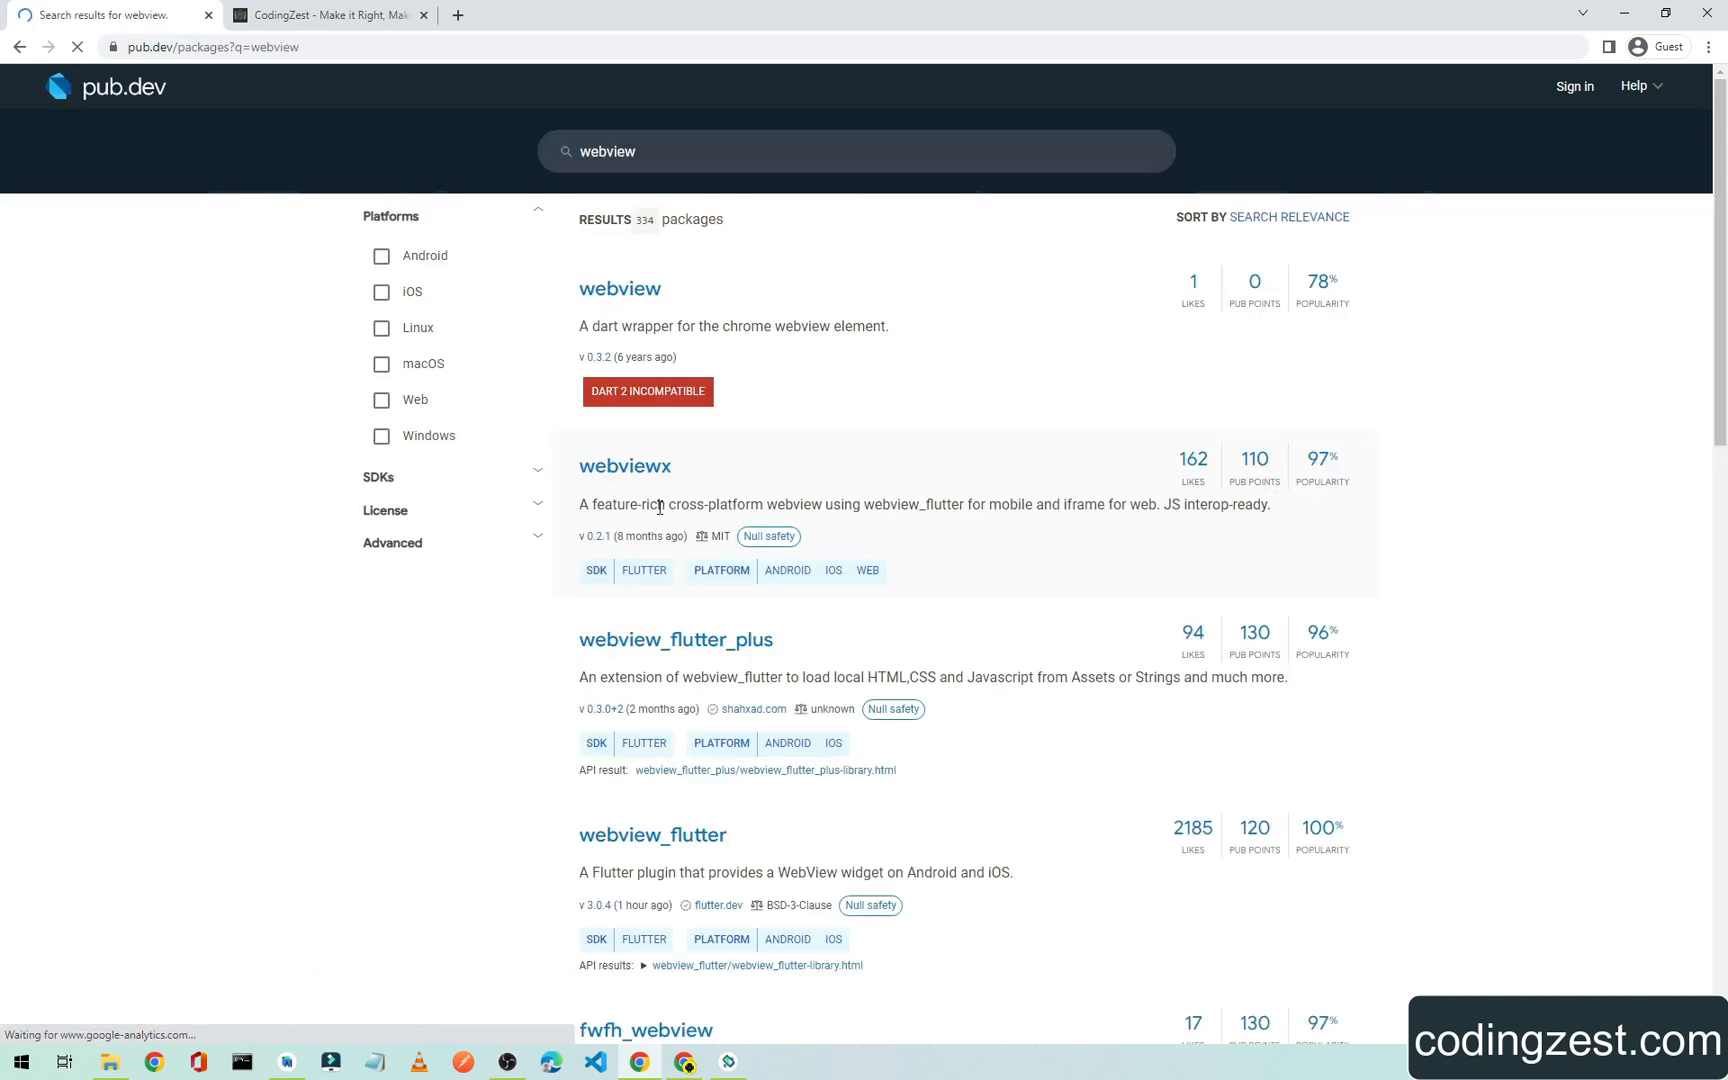
scroll("down", 3)
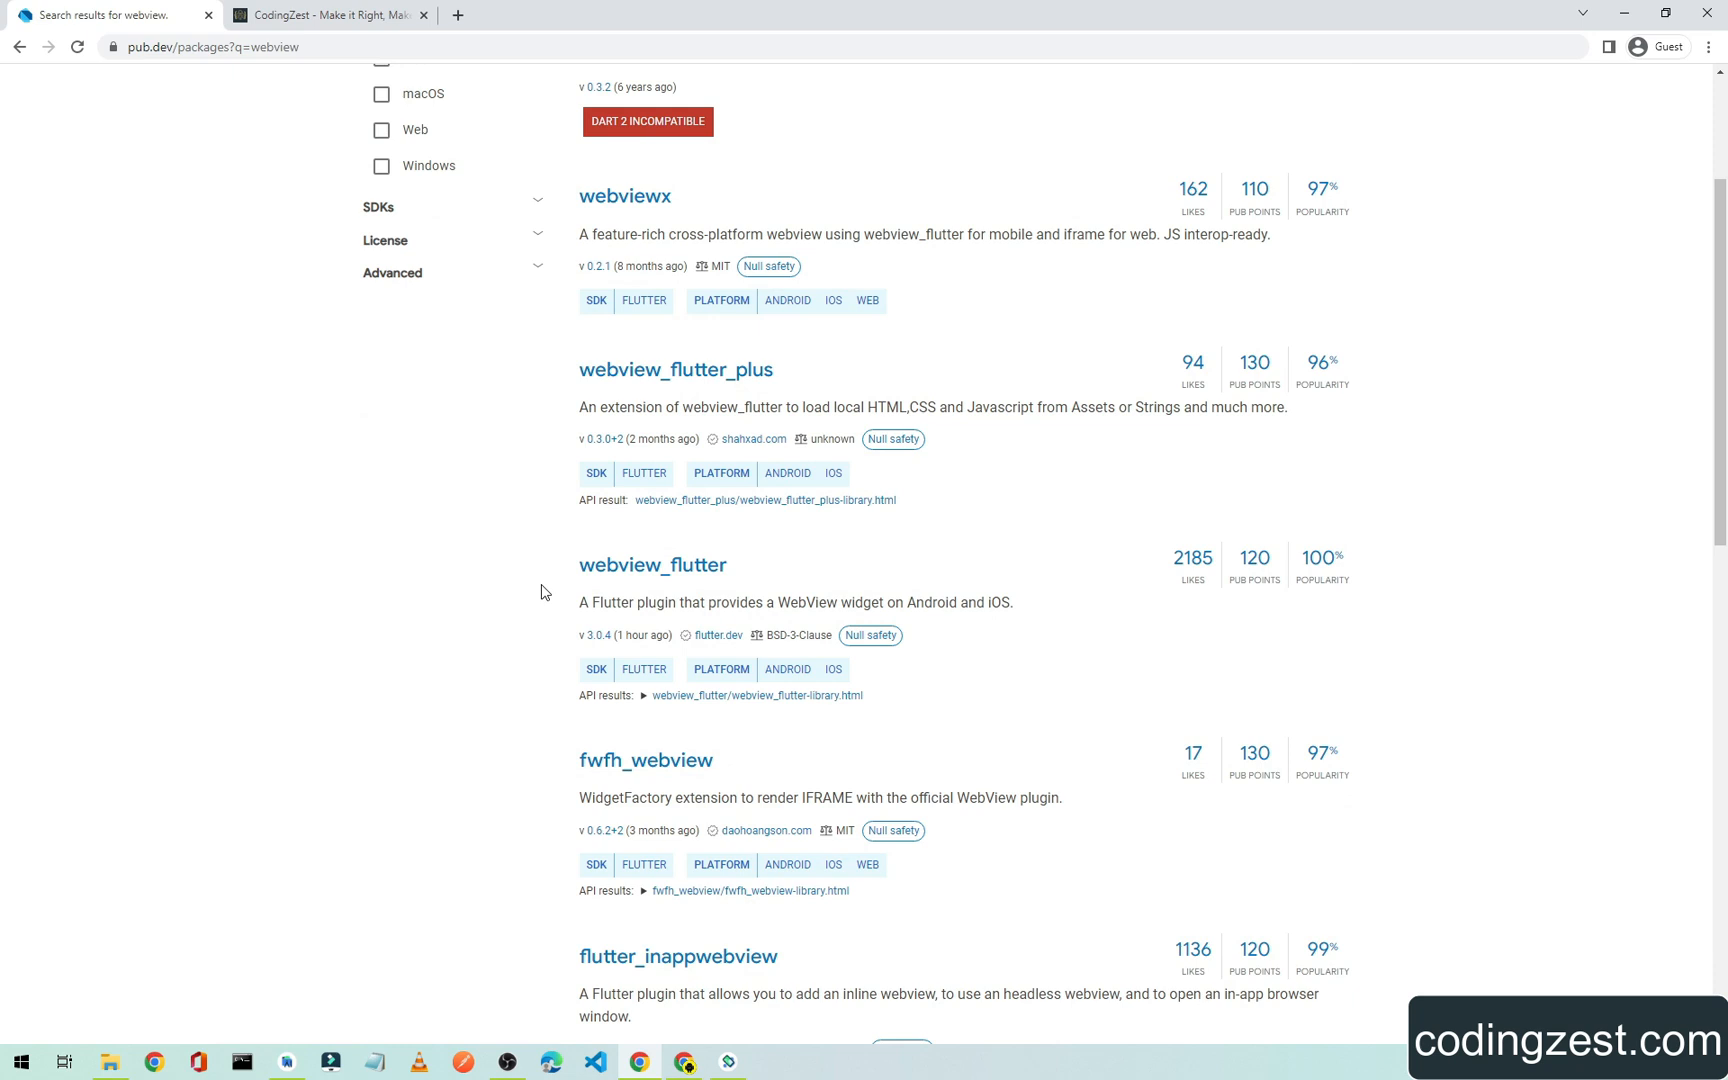
mouse_move(704, 576)
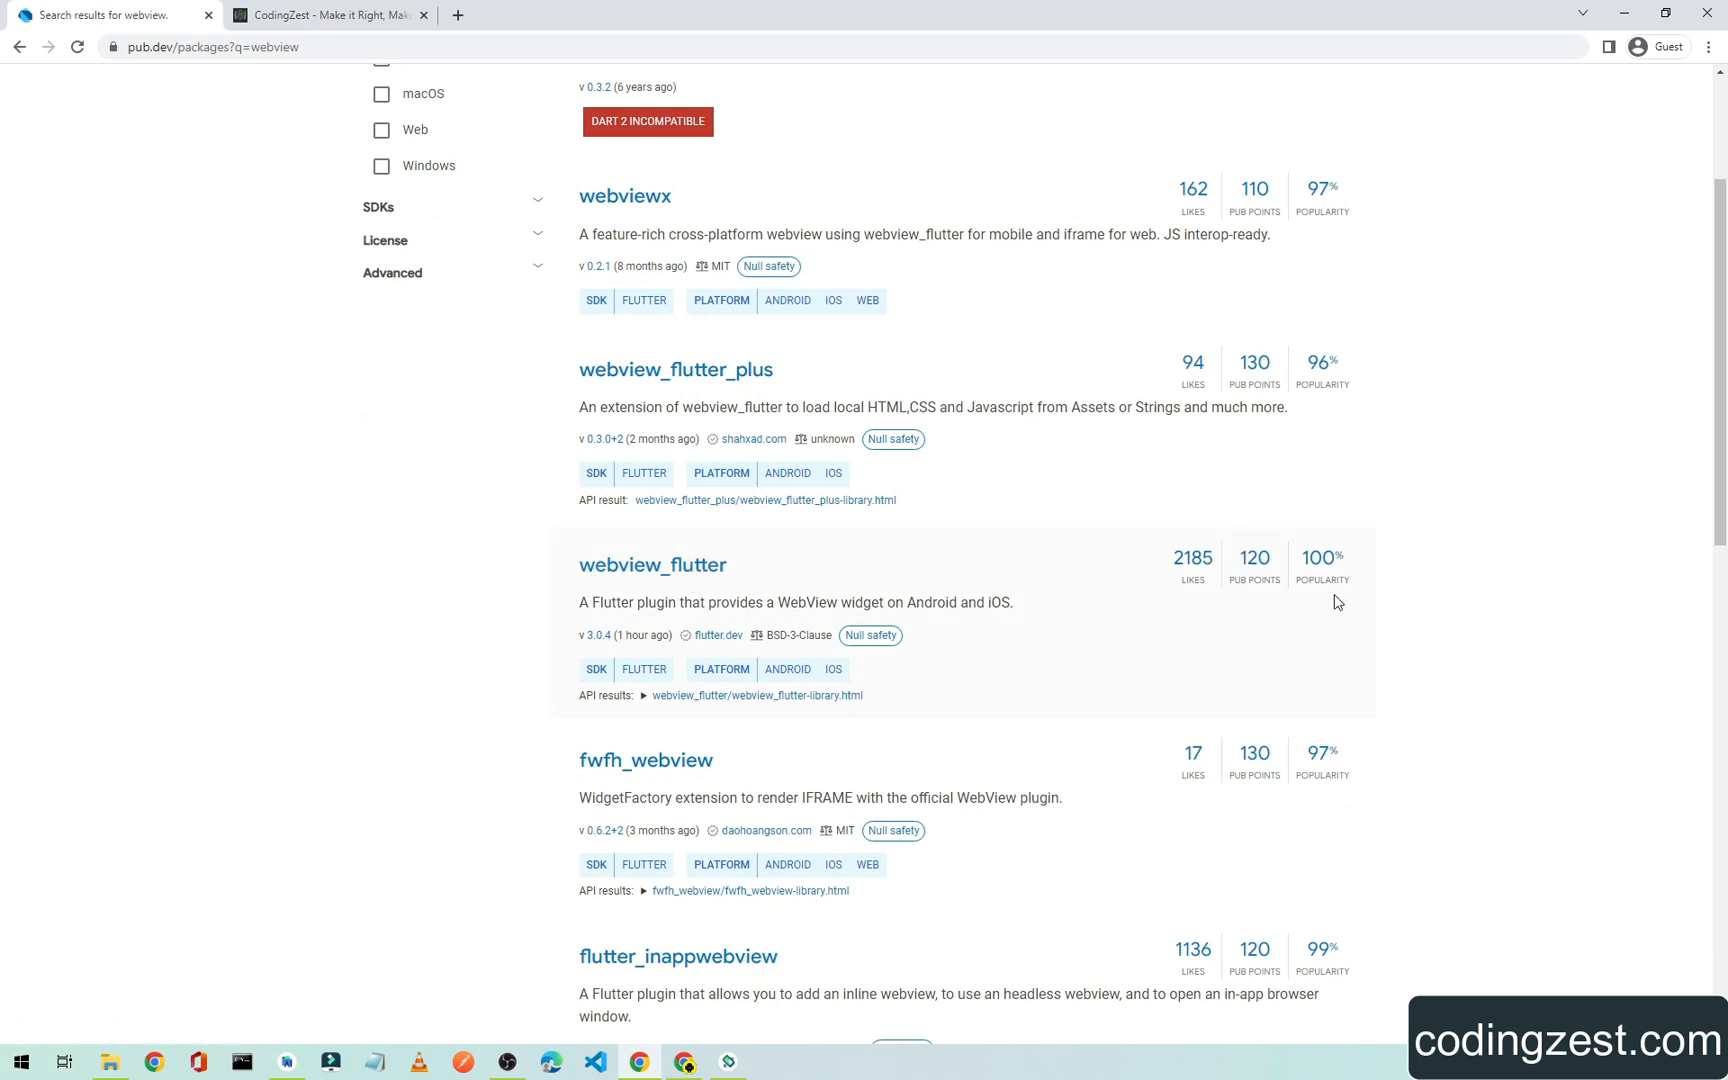
- Open the webview_flutter 3.0.4 package page and show its Installing instructions
left_click(652, 564)
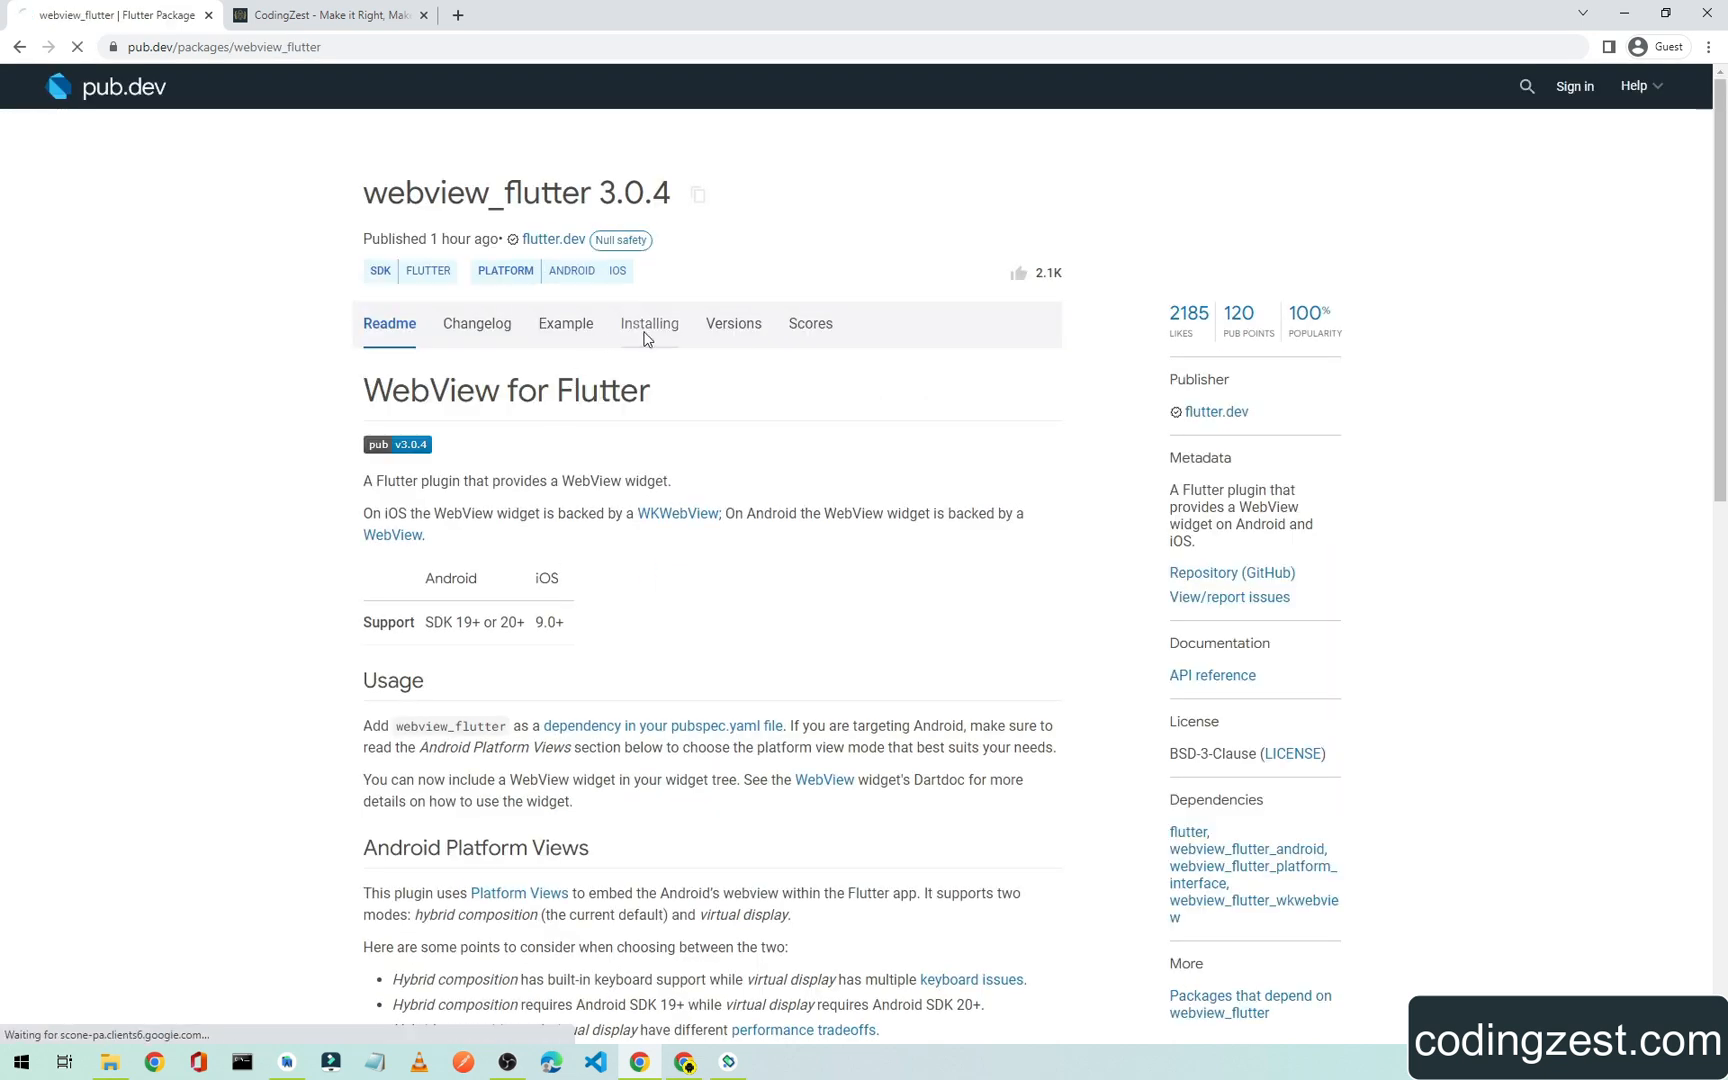
left_click(650, 322)
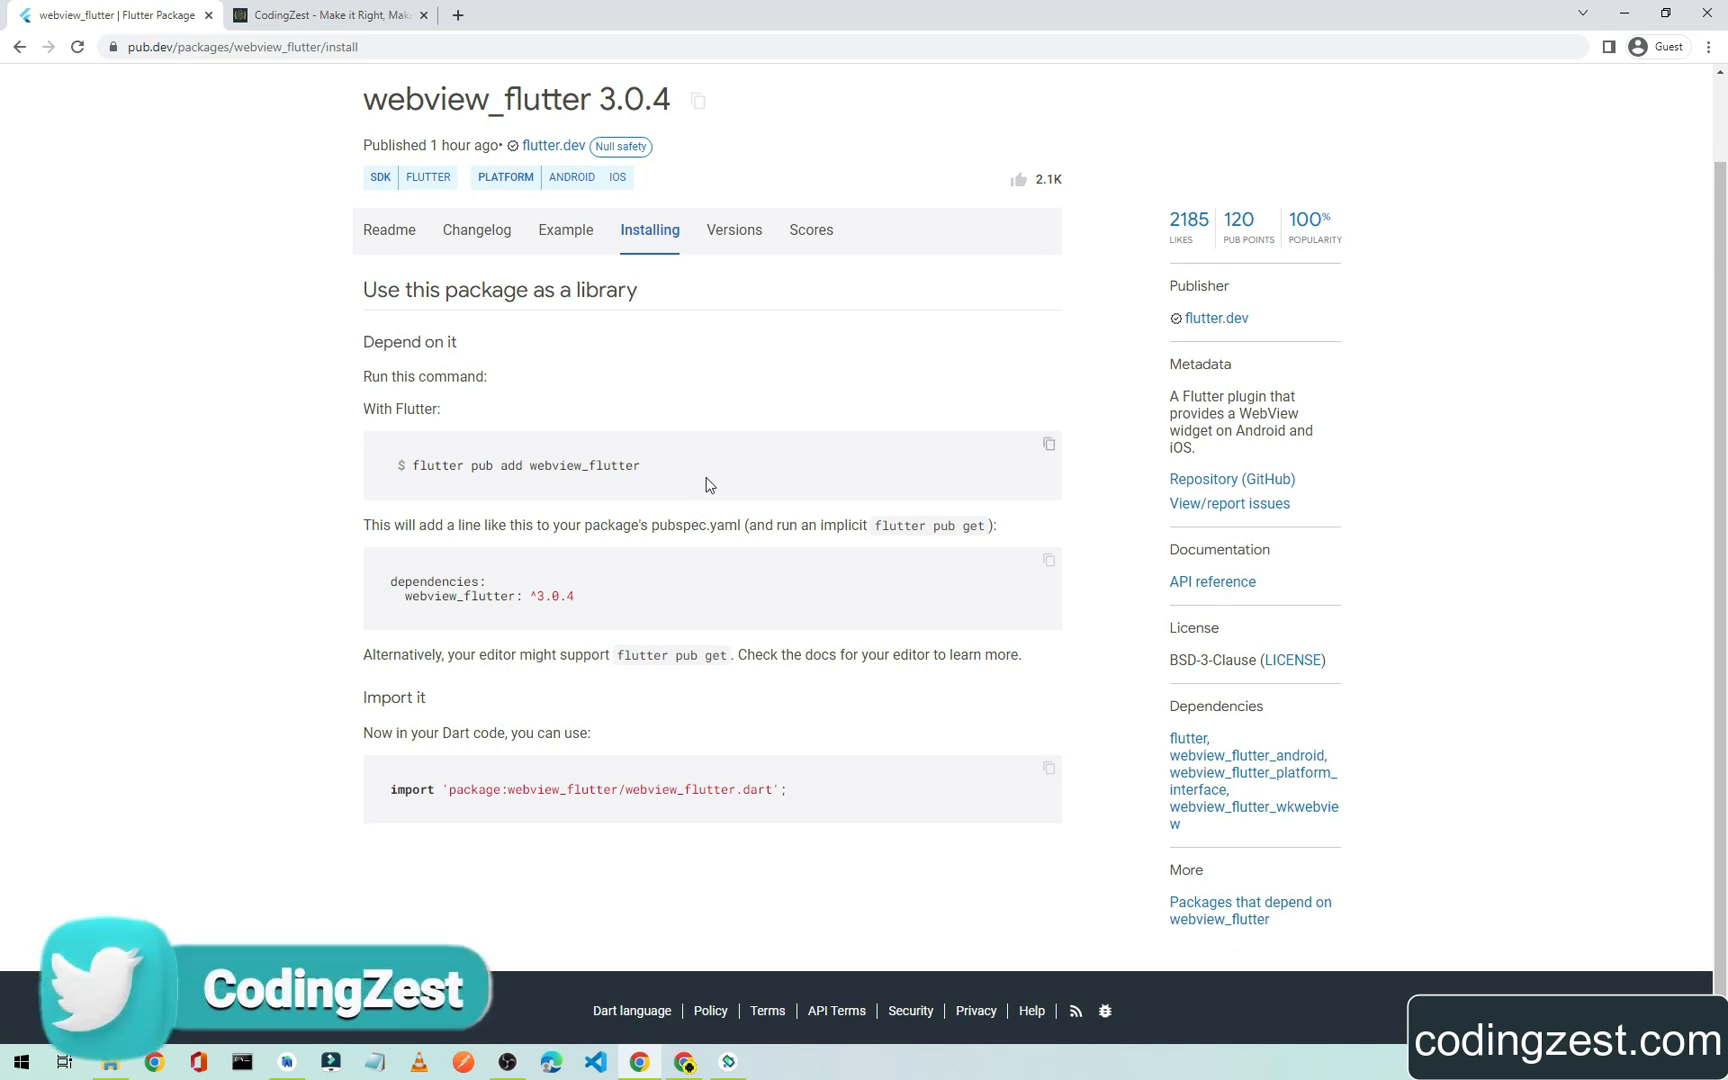
mouse_move(644, 478)
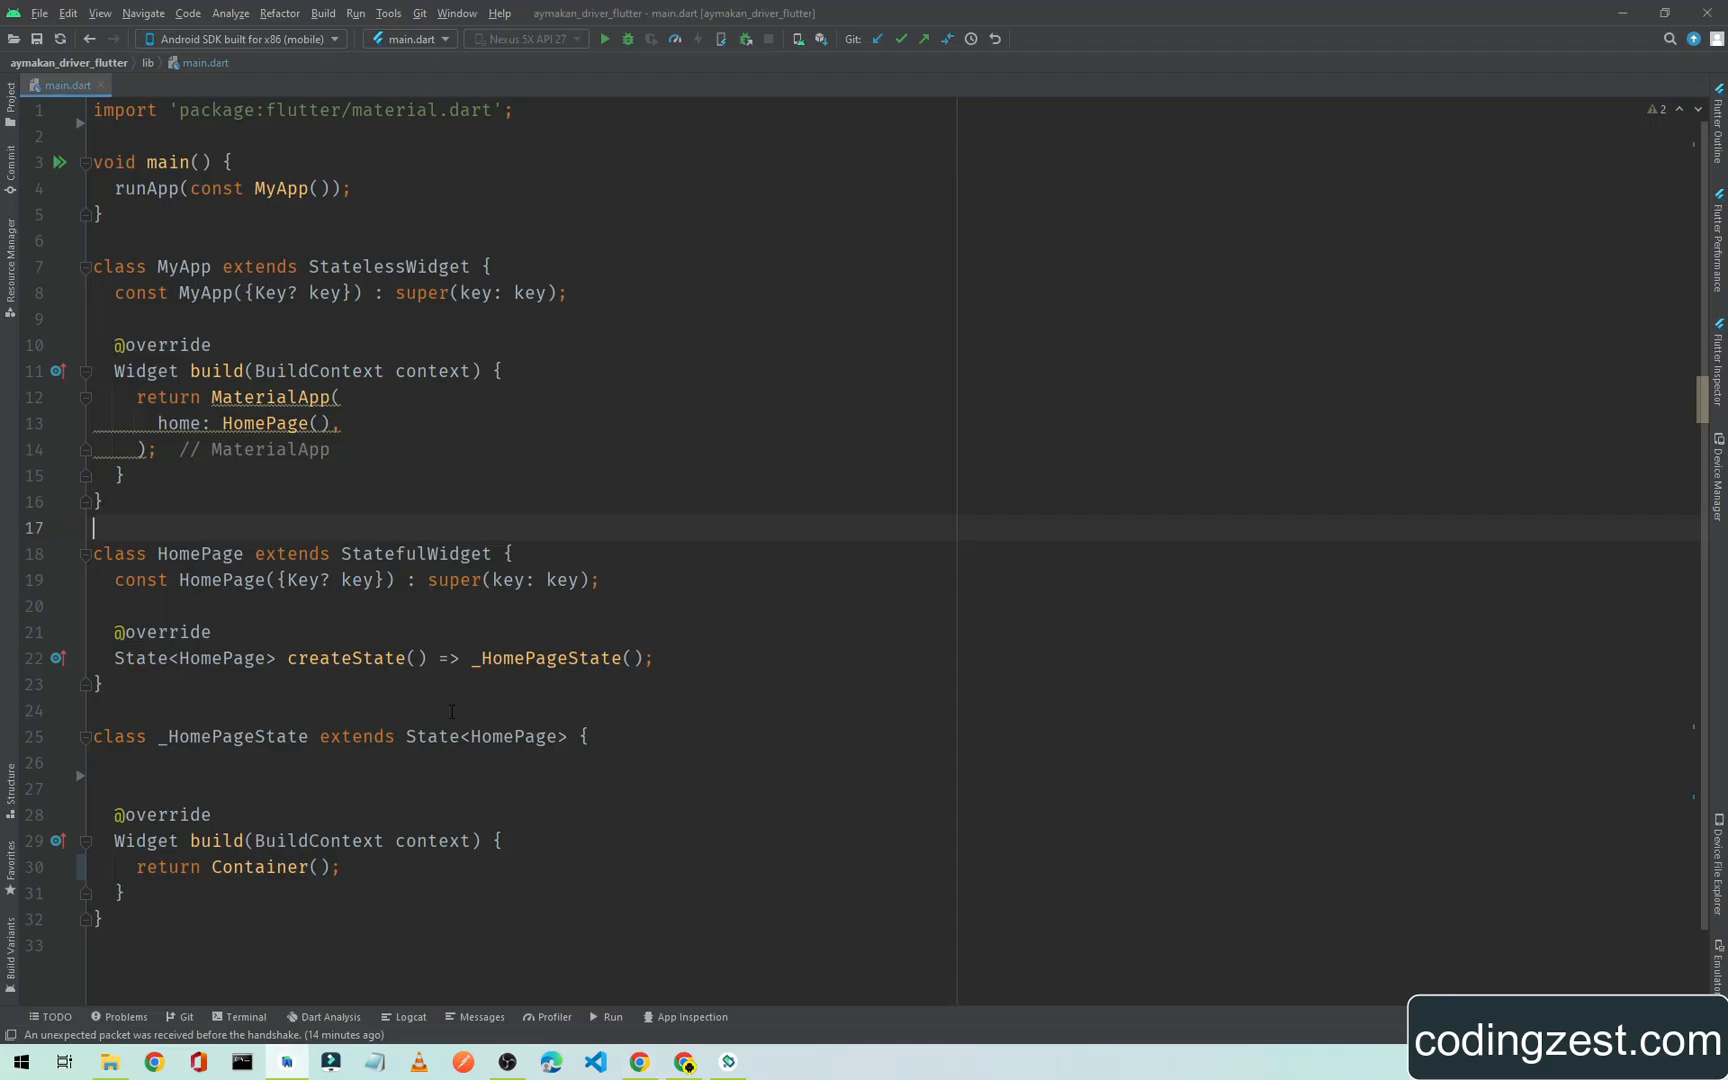
- Run 'flutter pub add webview_flutter' in the project Terminal to add the dependency
left_click(244, 1018)
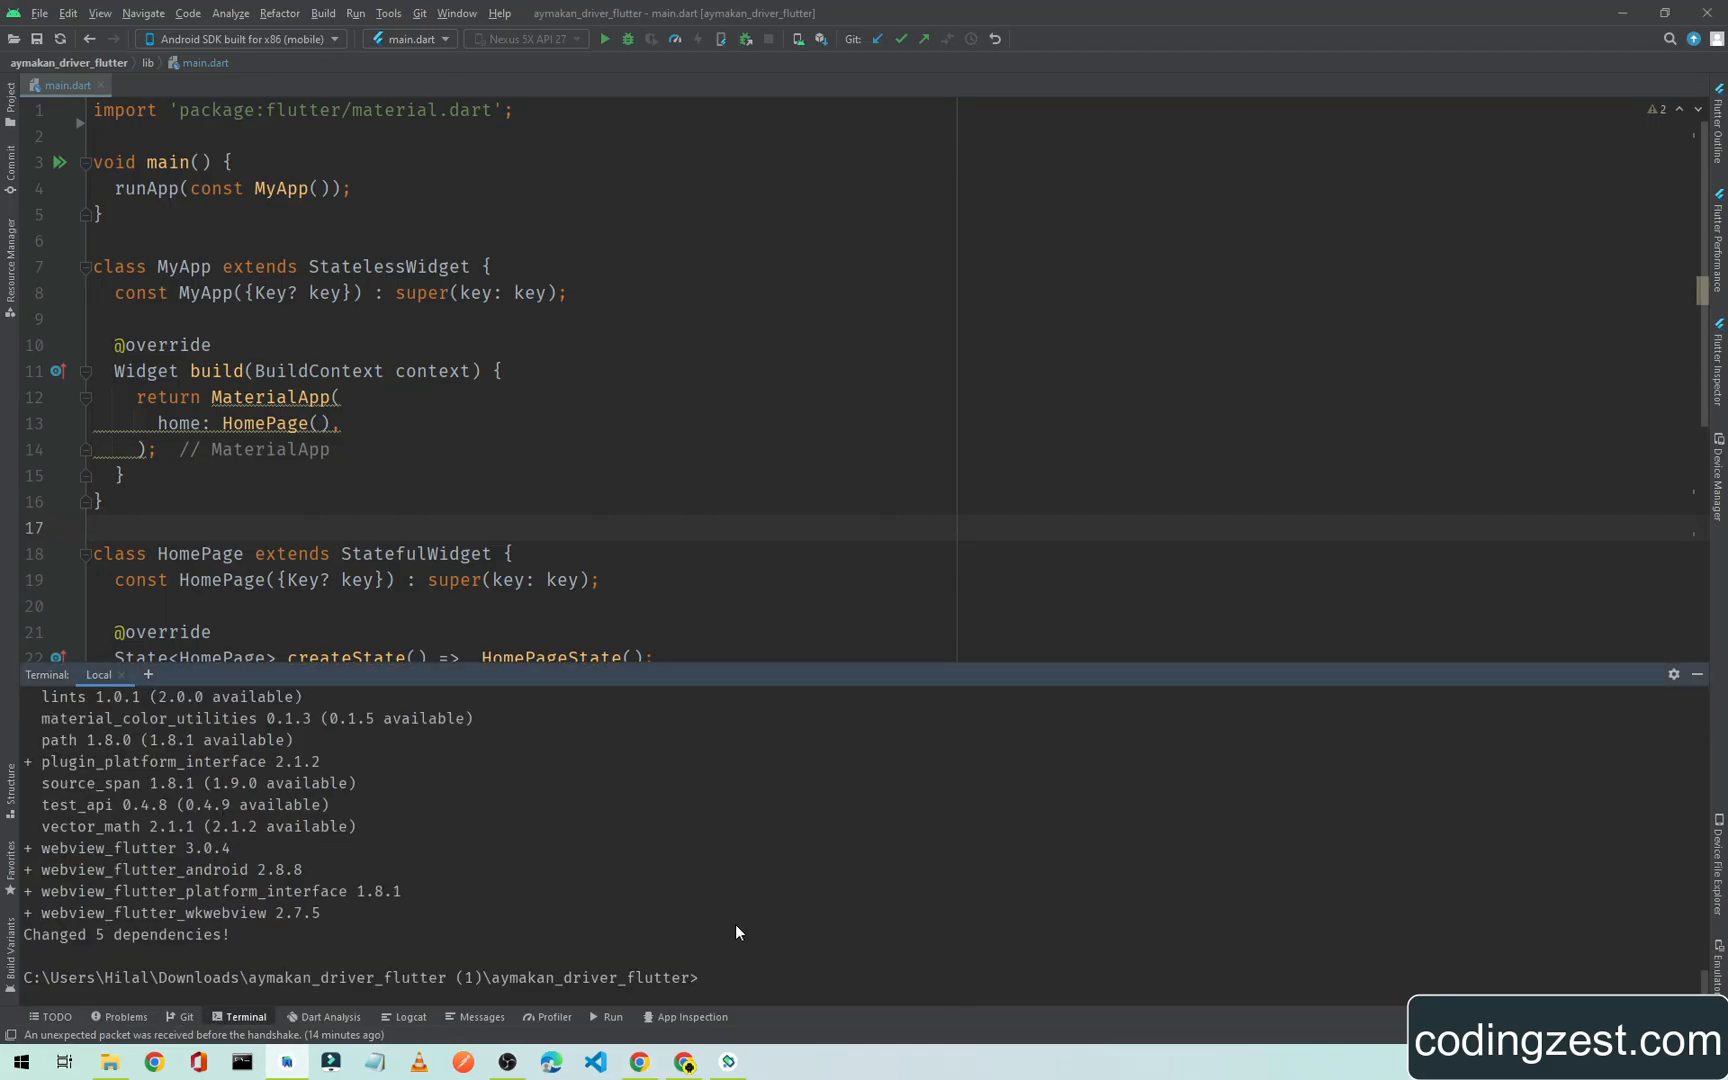
type("flutter pub add webview_flutter")
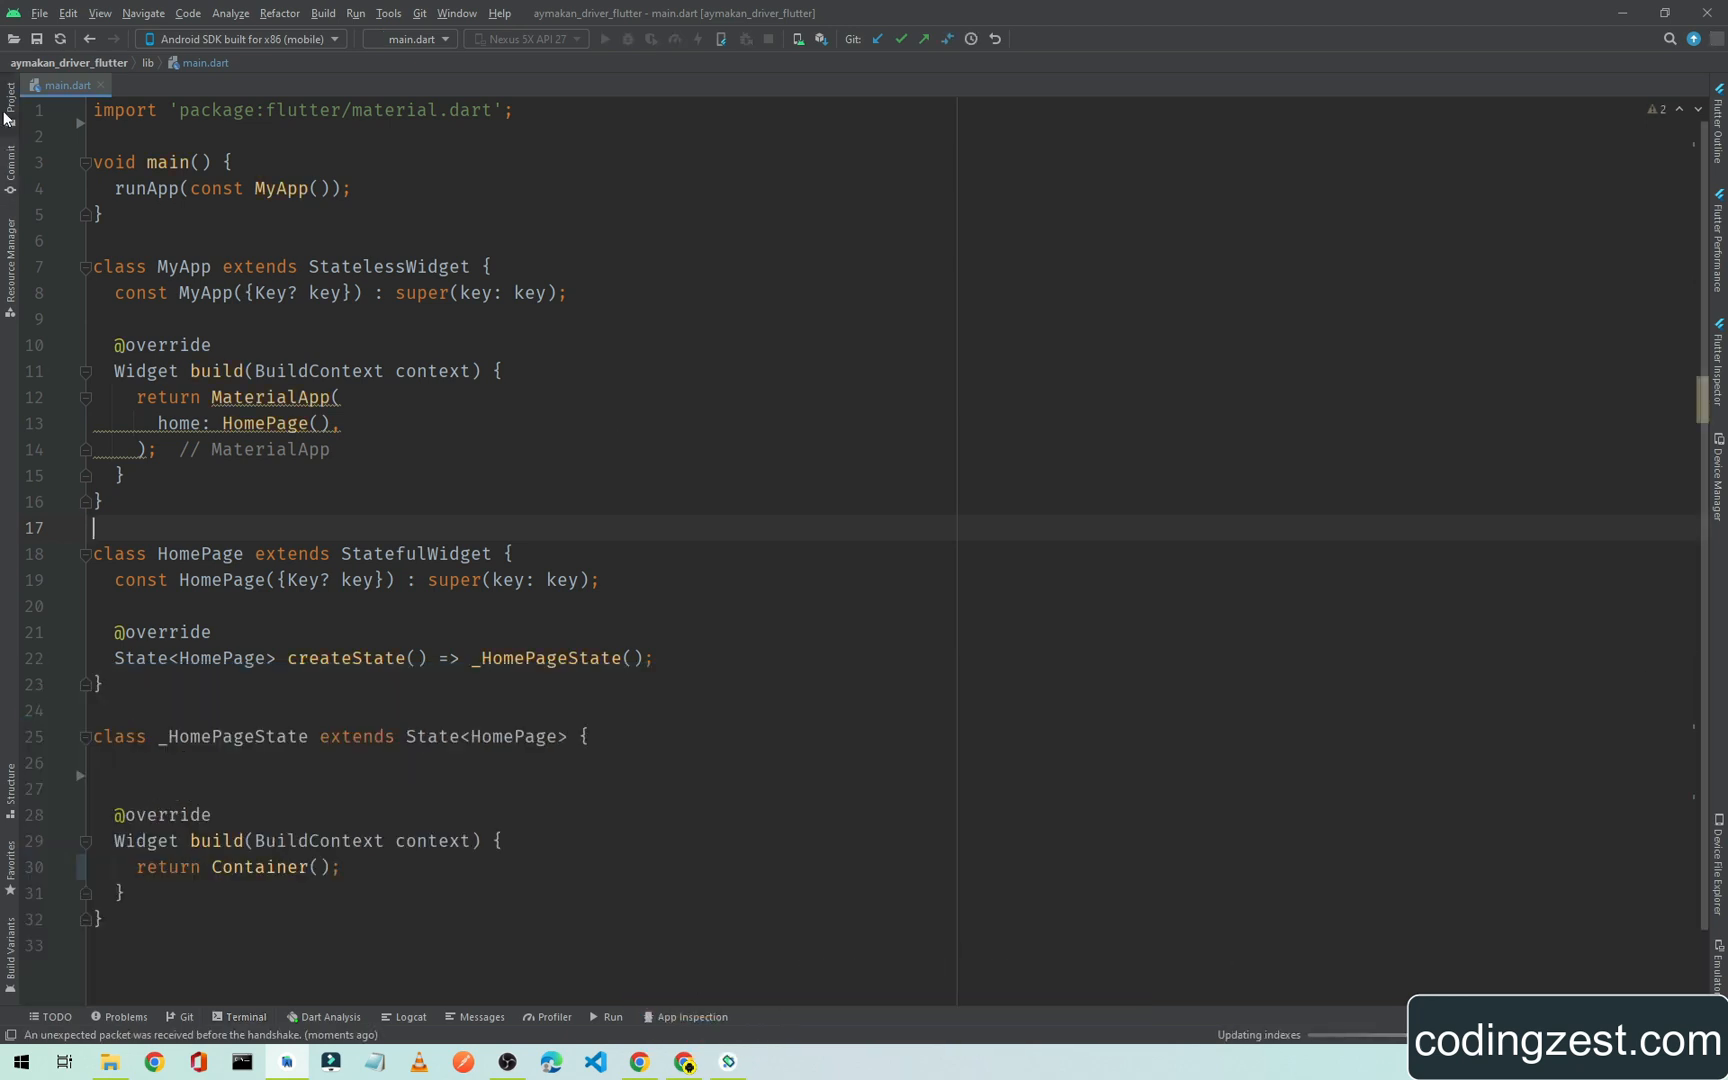
left_click(10, 110)
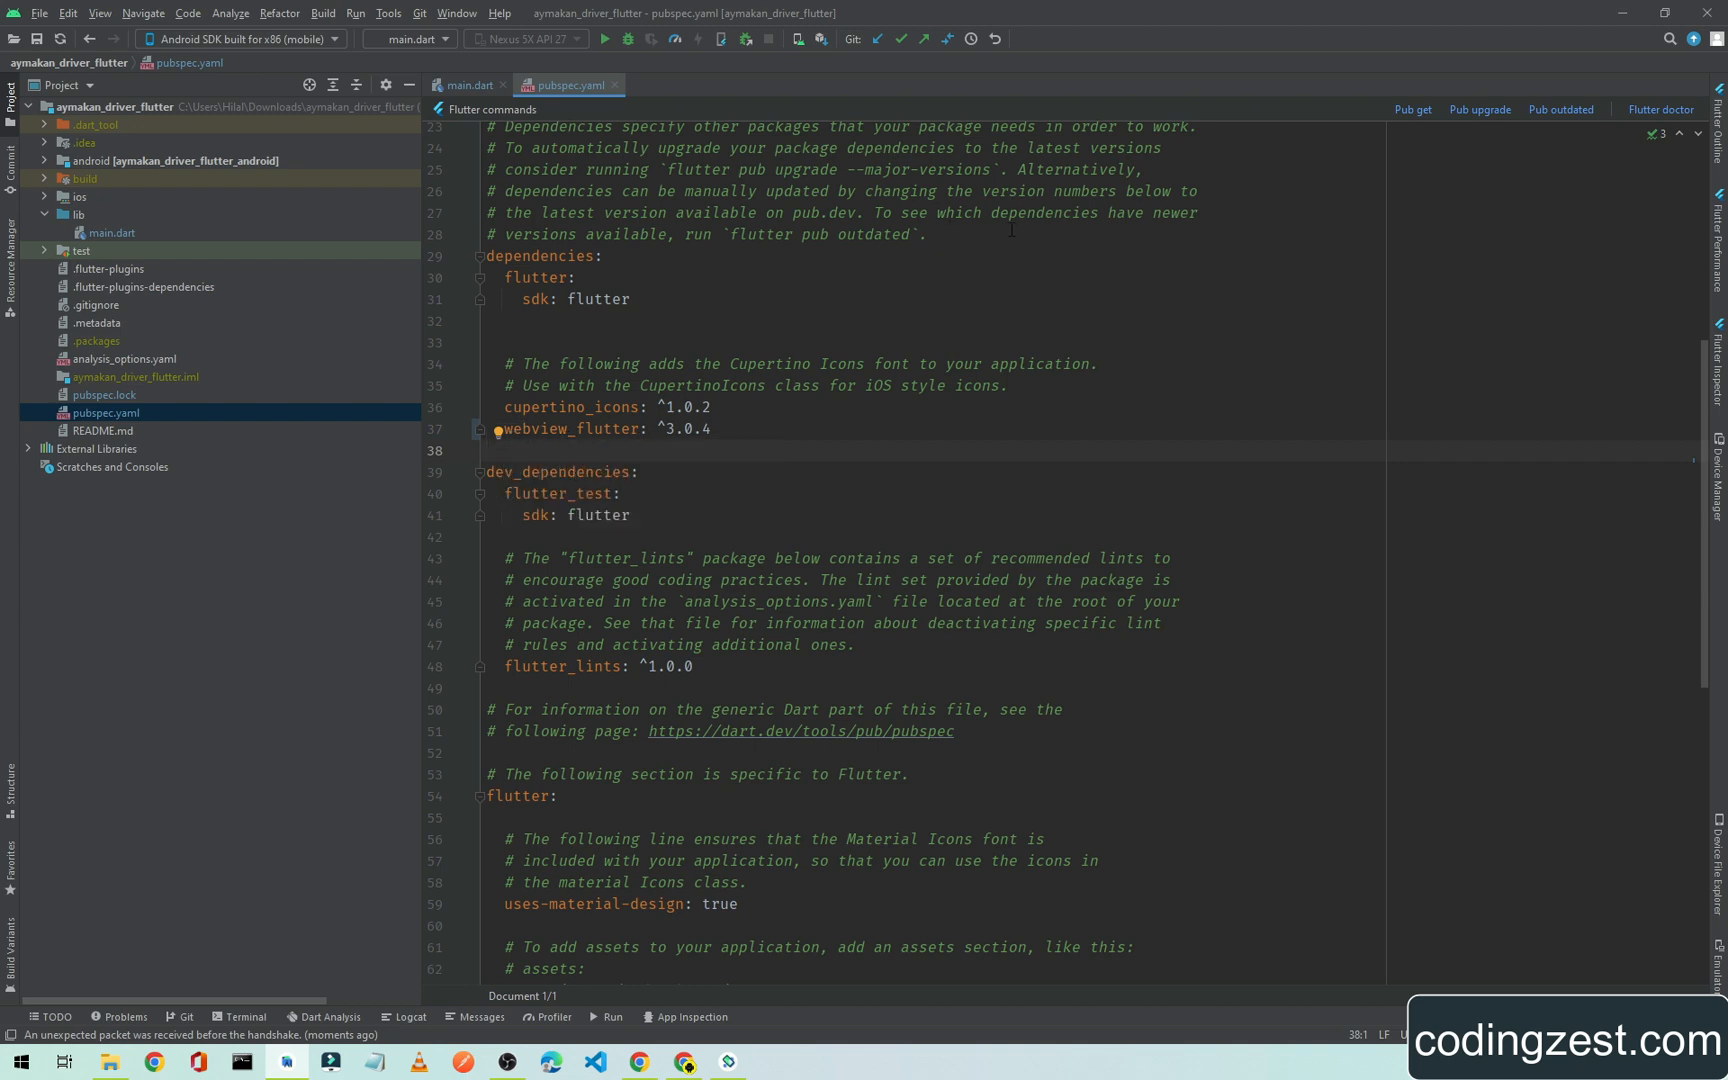
- Run Pub get on pubspec.yaml with webview_flutter ^3.0.4 and return to main.dart
left_click(1412, 110)
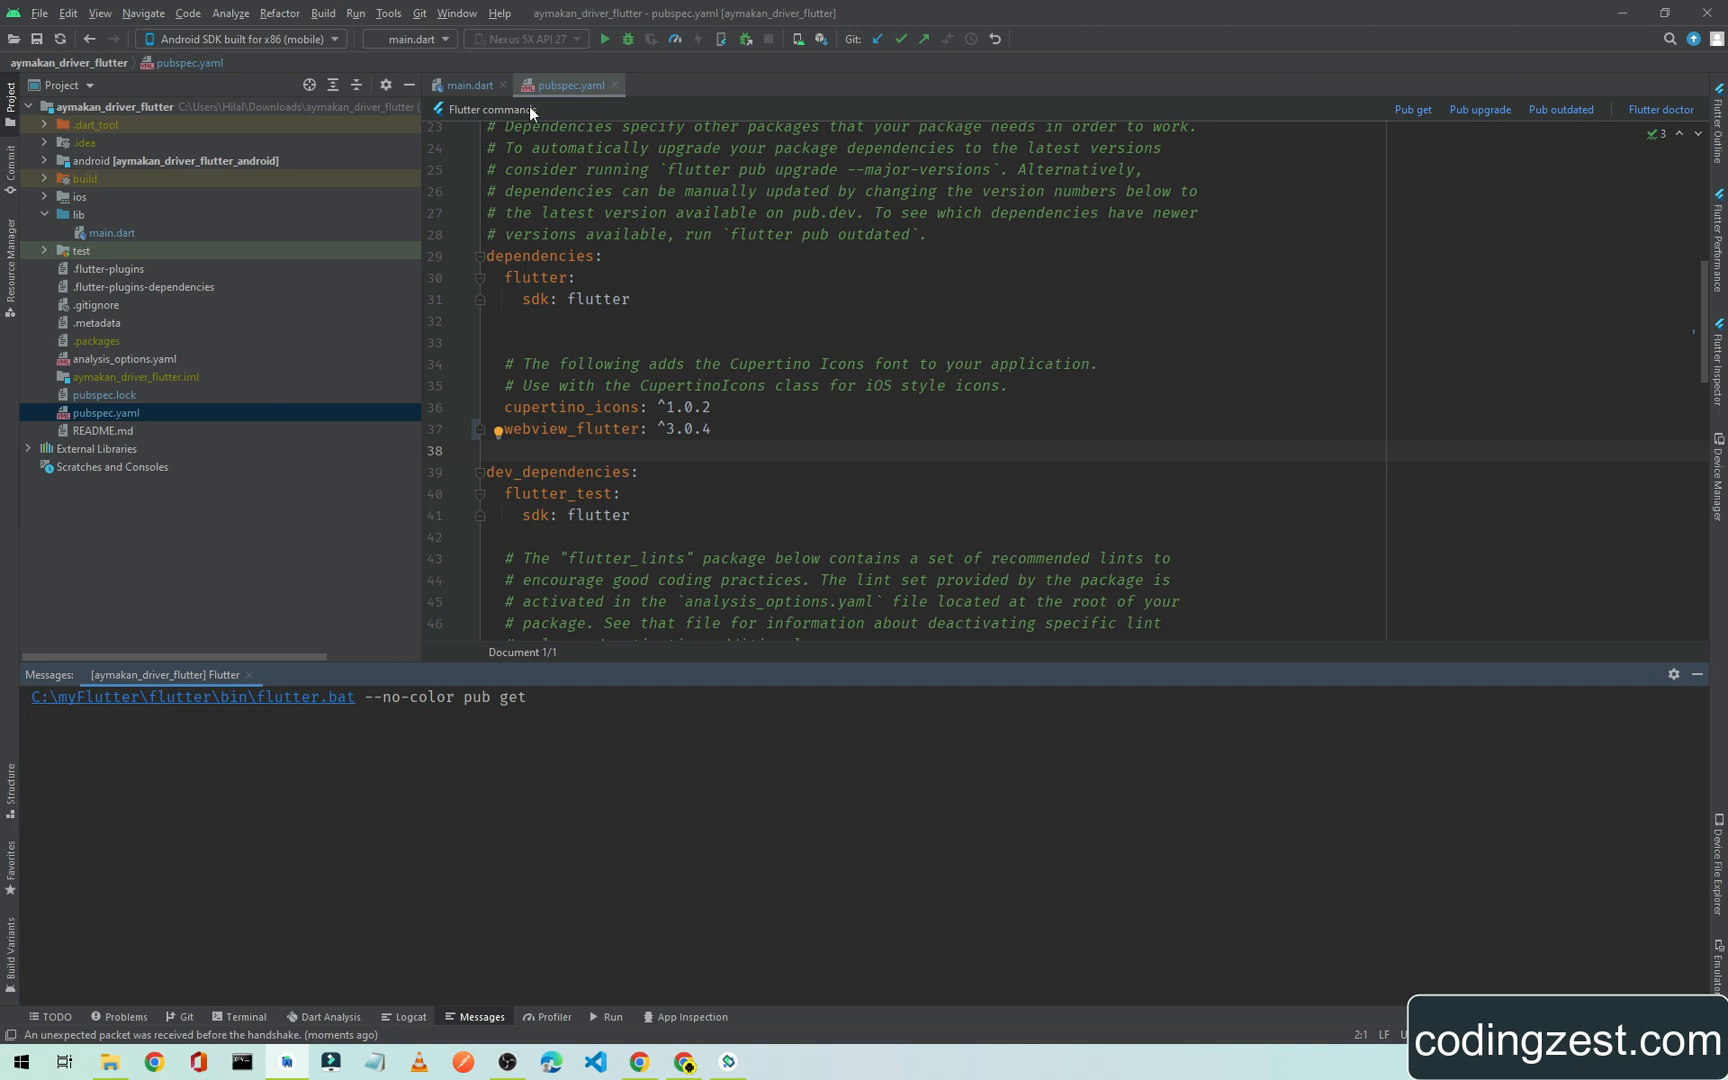
left_click(1412, 110)
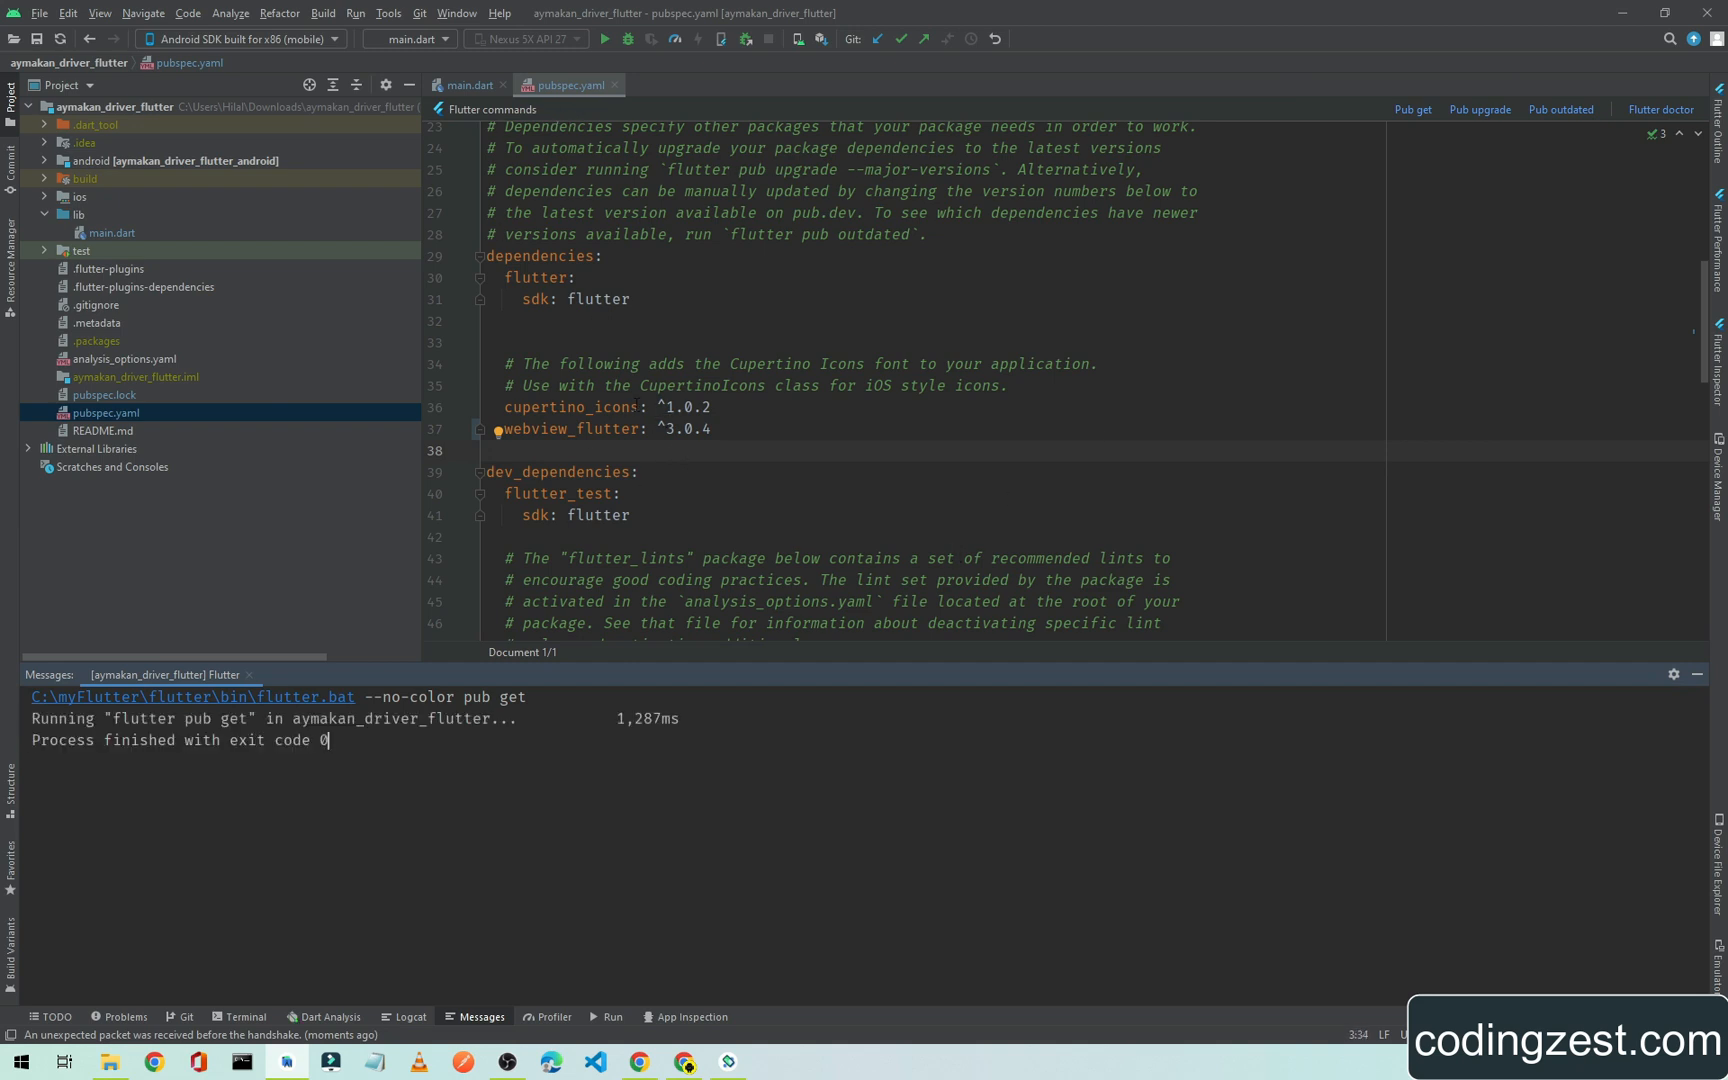
left_click(464, 84)
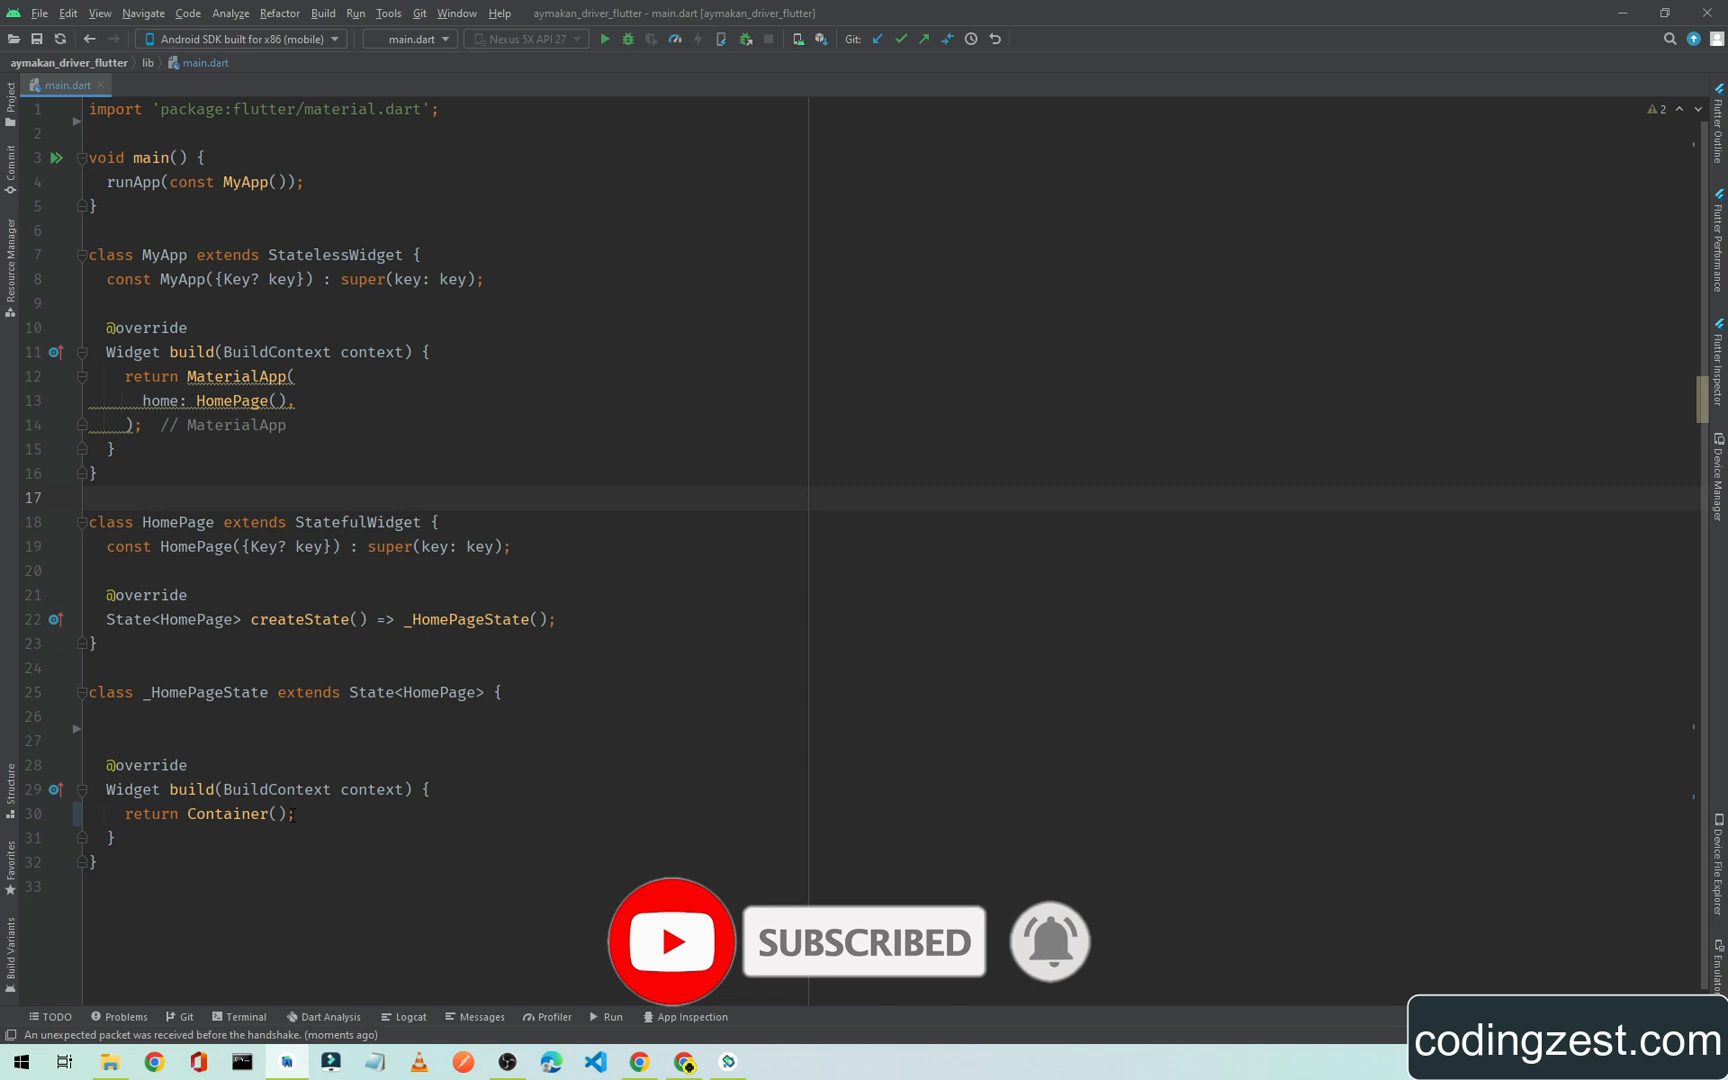
- Replace the returned Container with a Scaffold containing an AppBar
double_click(228, 814)
type("Scaffold")
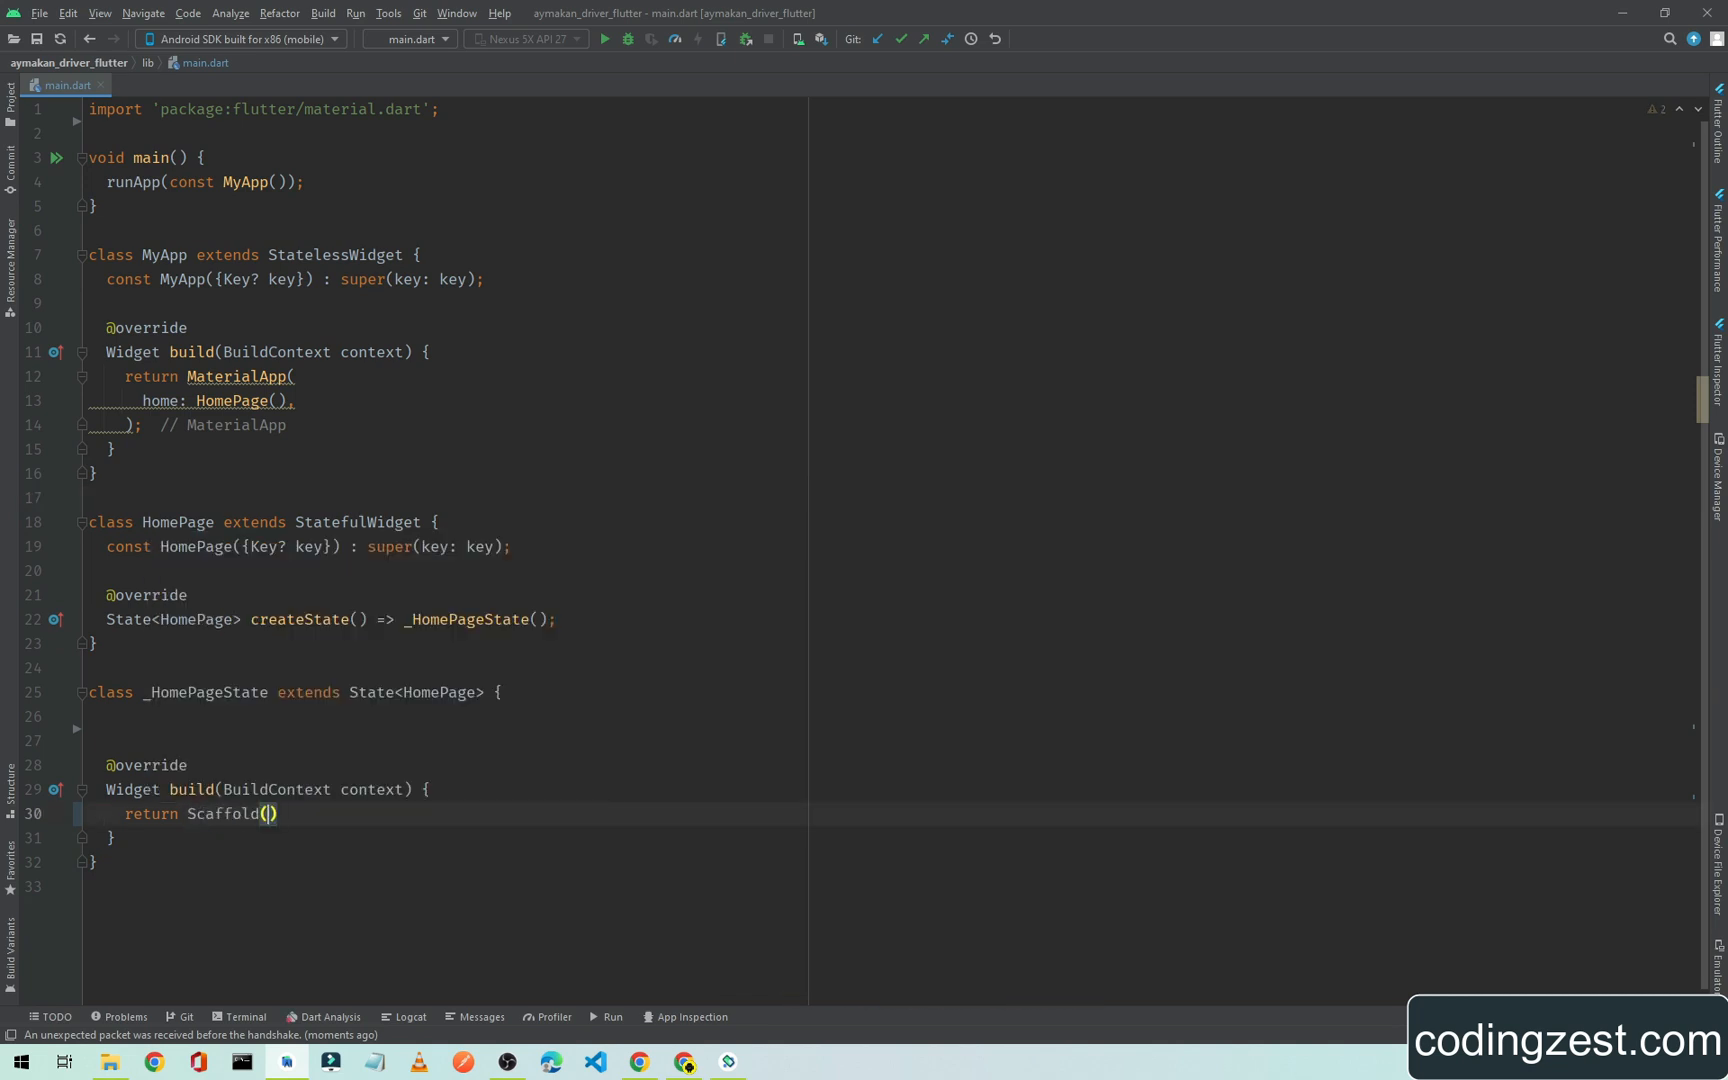
key("enter")
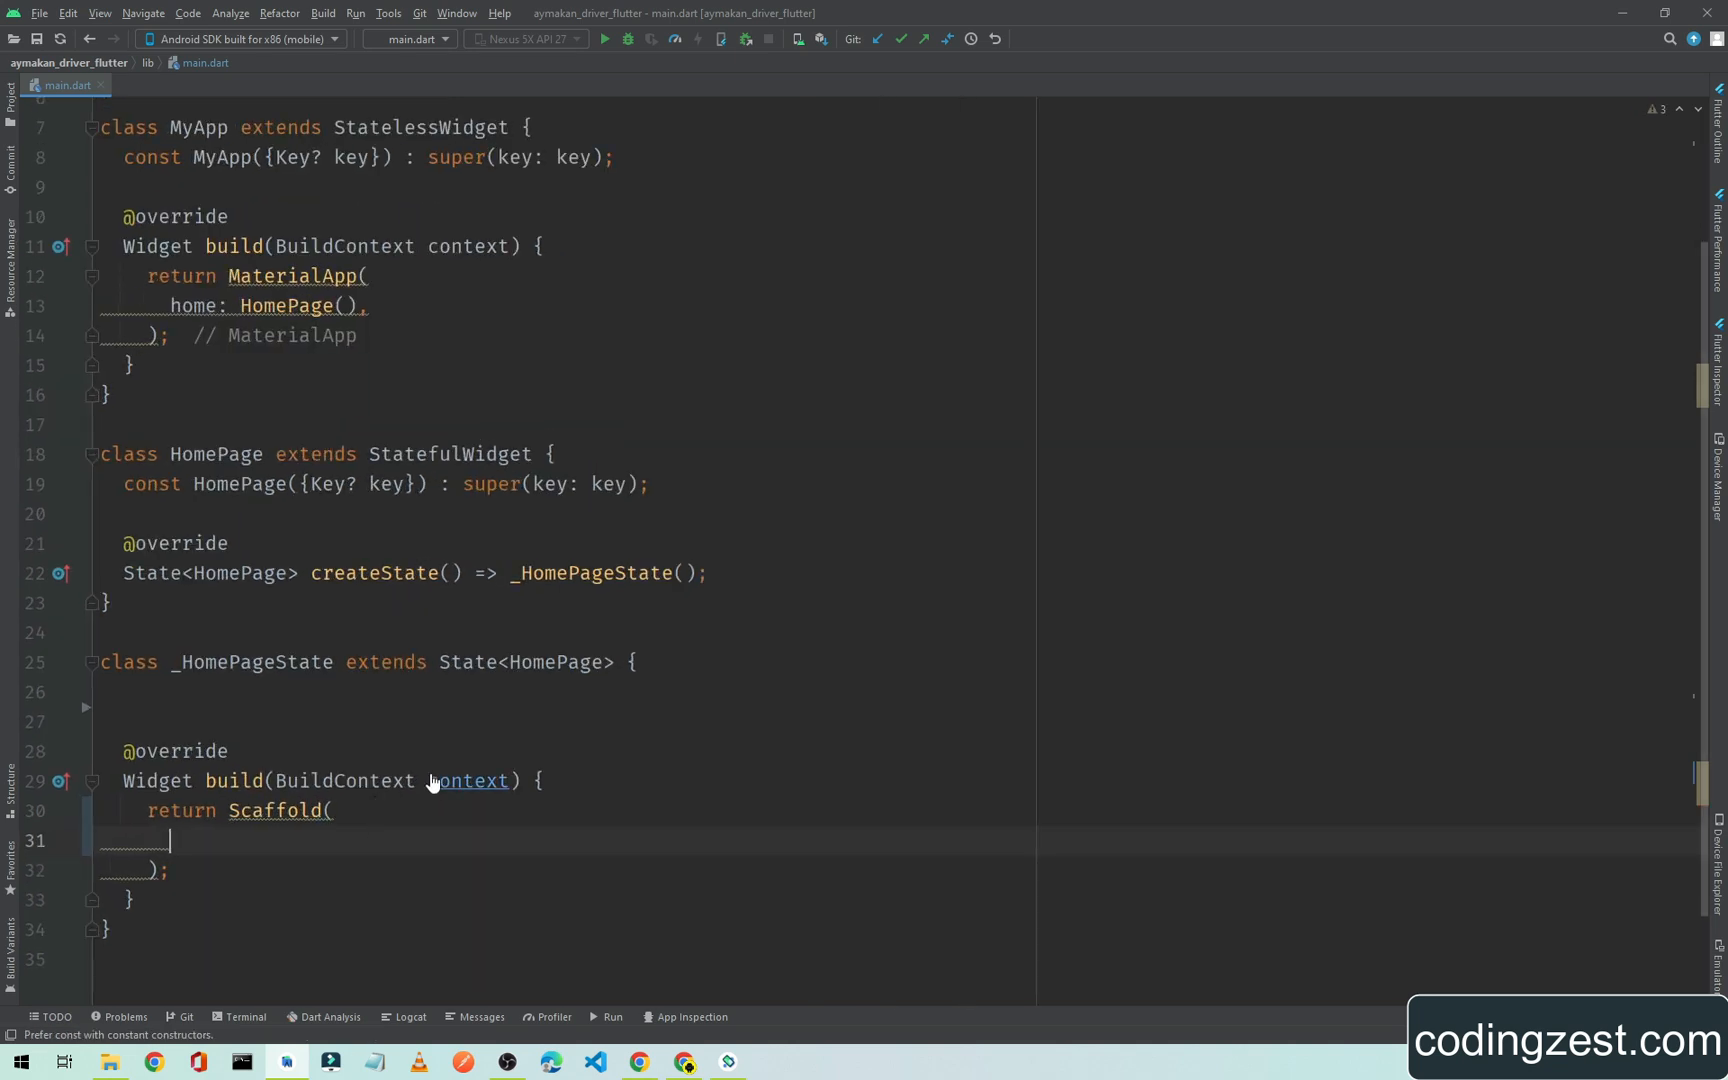
scroll("down", 3)
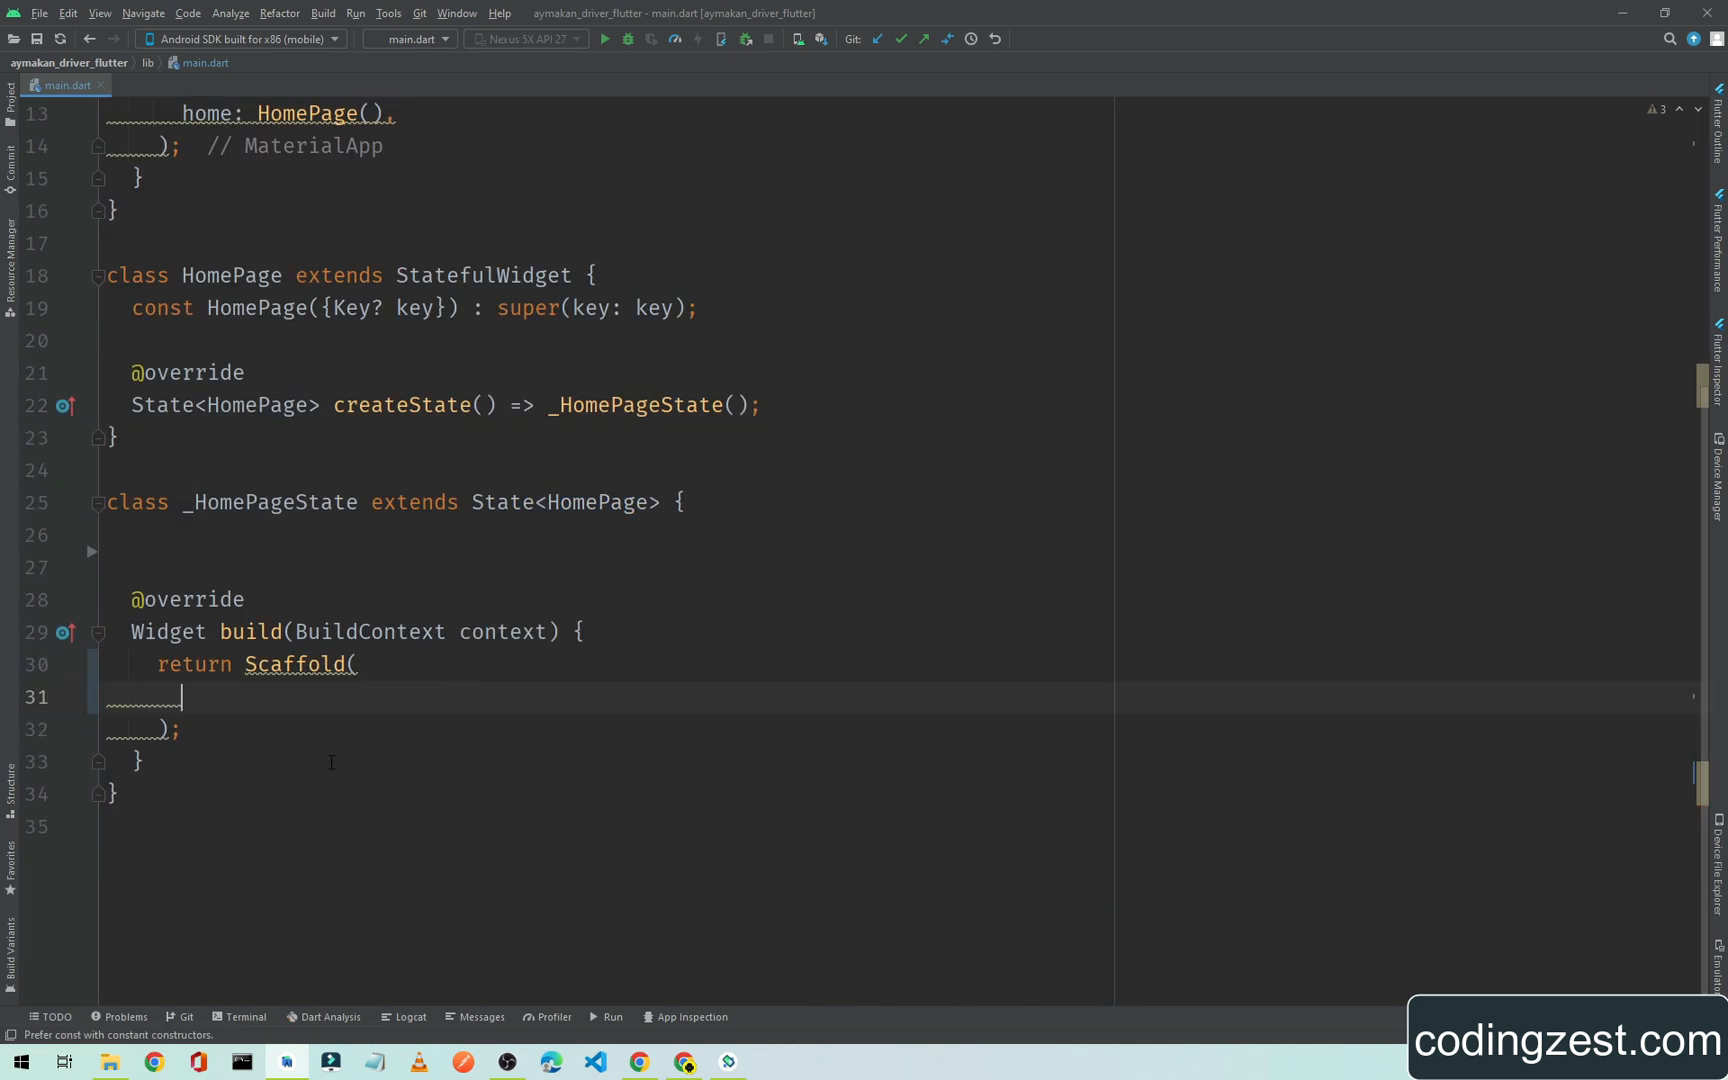
type("appBar: AB,")
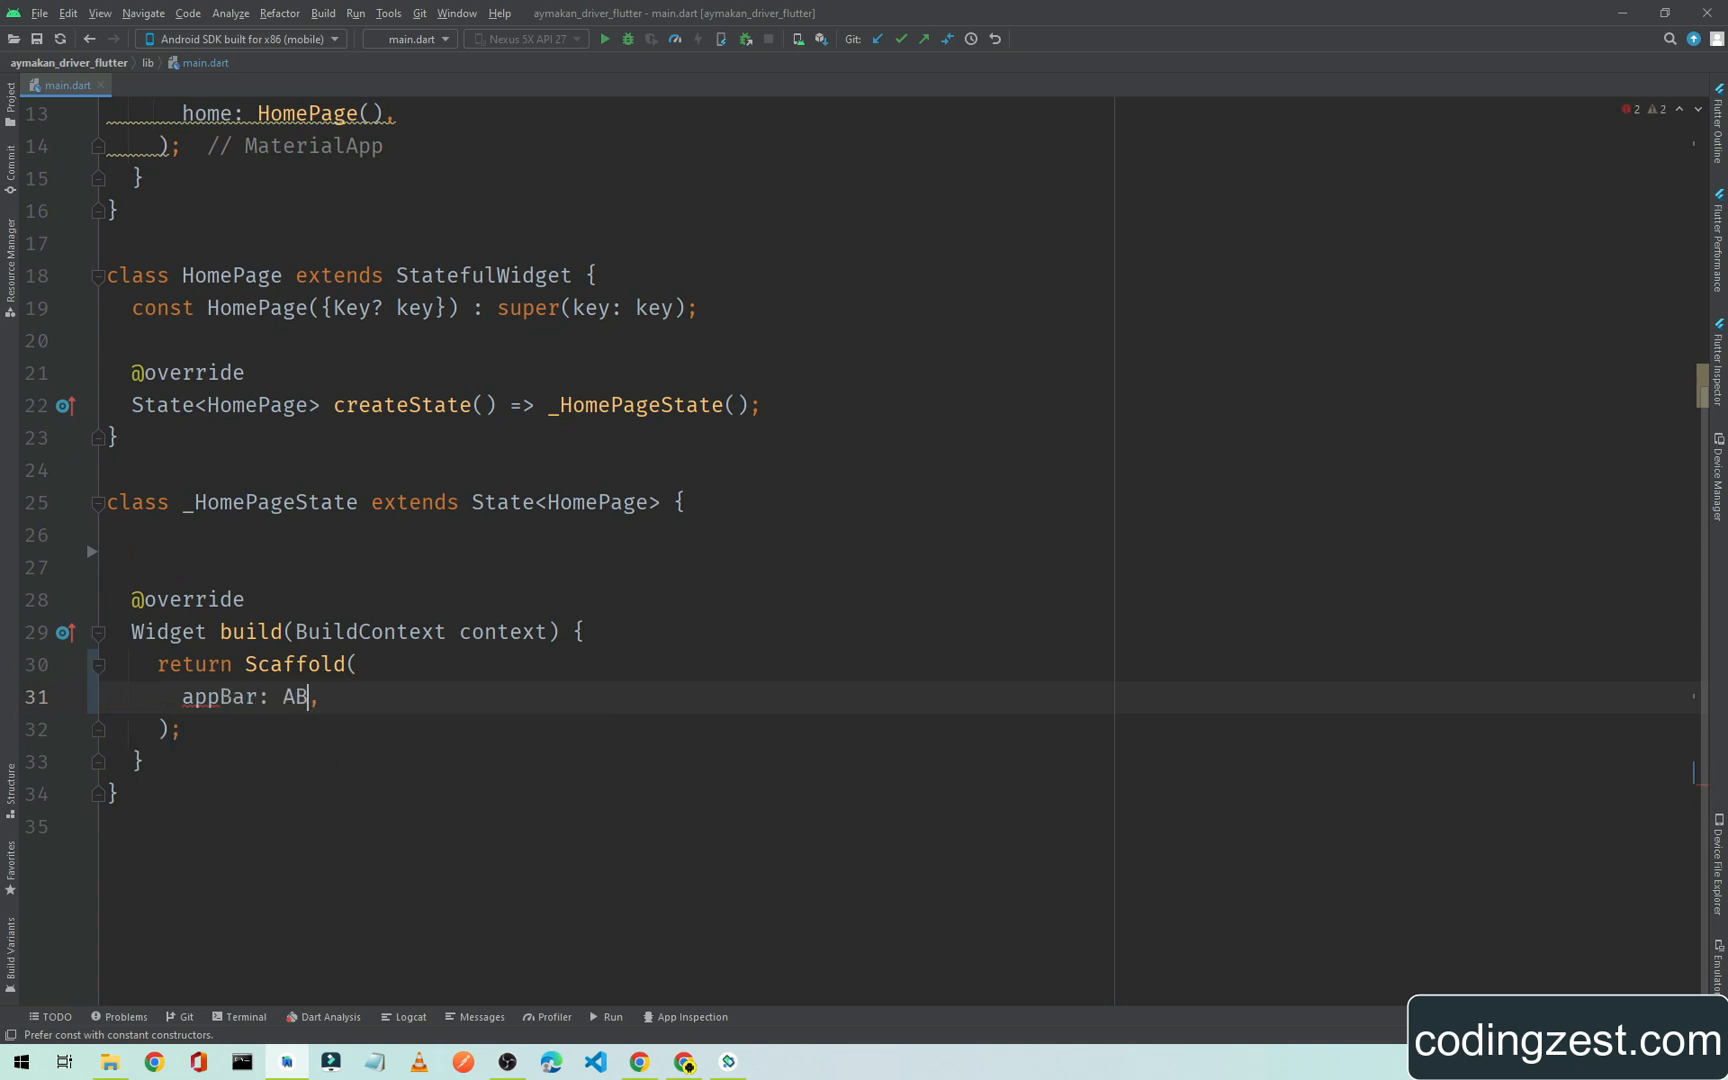
type("AppBar")
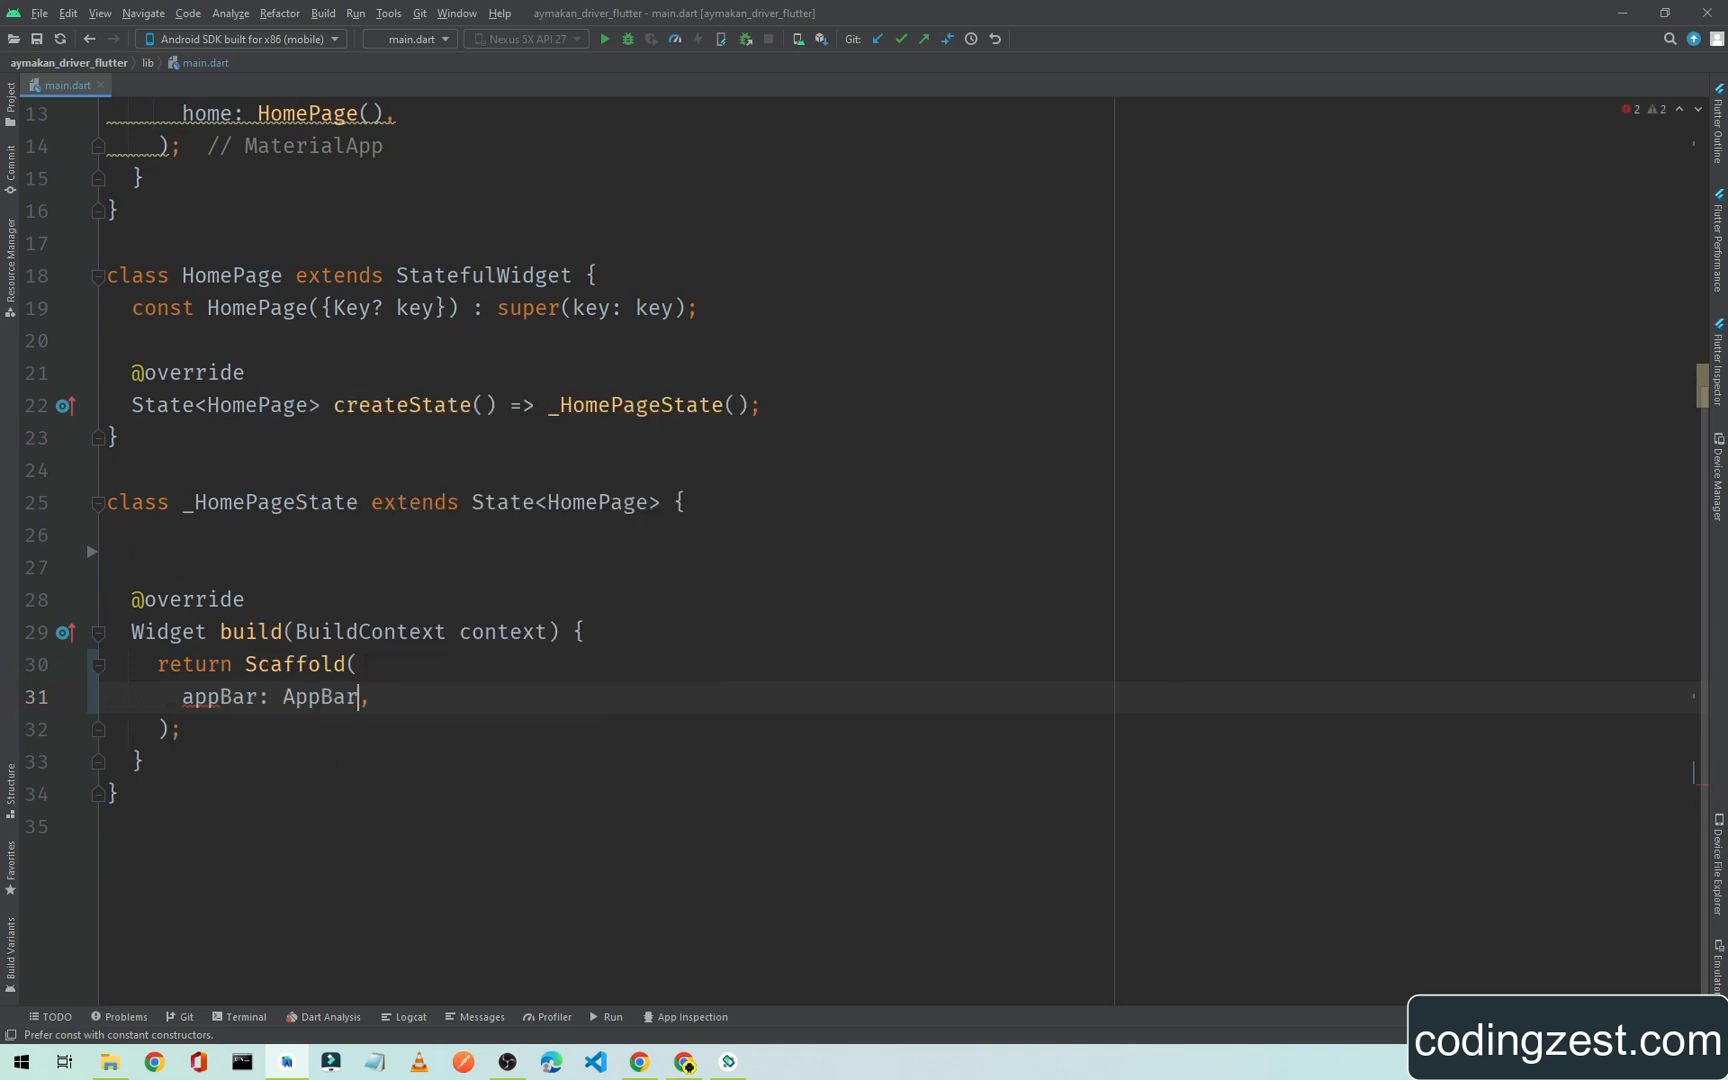
type("(")
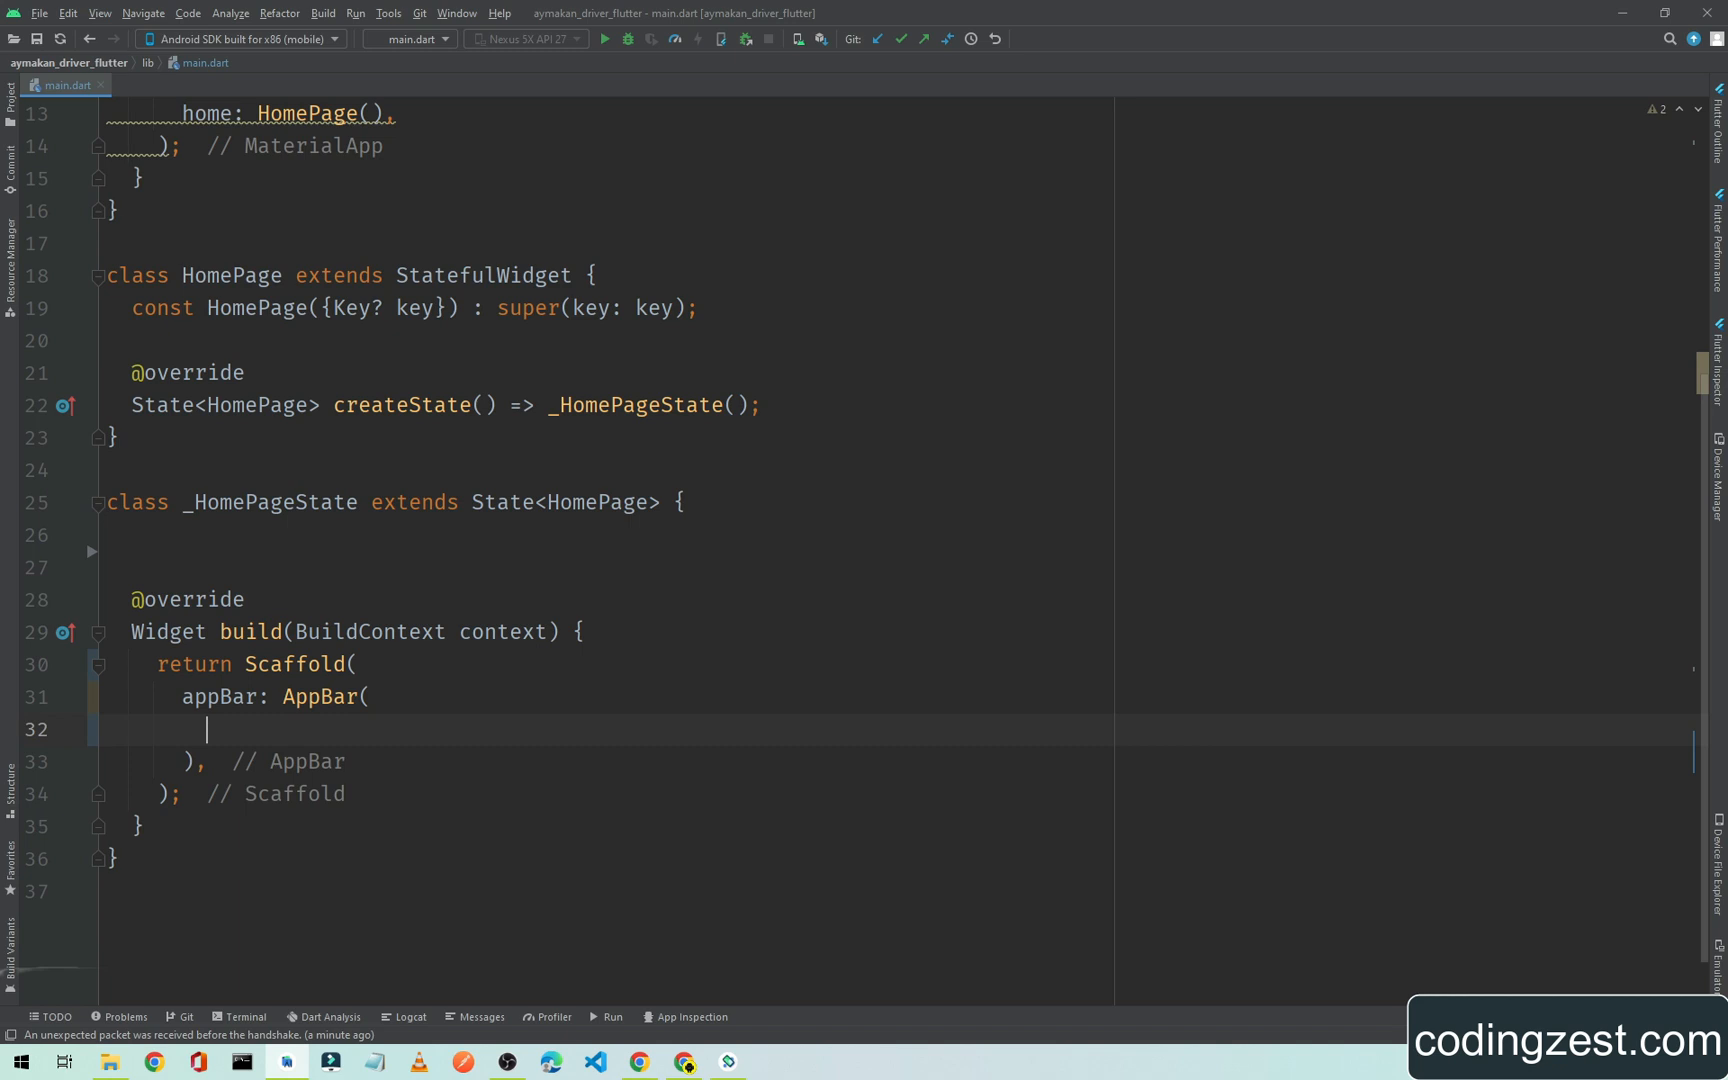
- Give the AppBar a title Text of 'WebviewApp'
type("title: T,")
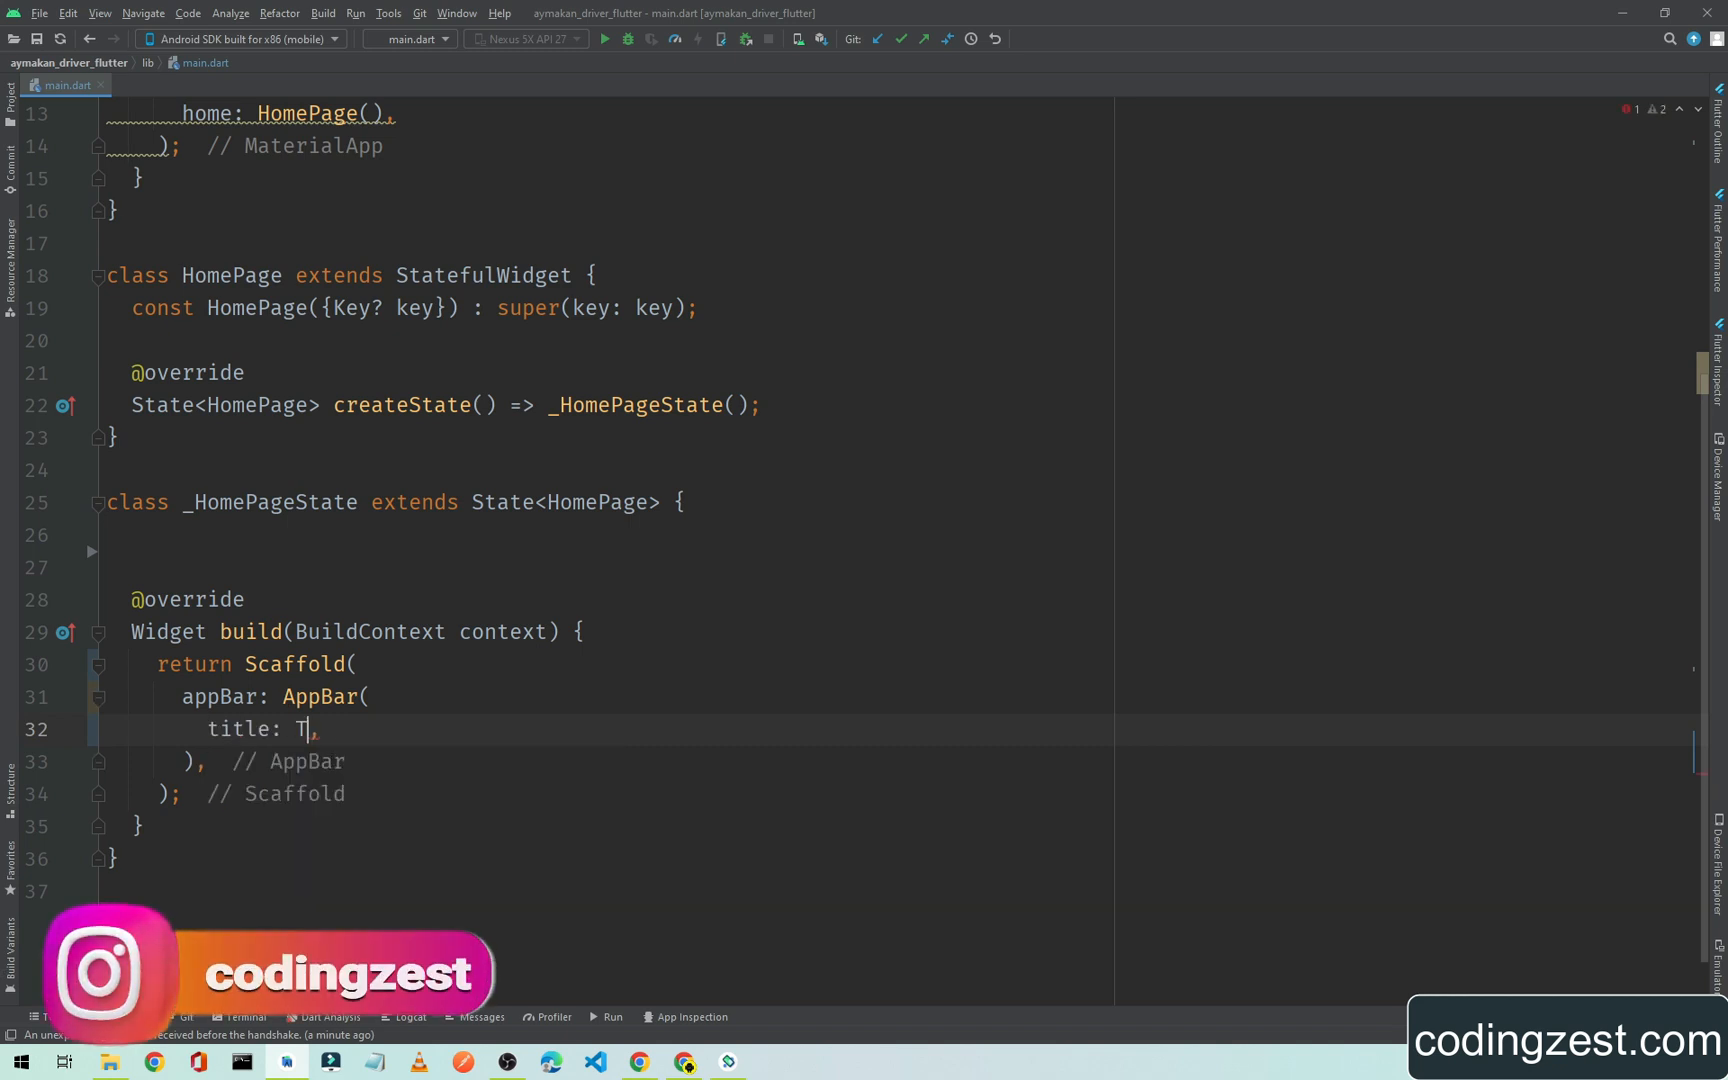
type("ext('")
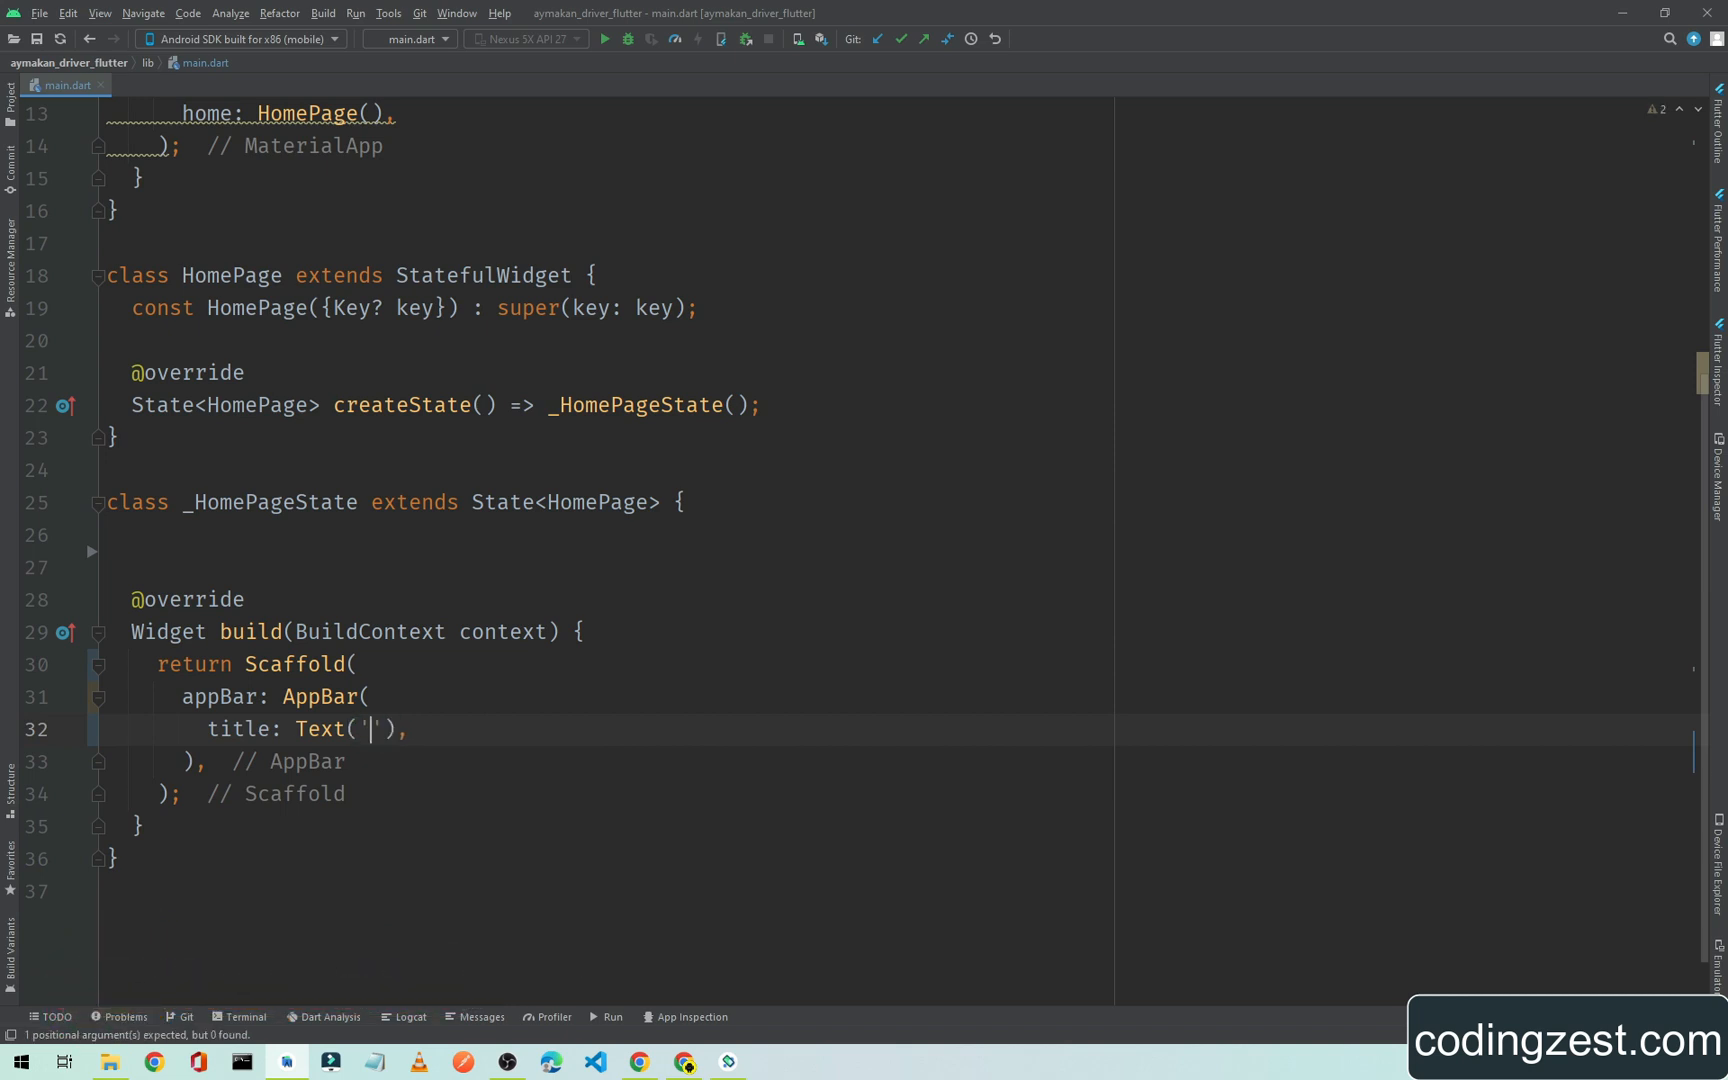
type("Webview")
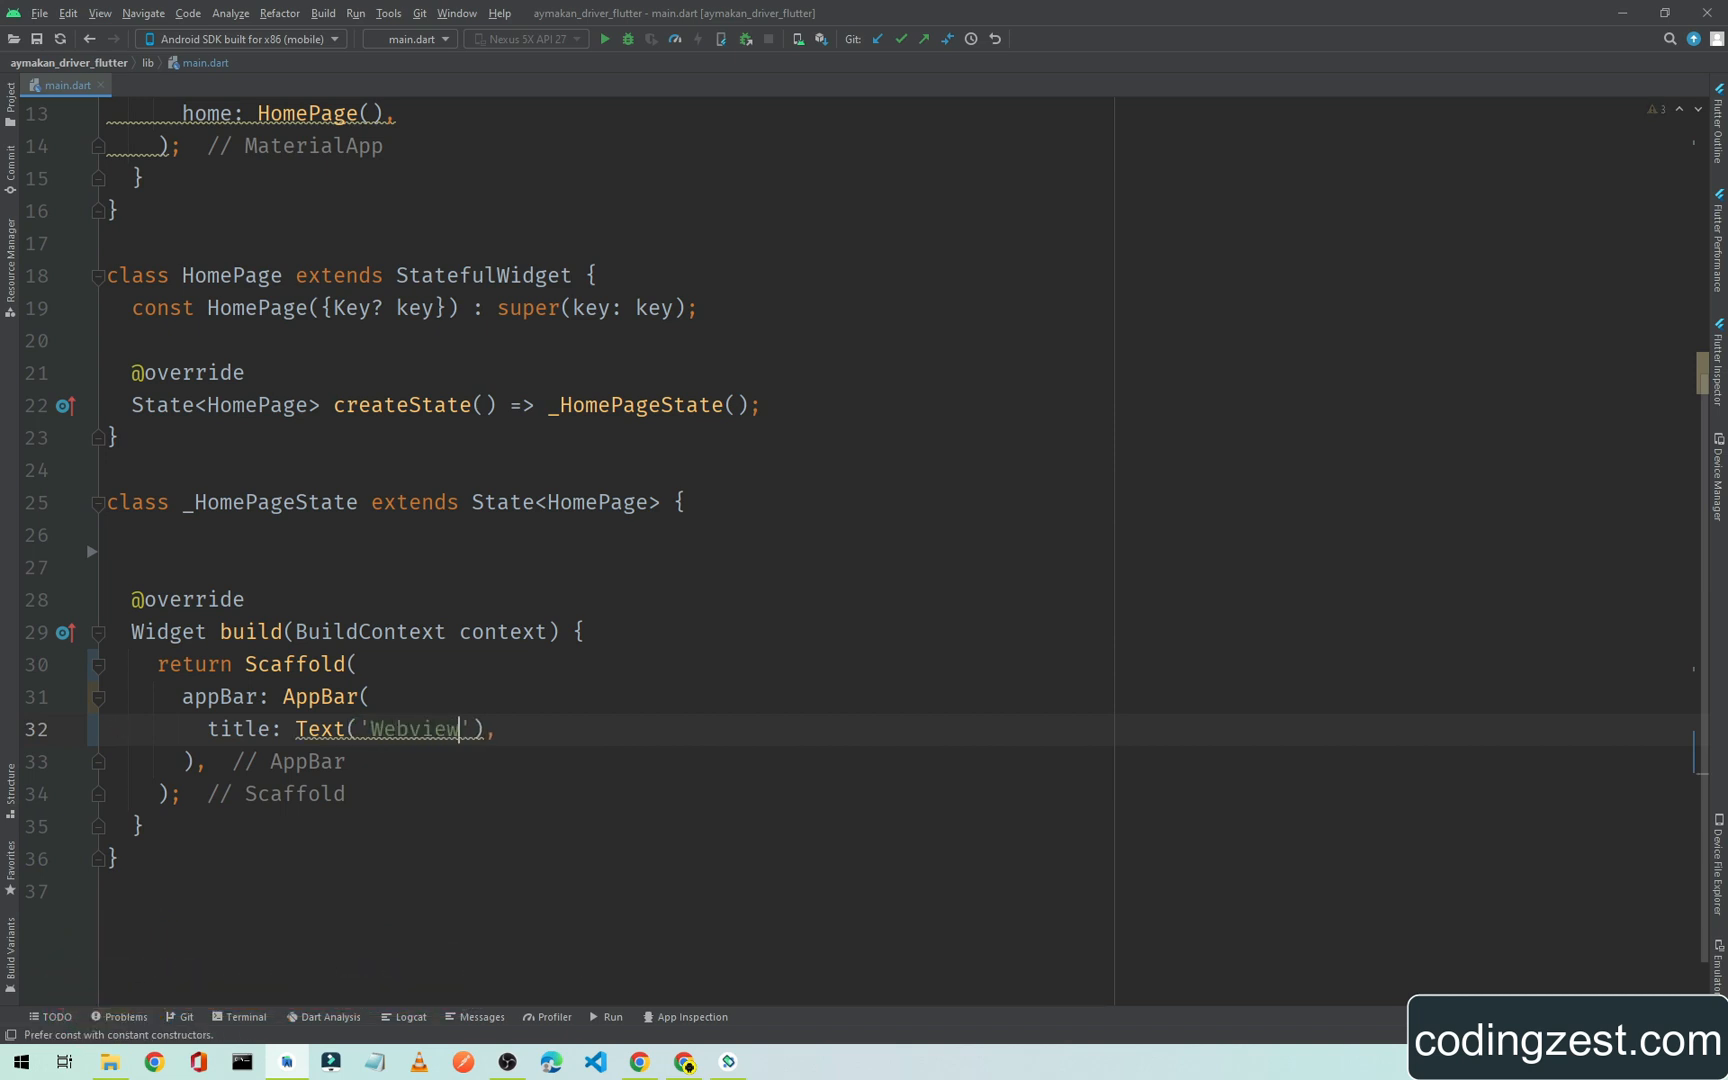
type("App")
type("body: ,")
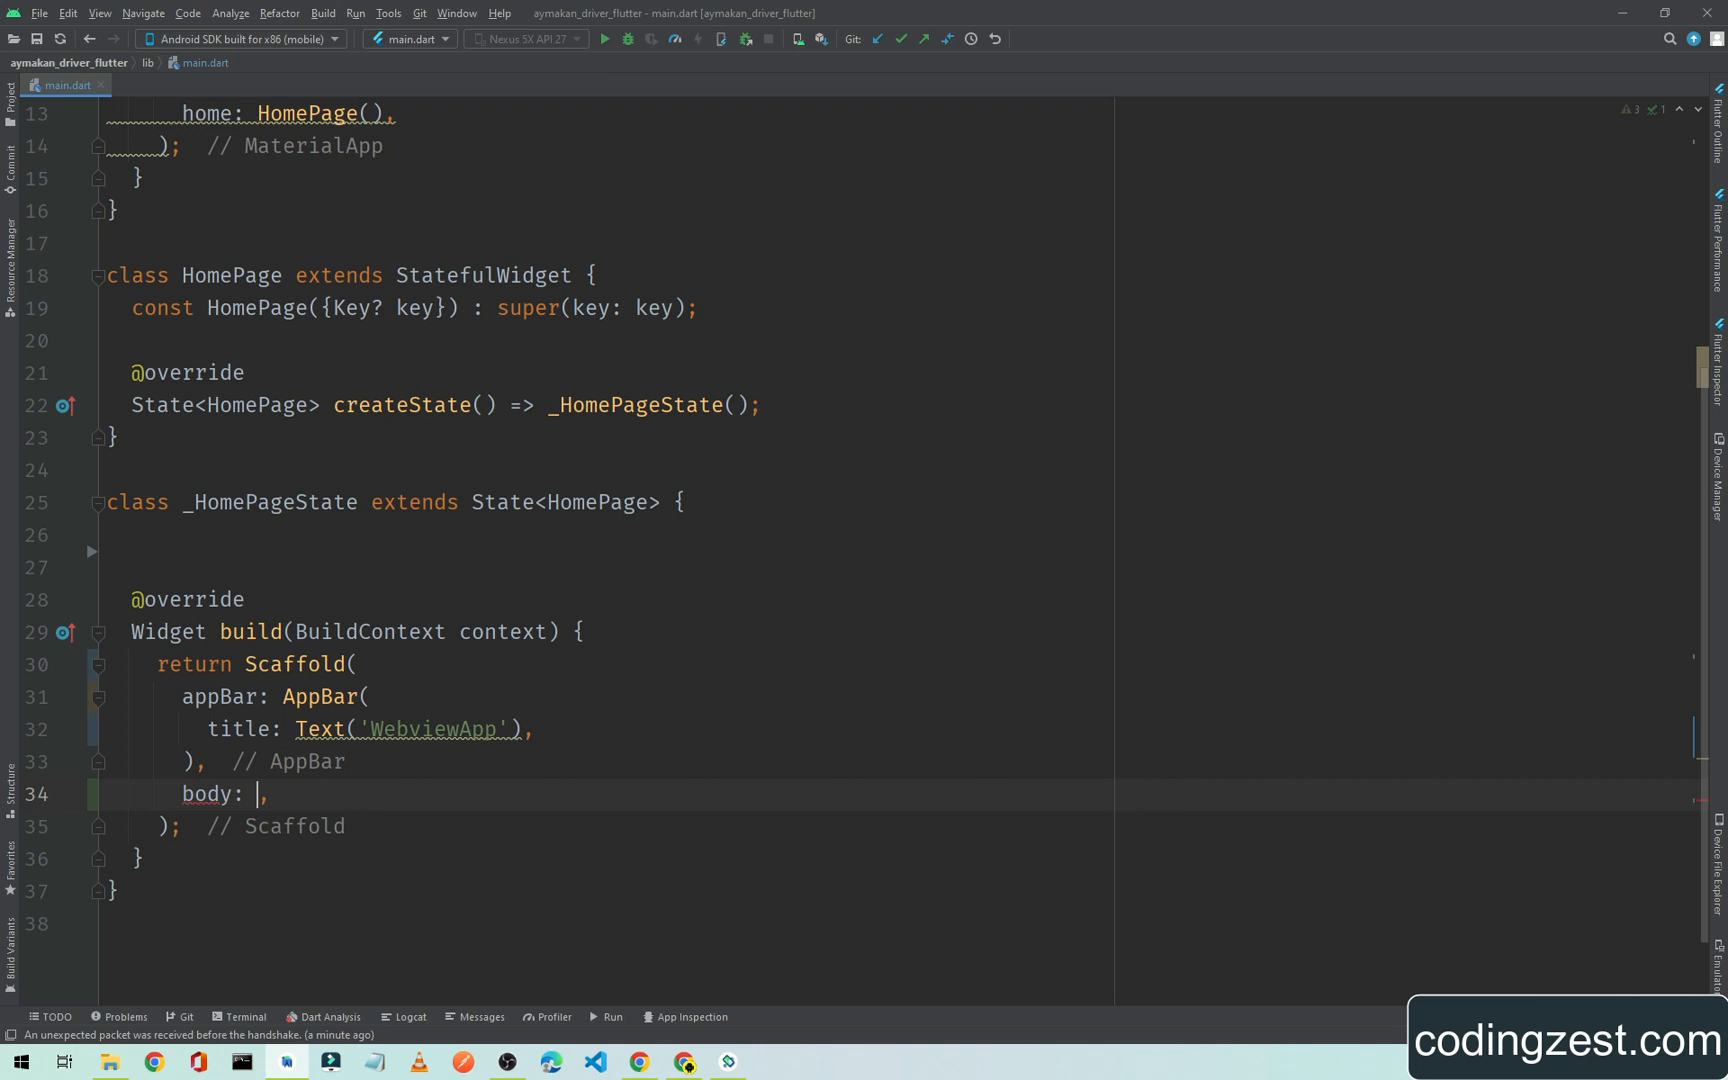
- Add a WebView body to the Scaffold with an empty initialUrl string started
type("Web")
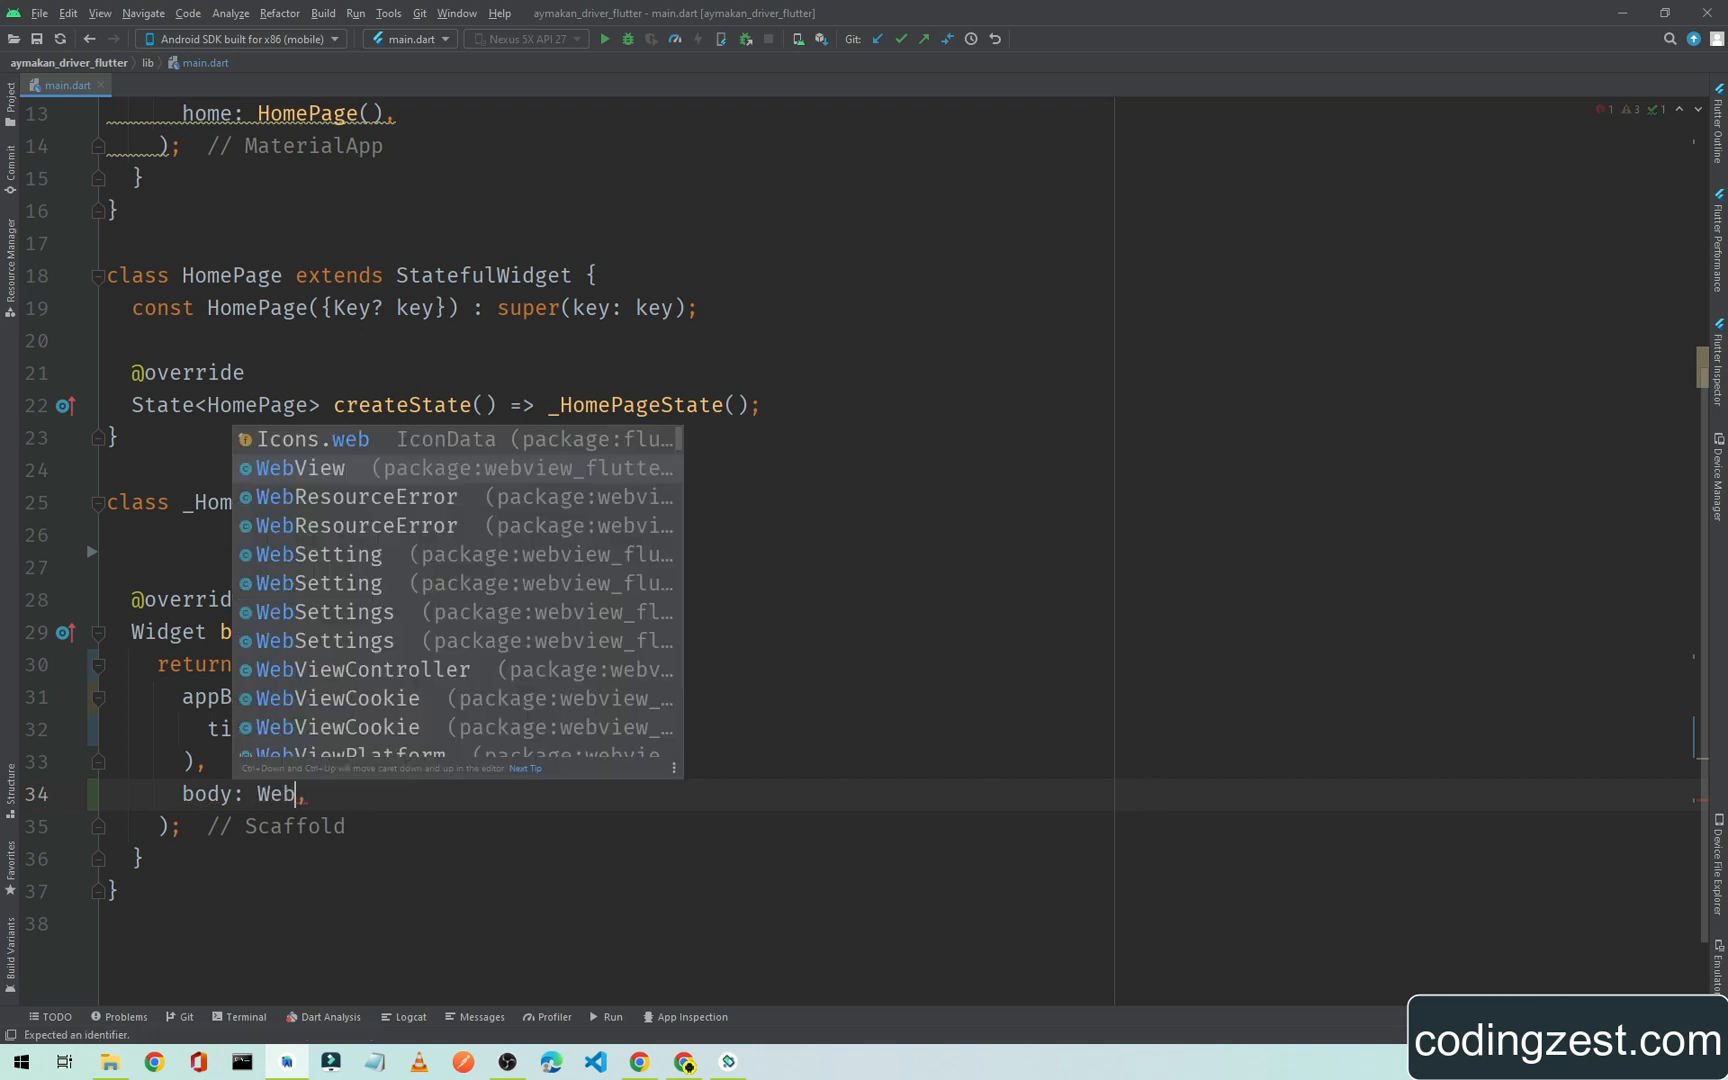
type("View")
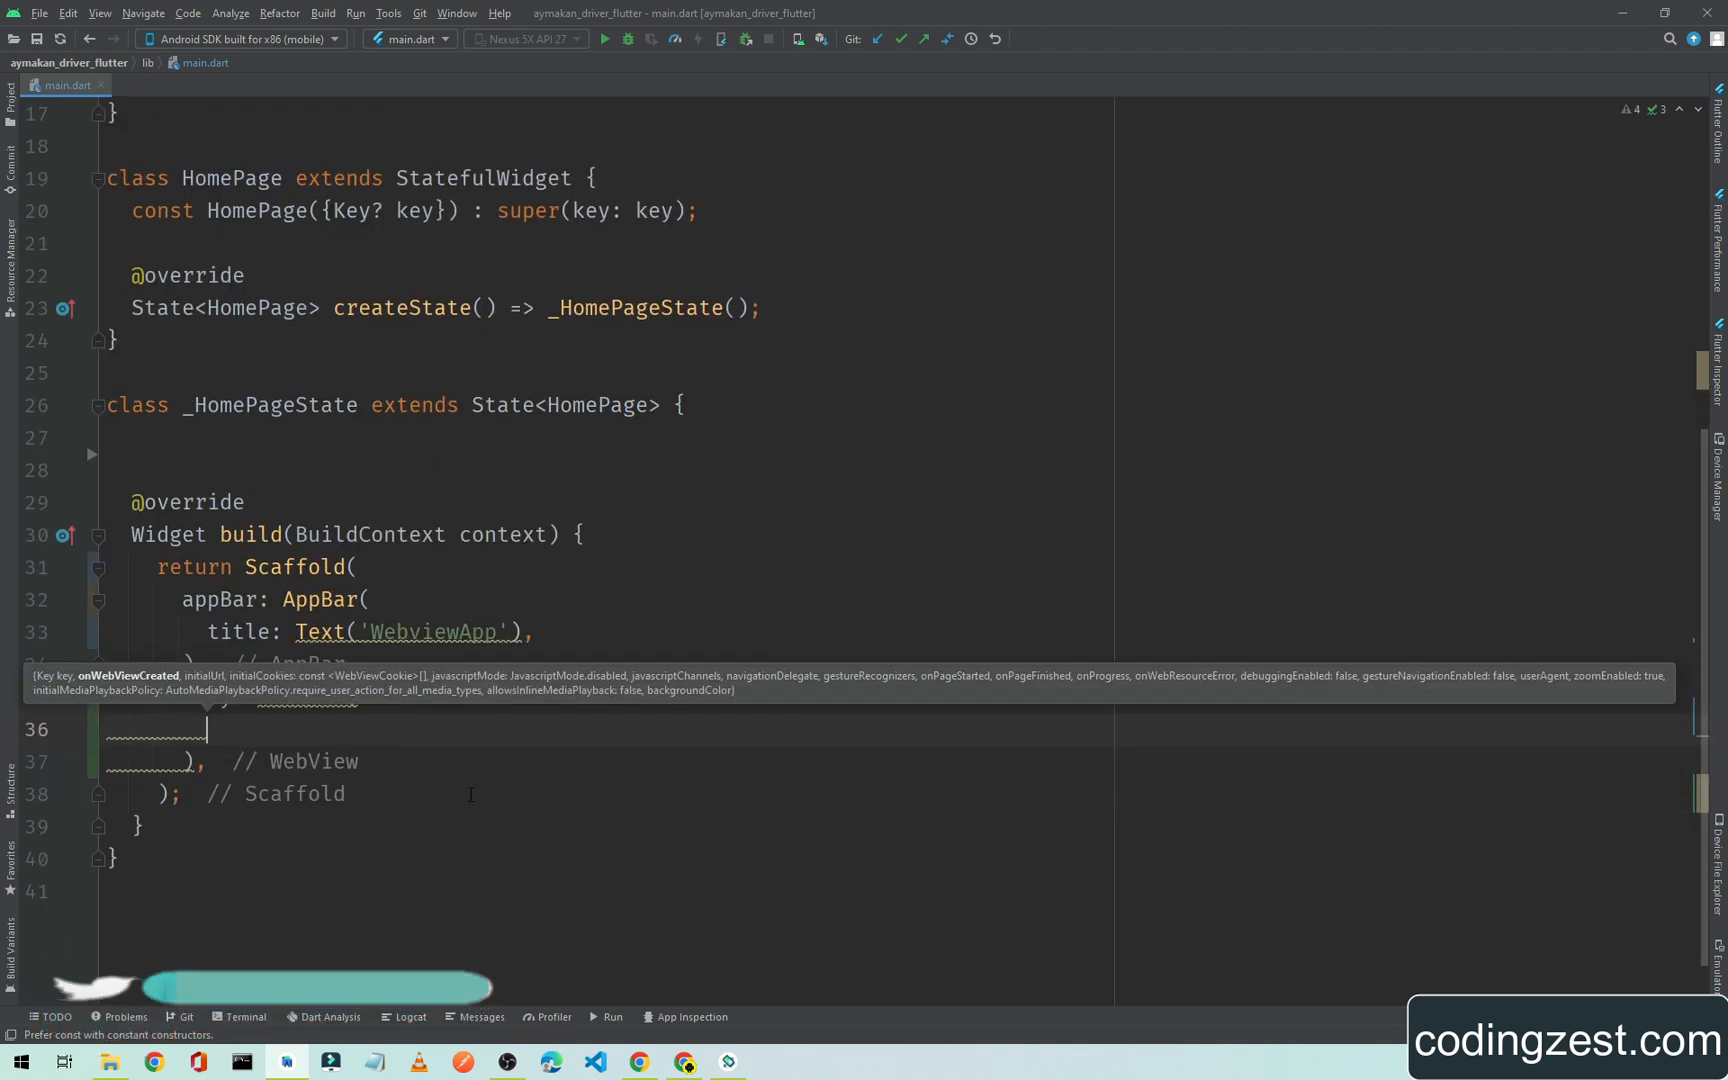
type("initialUrl: ,")
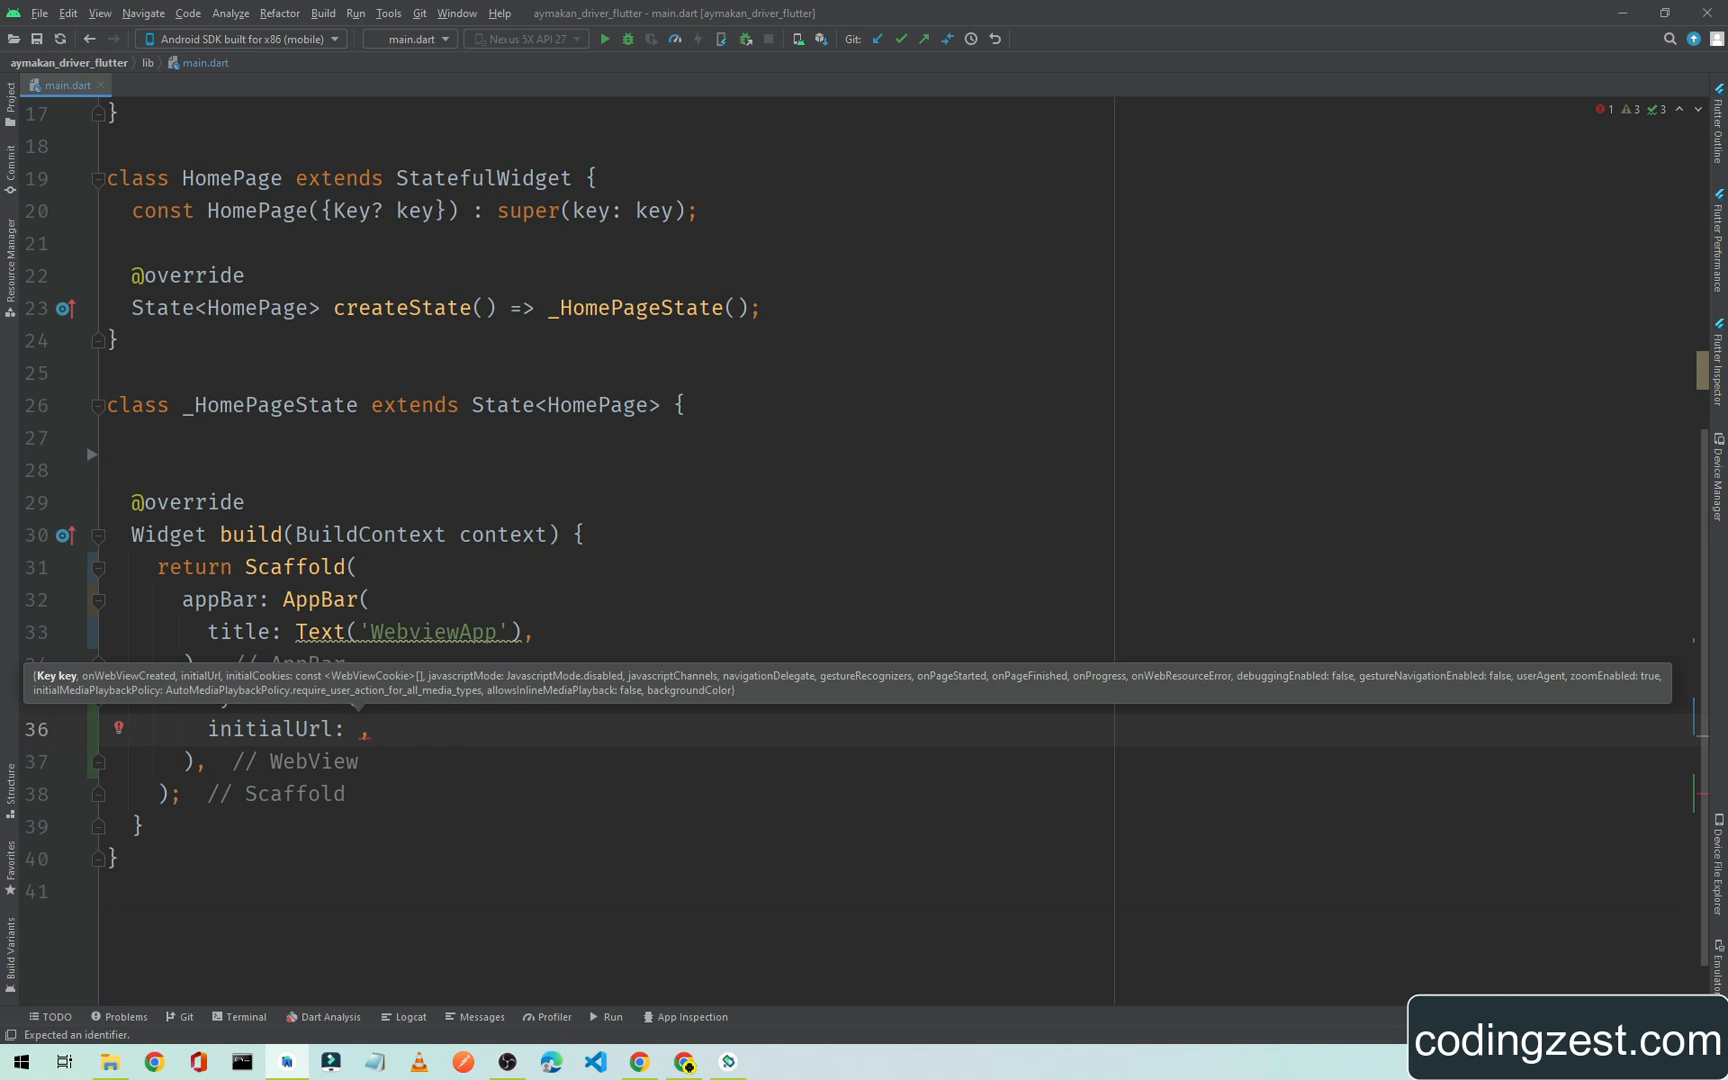
type("'")
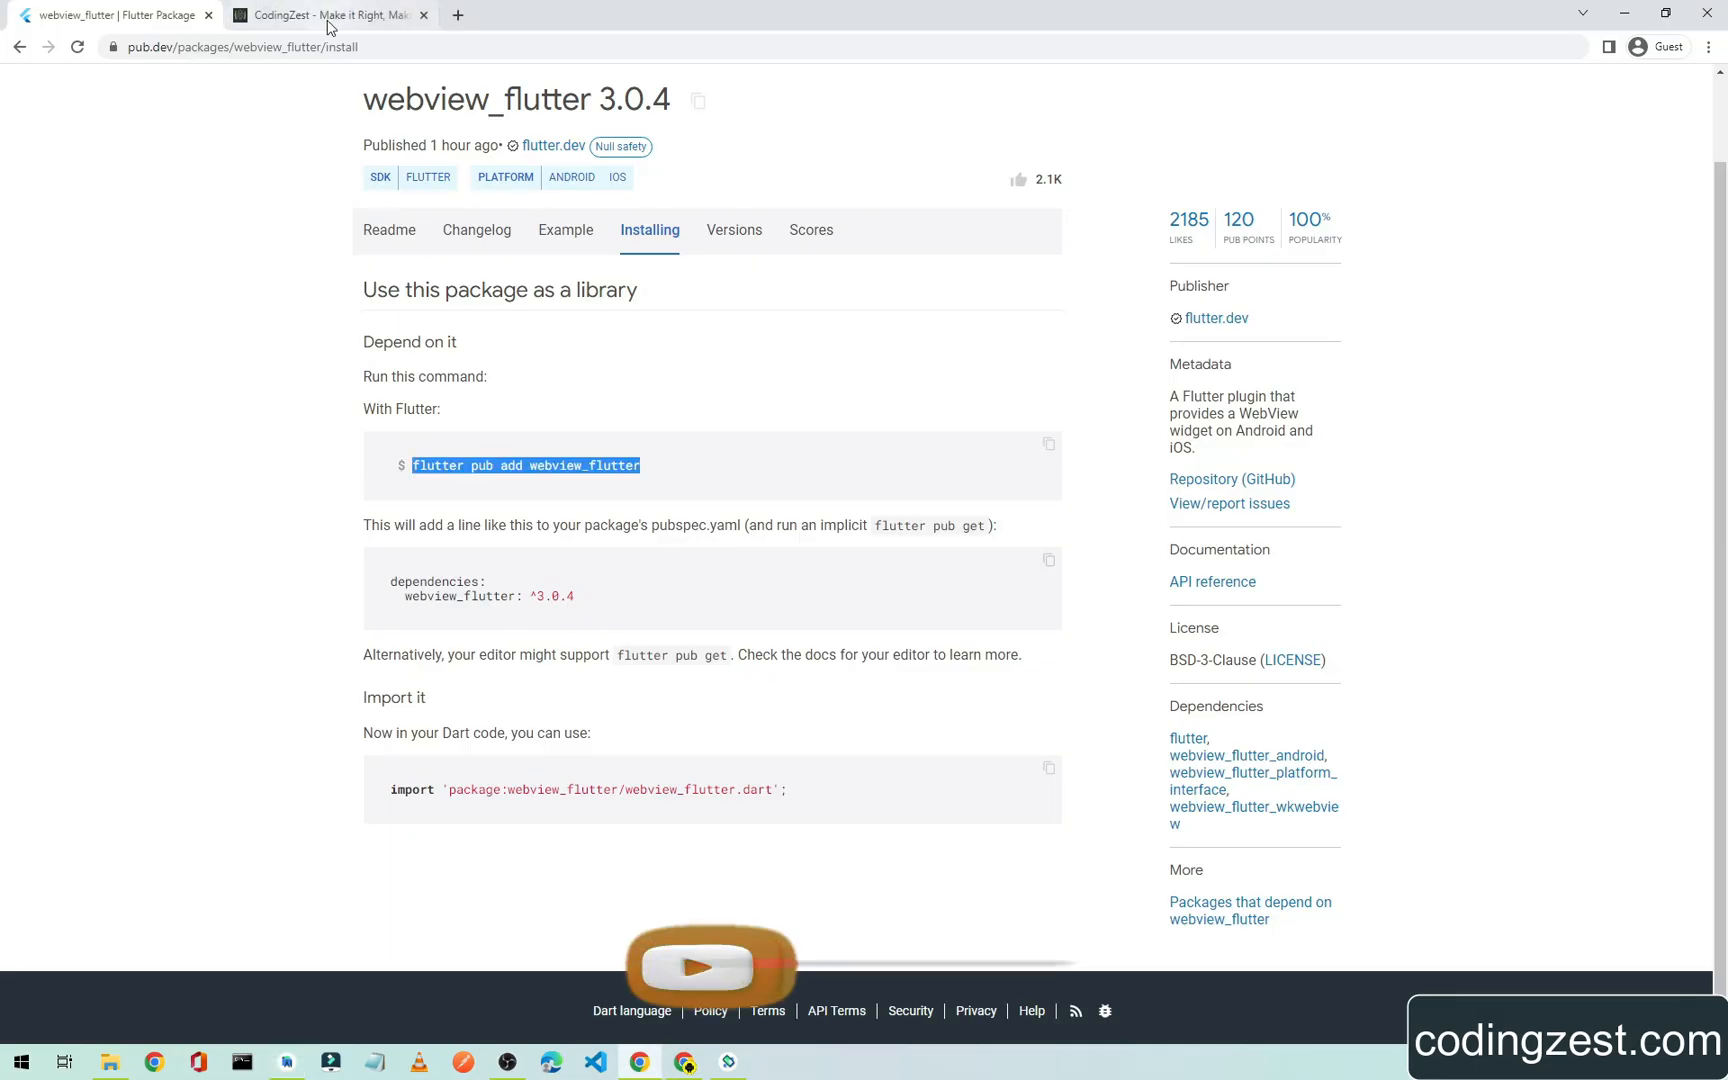
left_click(330, 14)
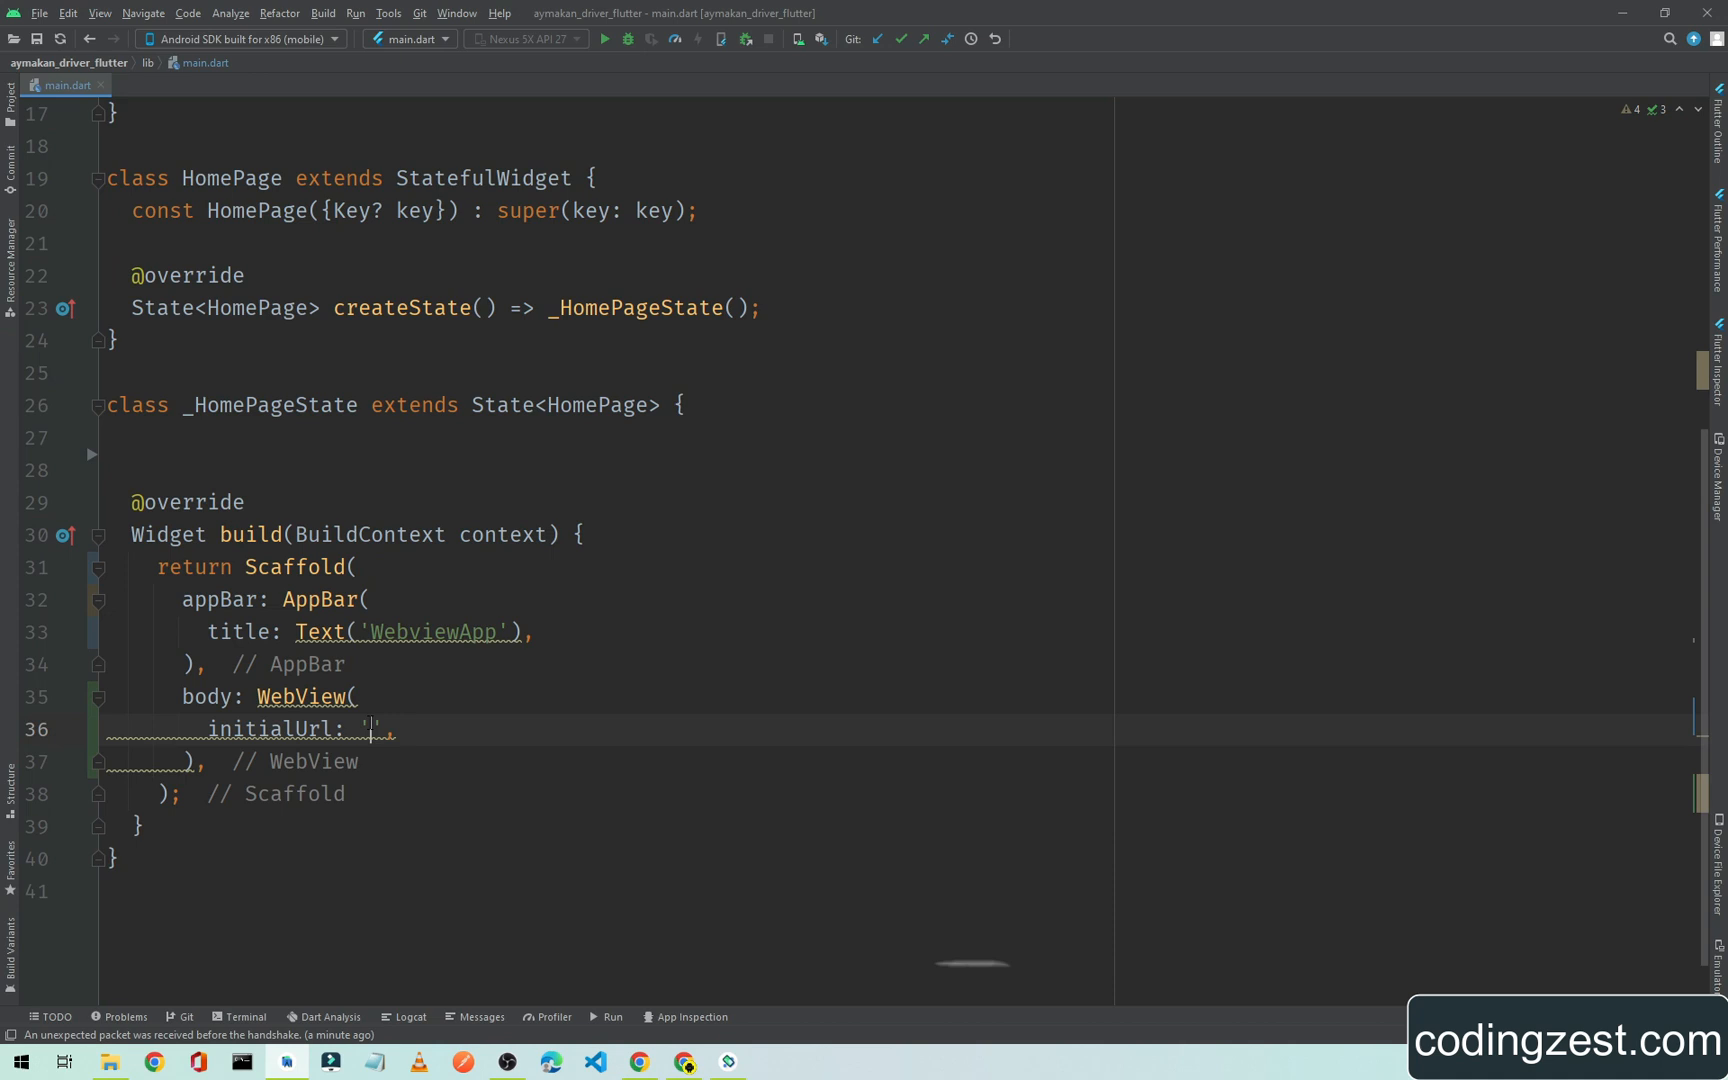
type("https://codingzest.com/")
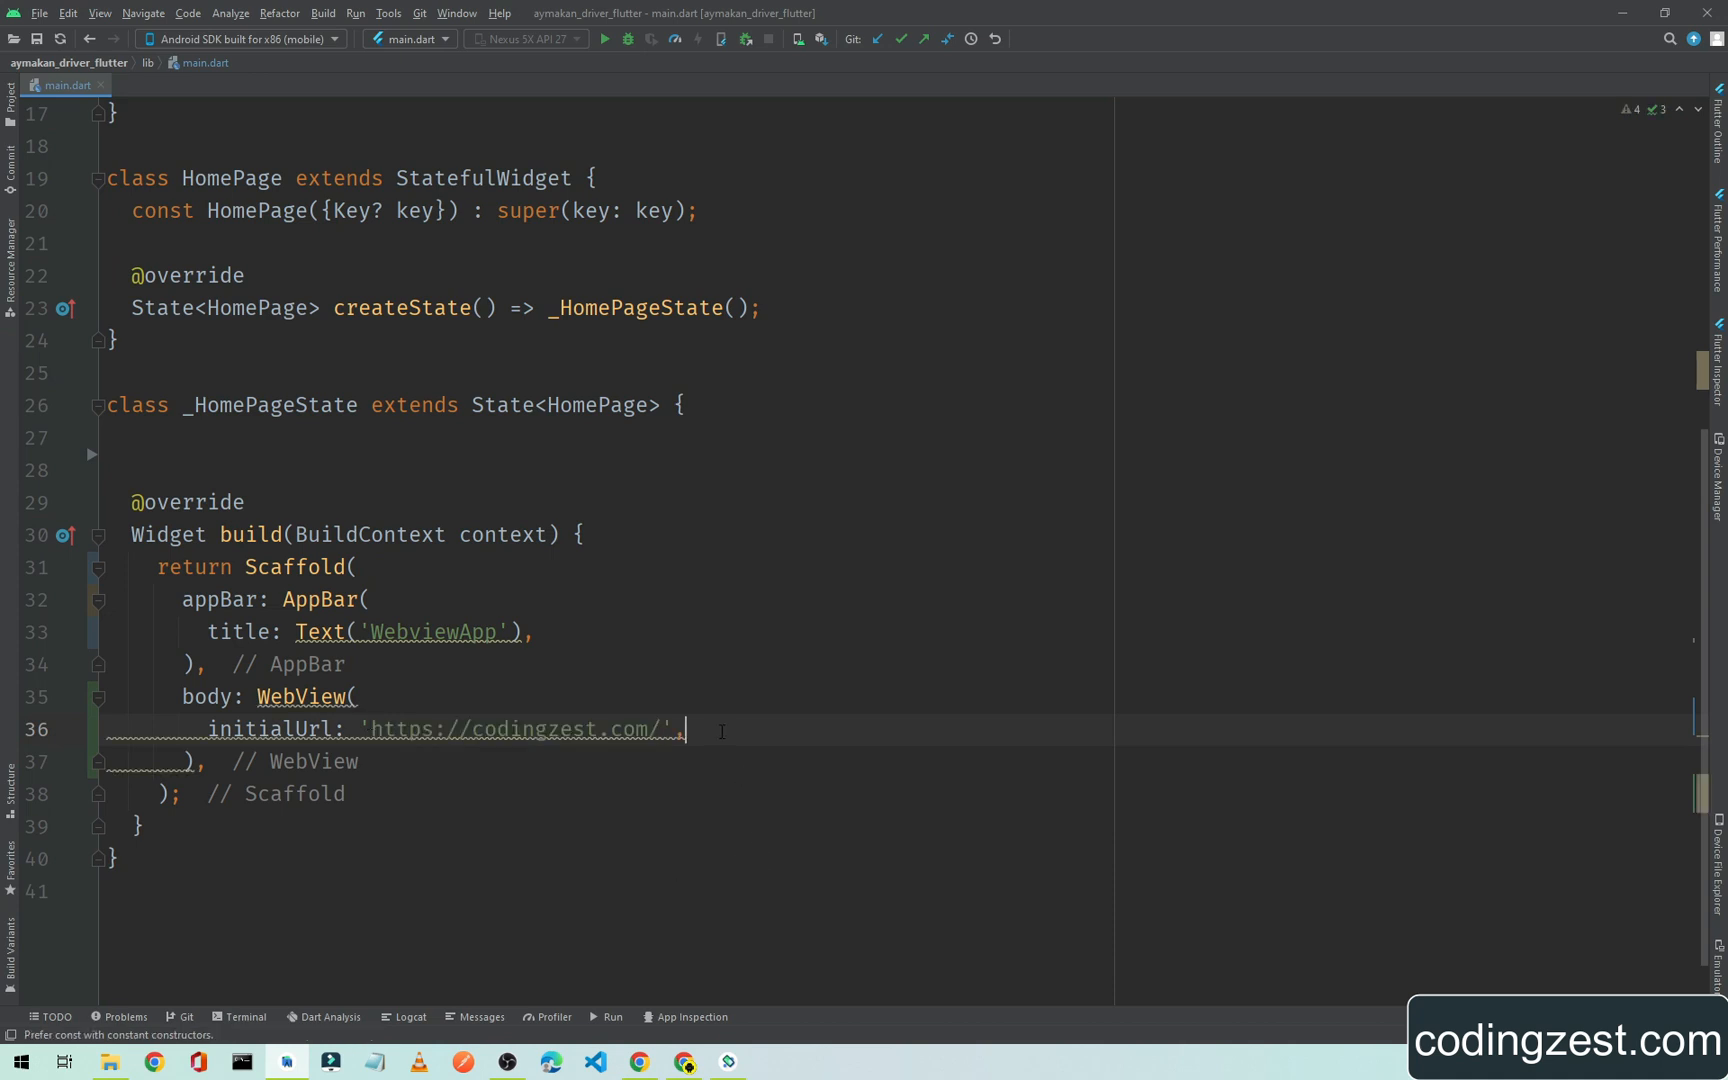
type("java")
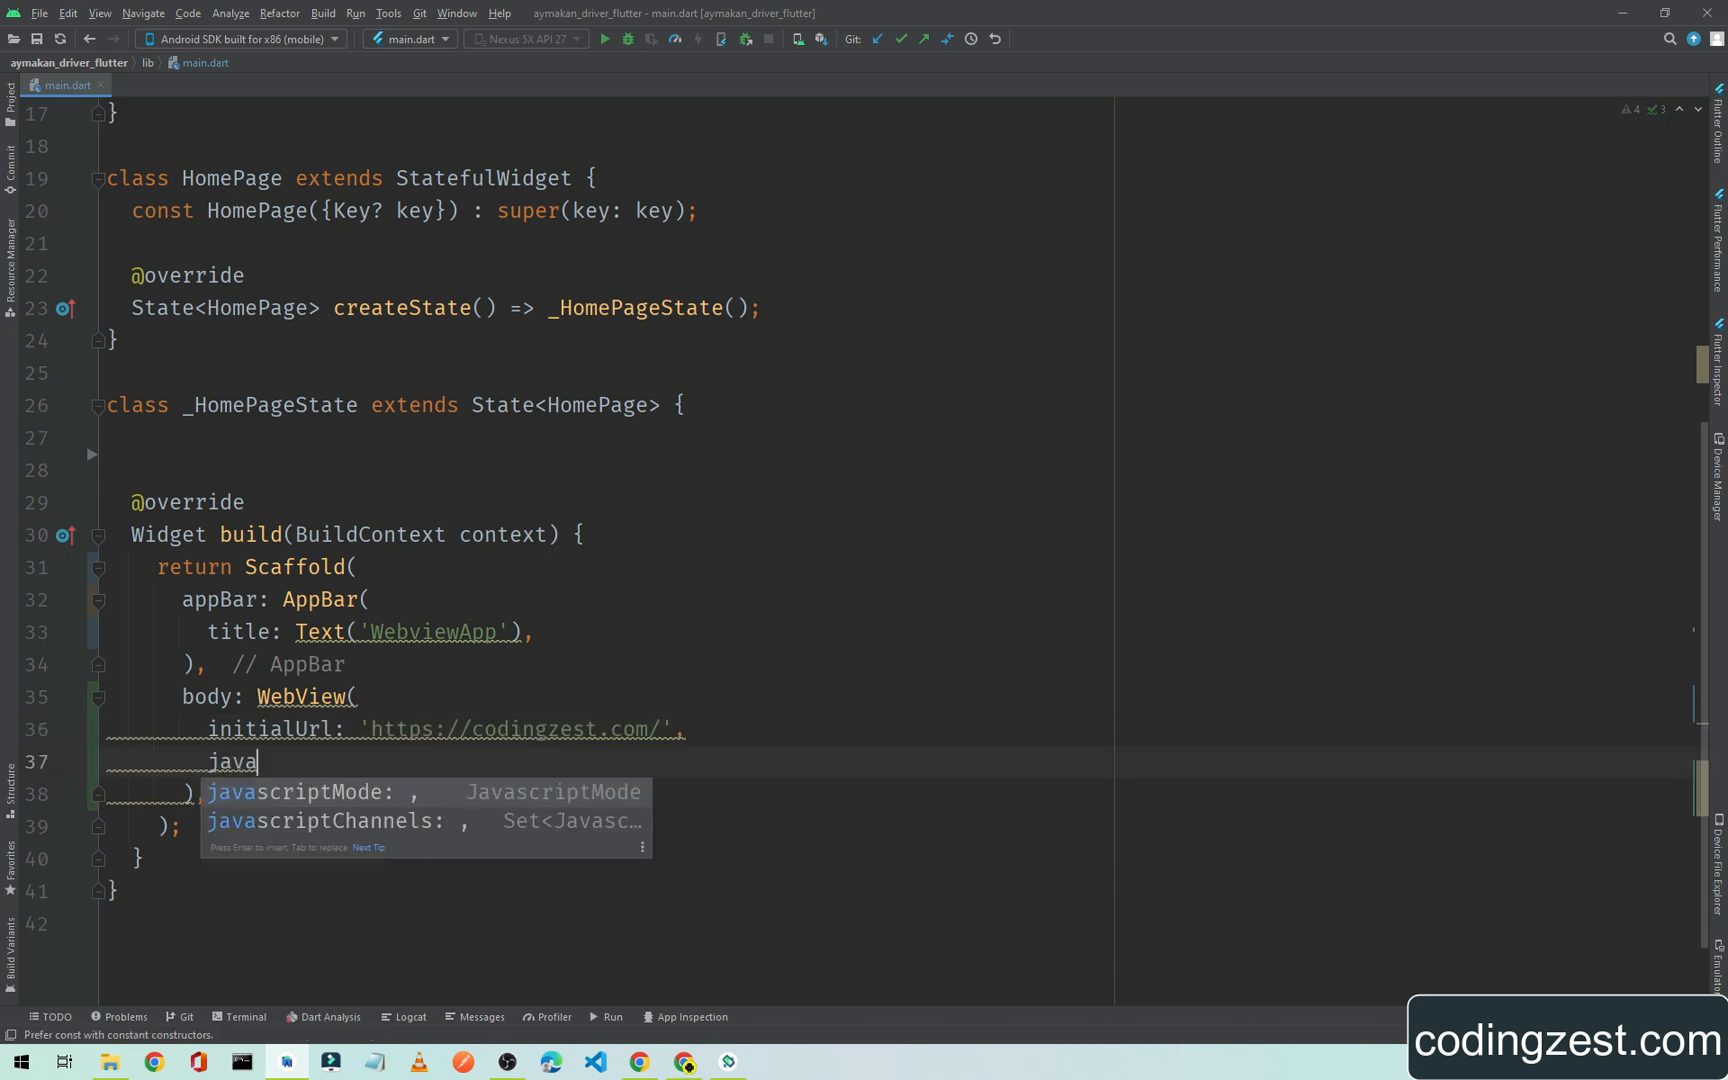
key("Enter")
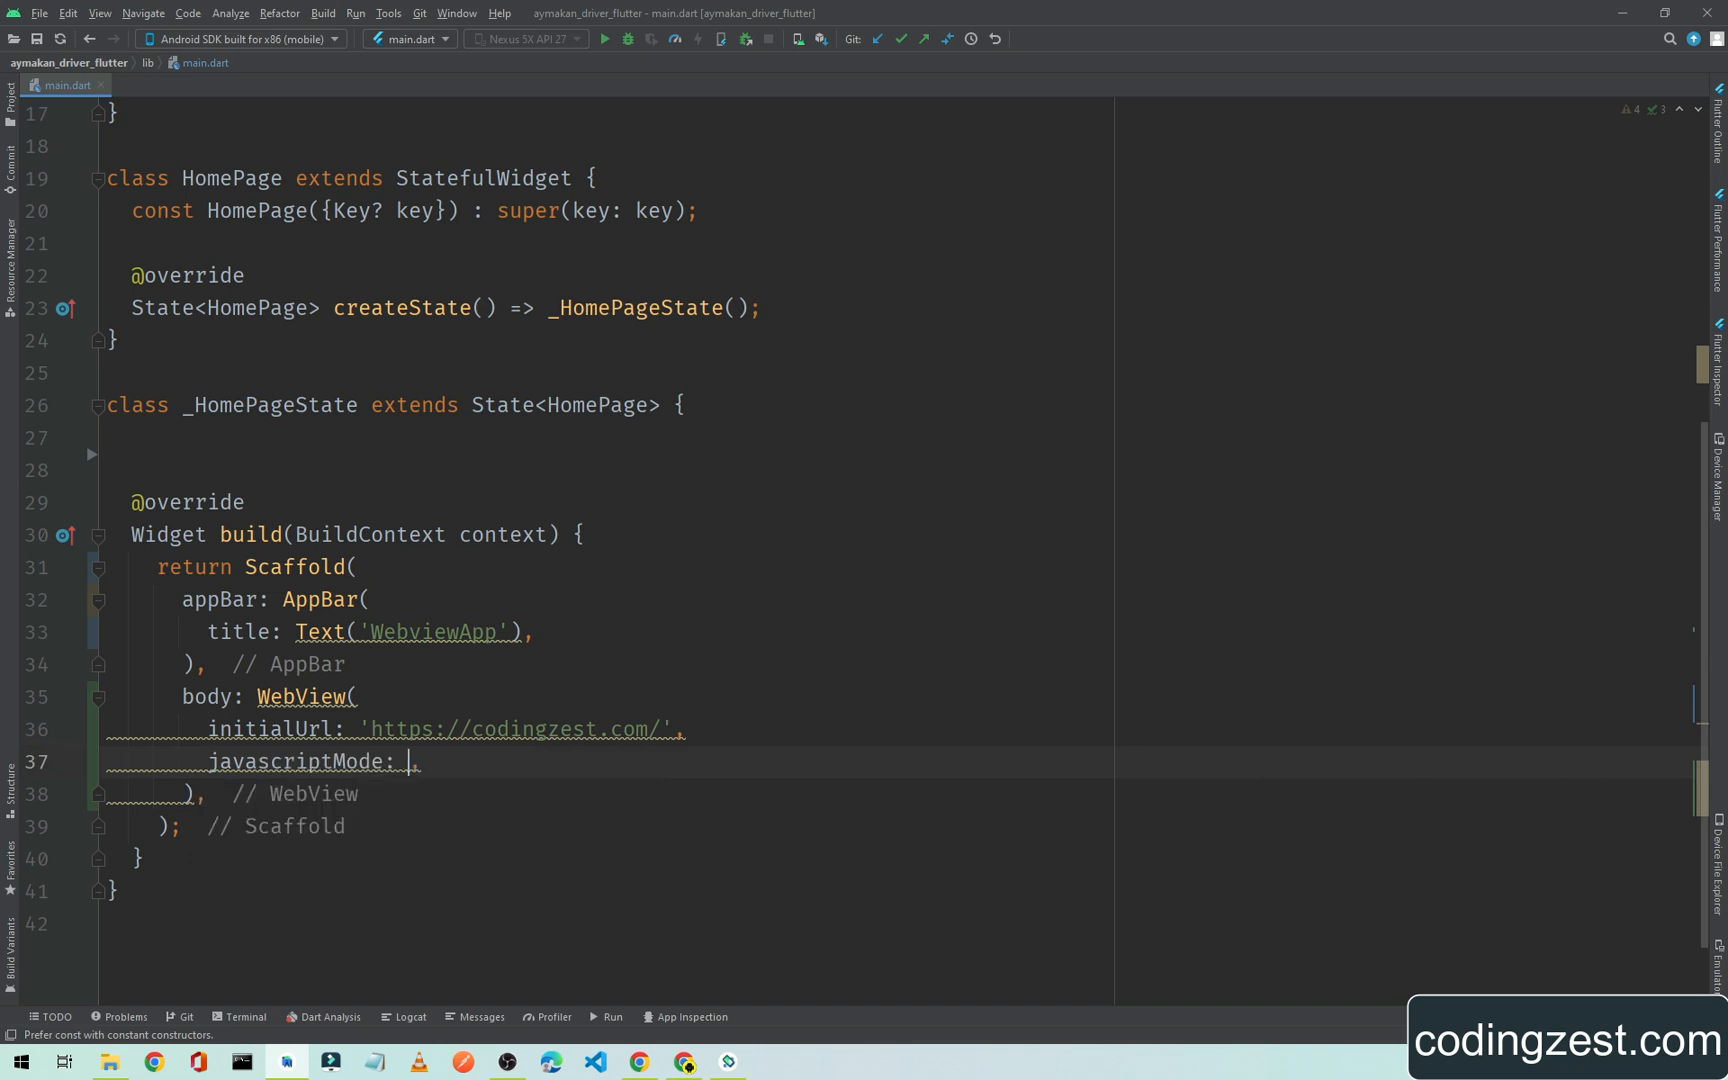
- Set javascriptMode to JavascriptMode.unrestricted via code completion
type("Java")
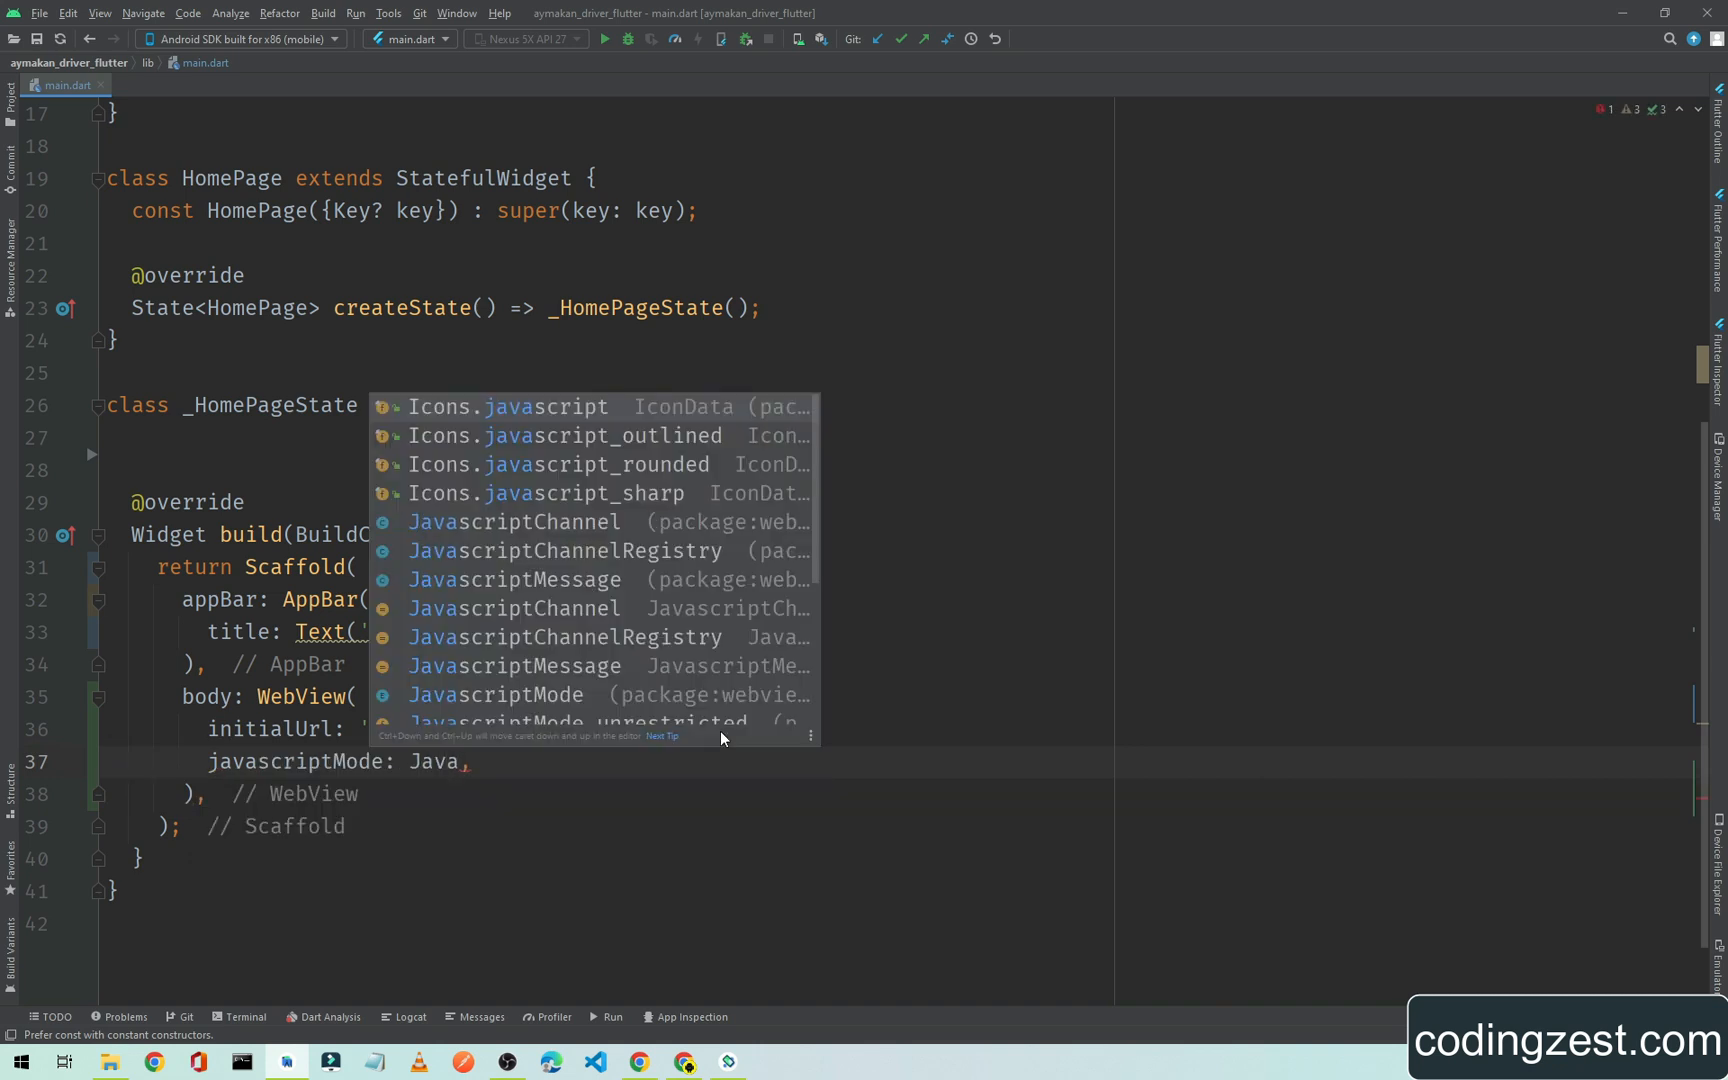
type("S")
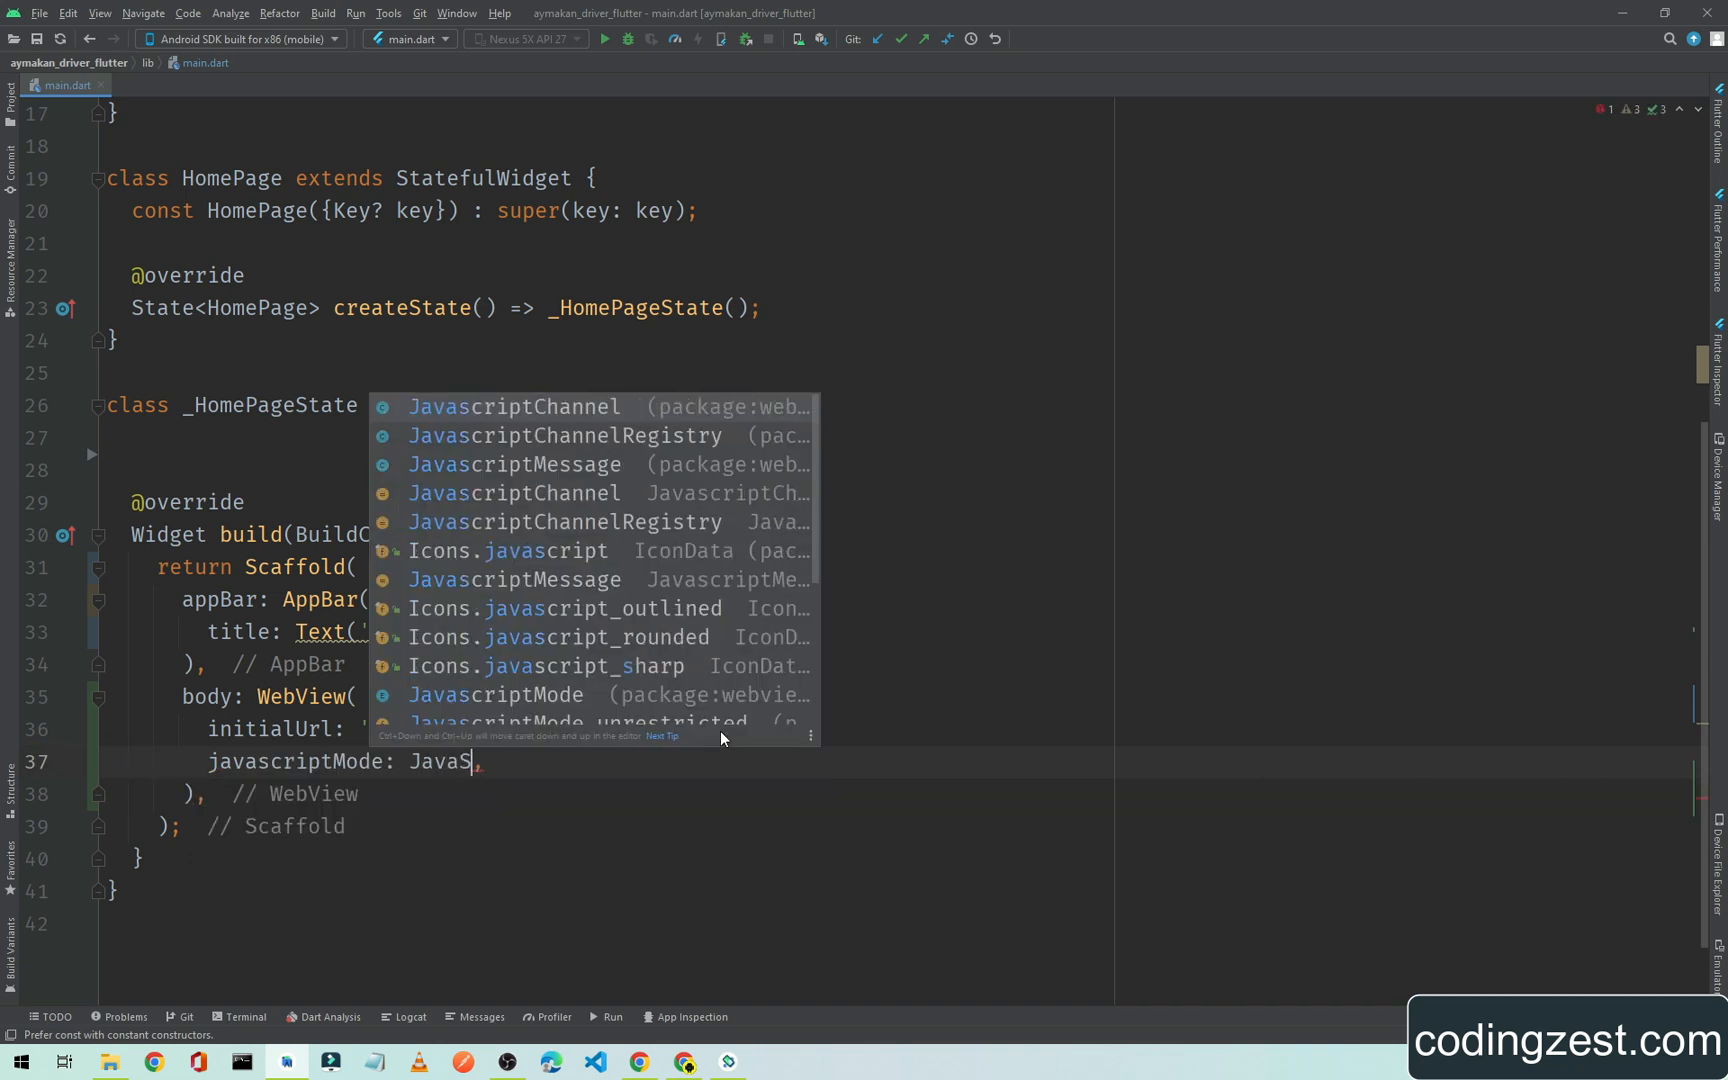
type("c")
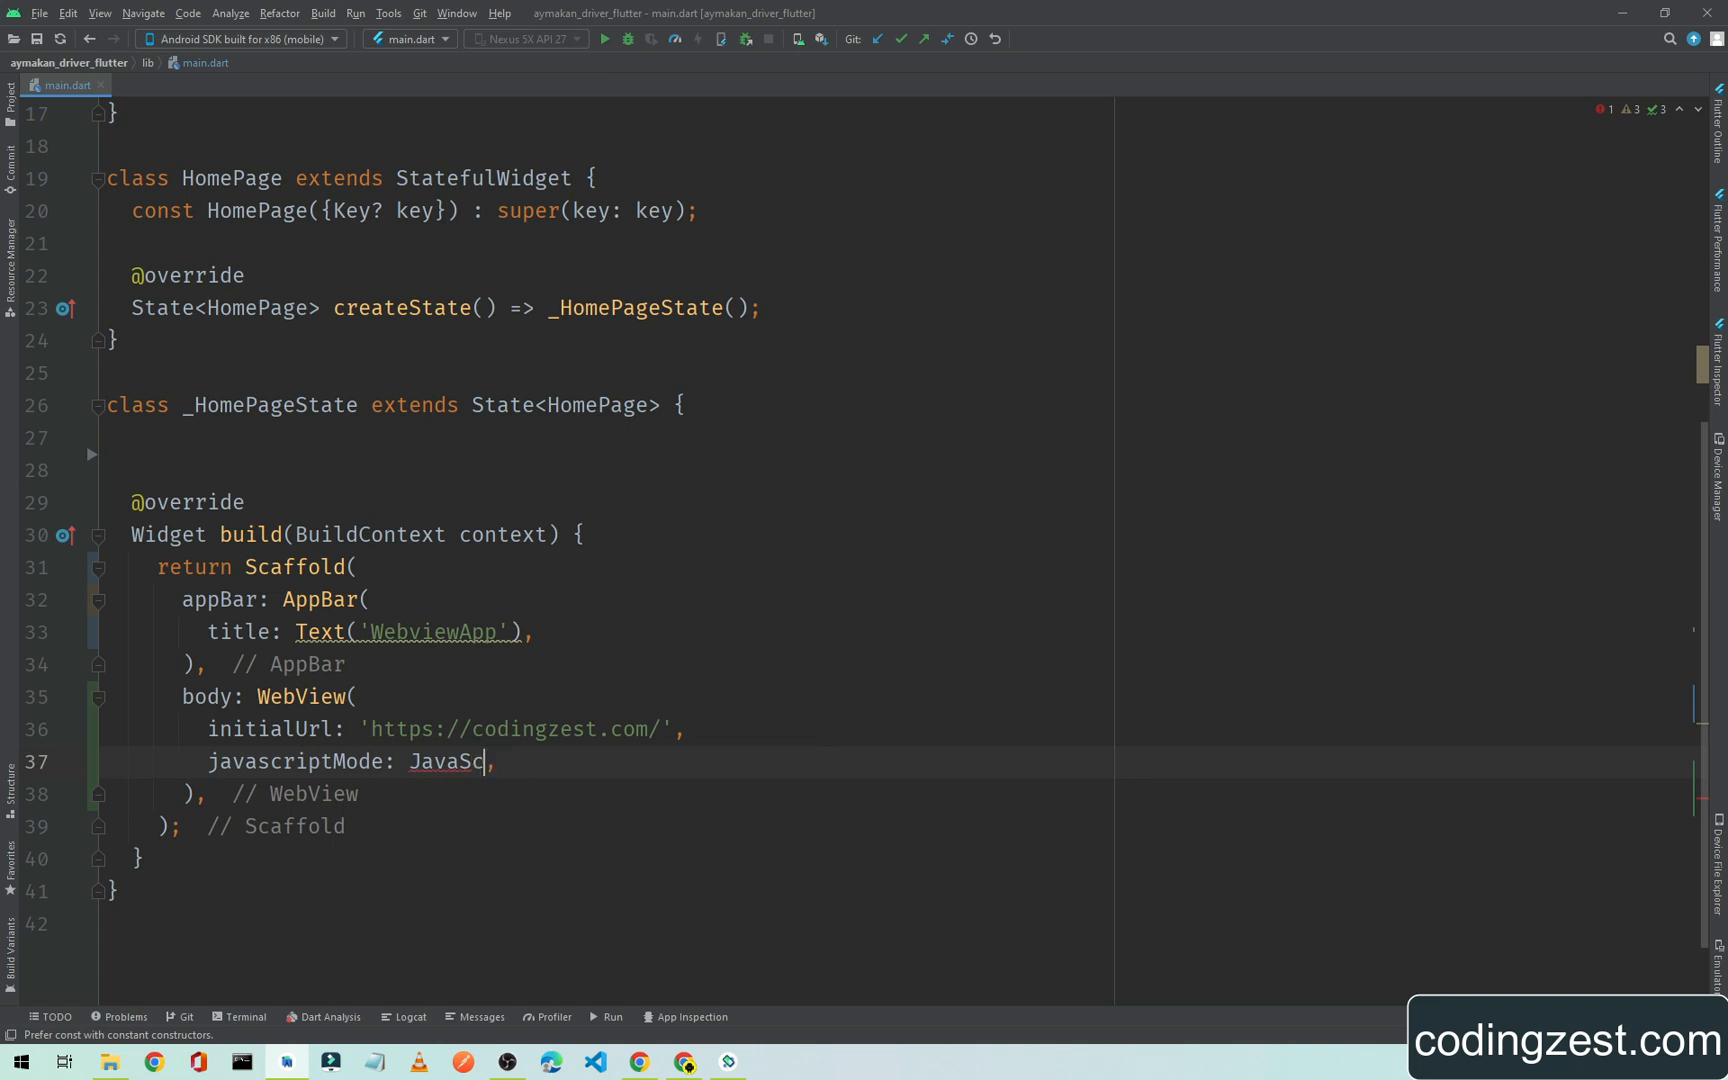
type("ript")
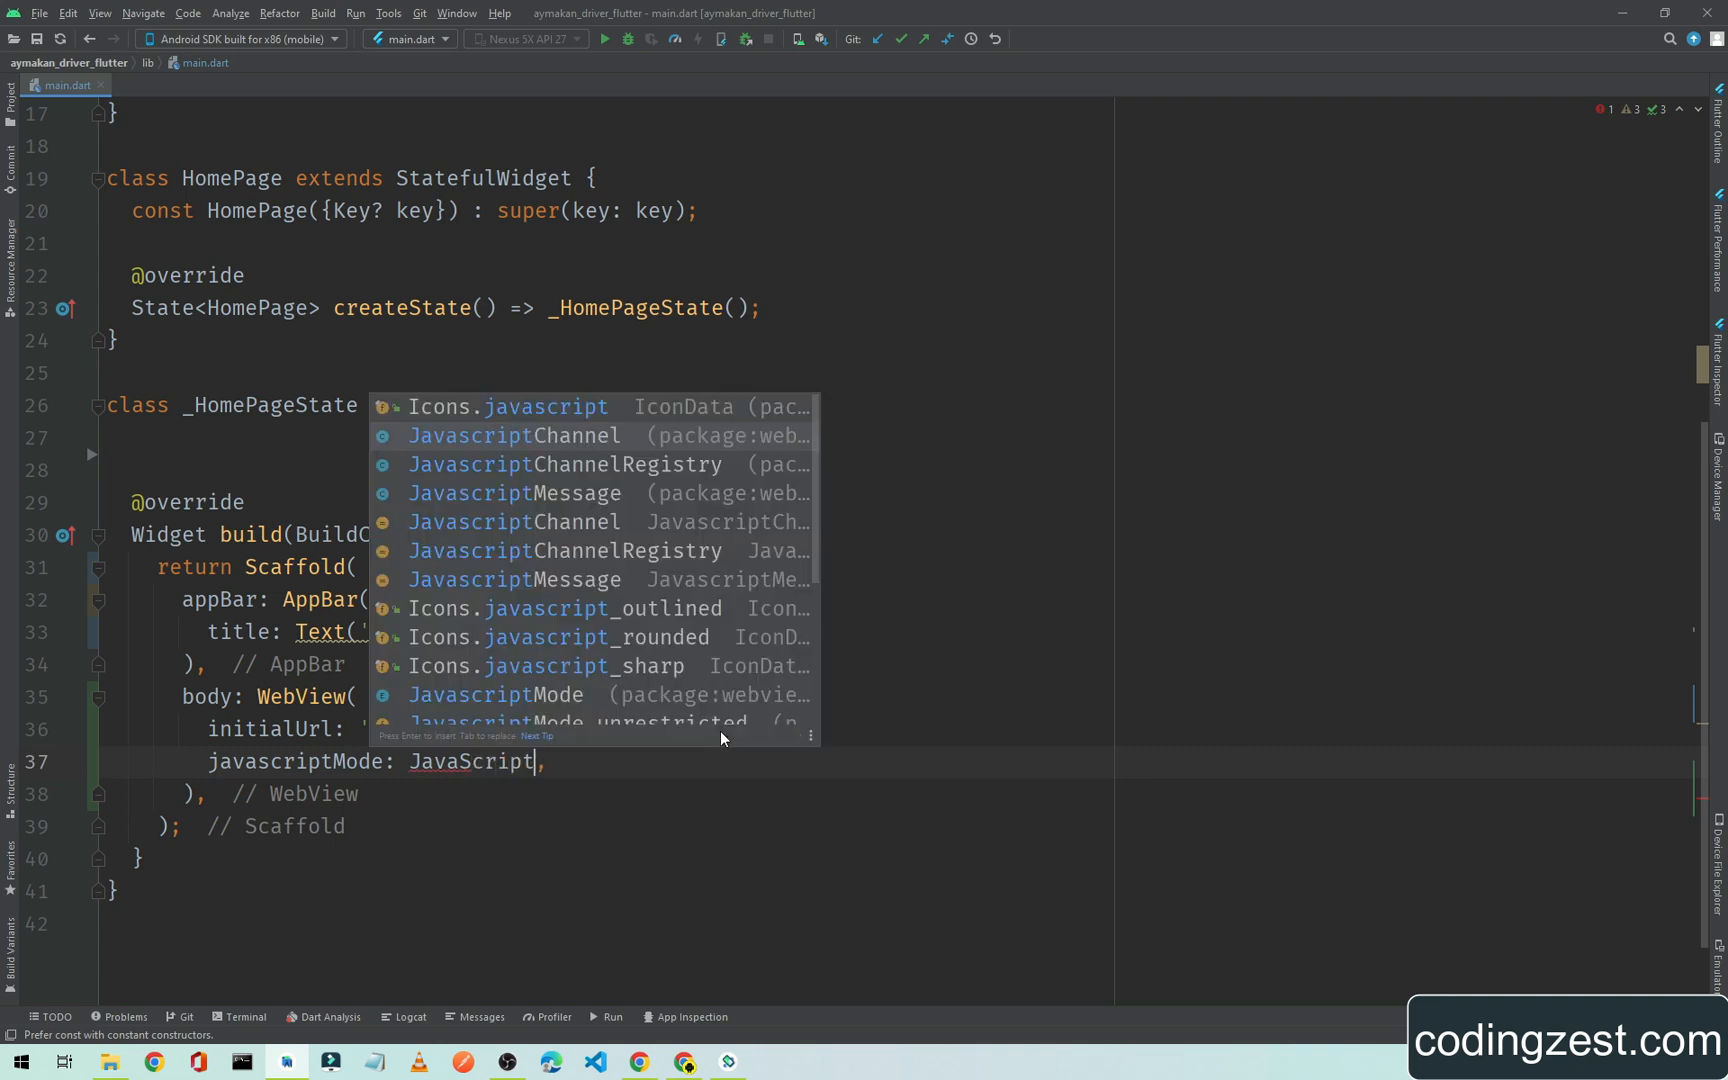
type("Mode")
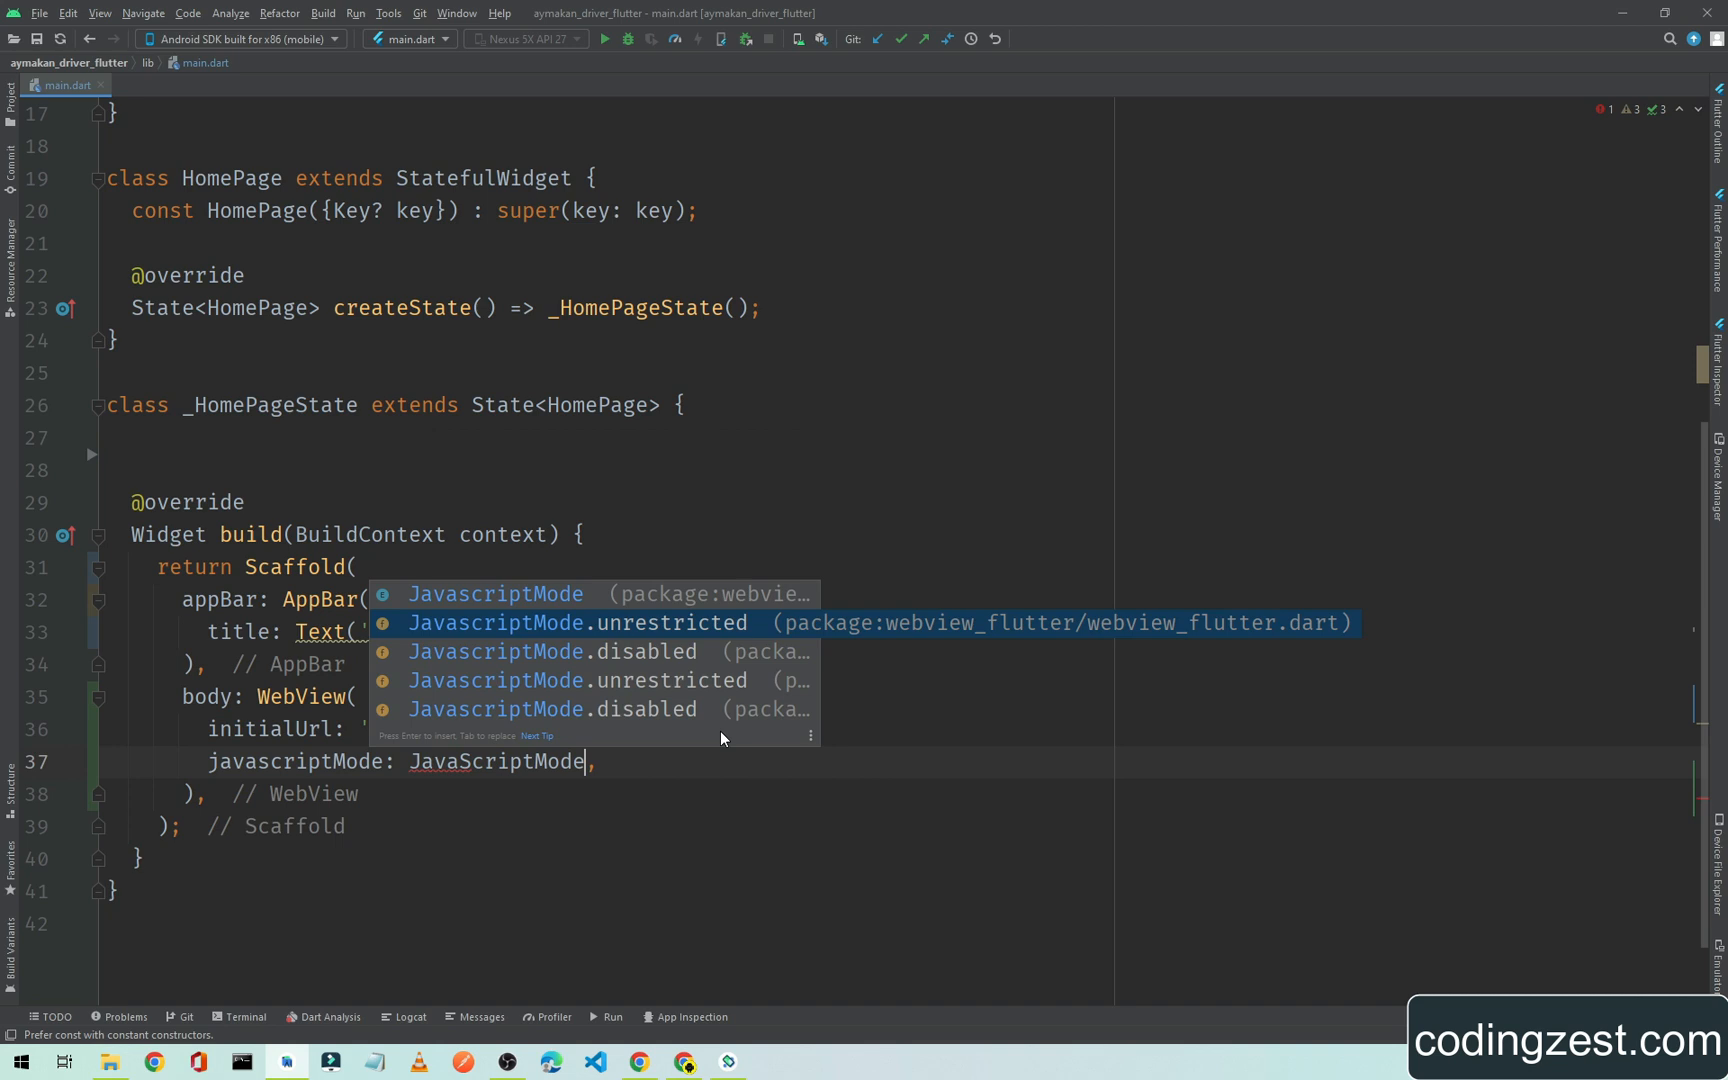
key("Down")
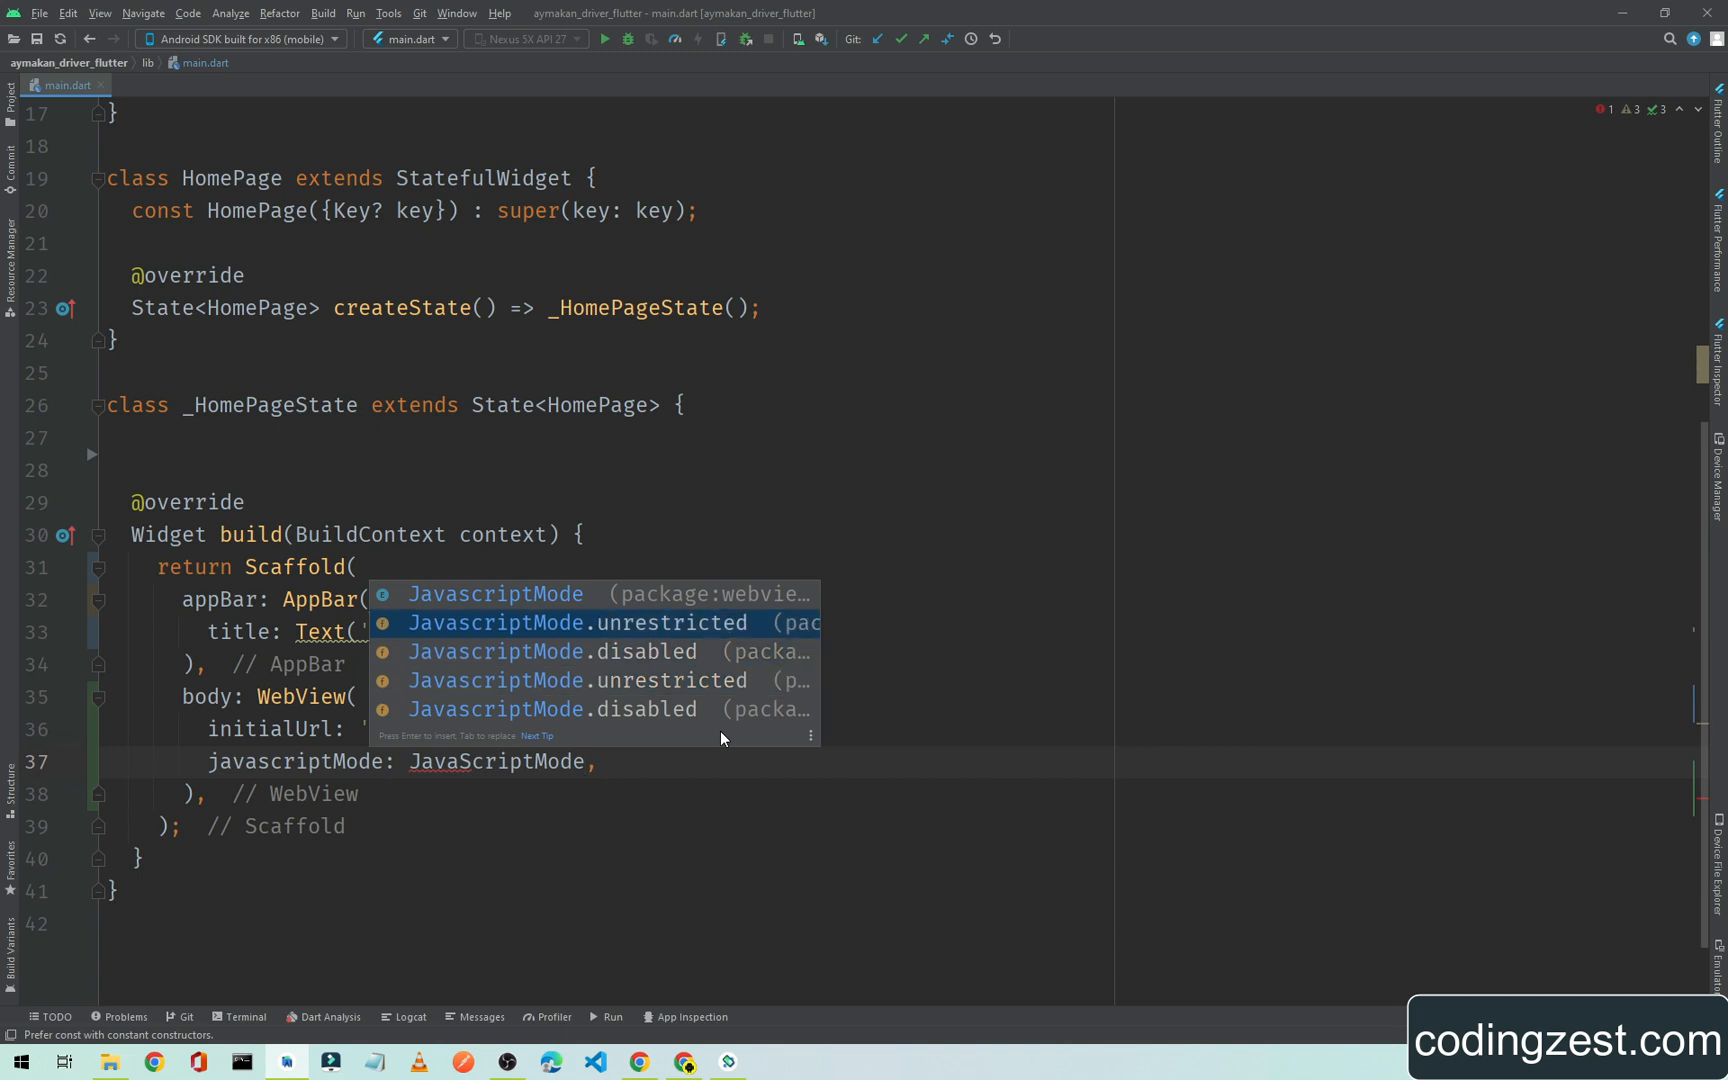
mouse_move(798, 662)
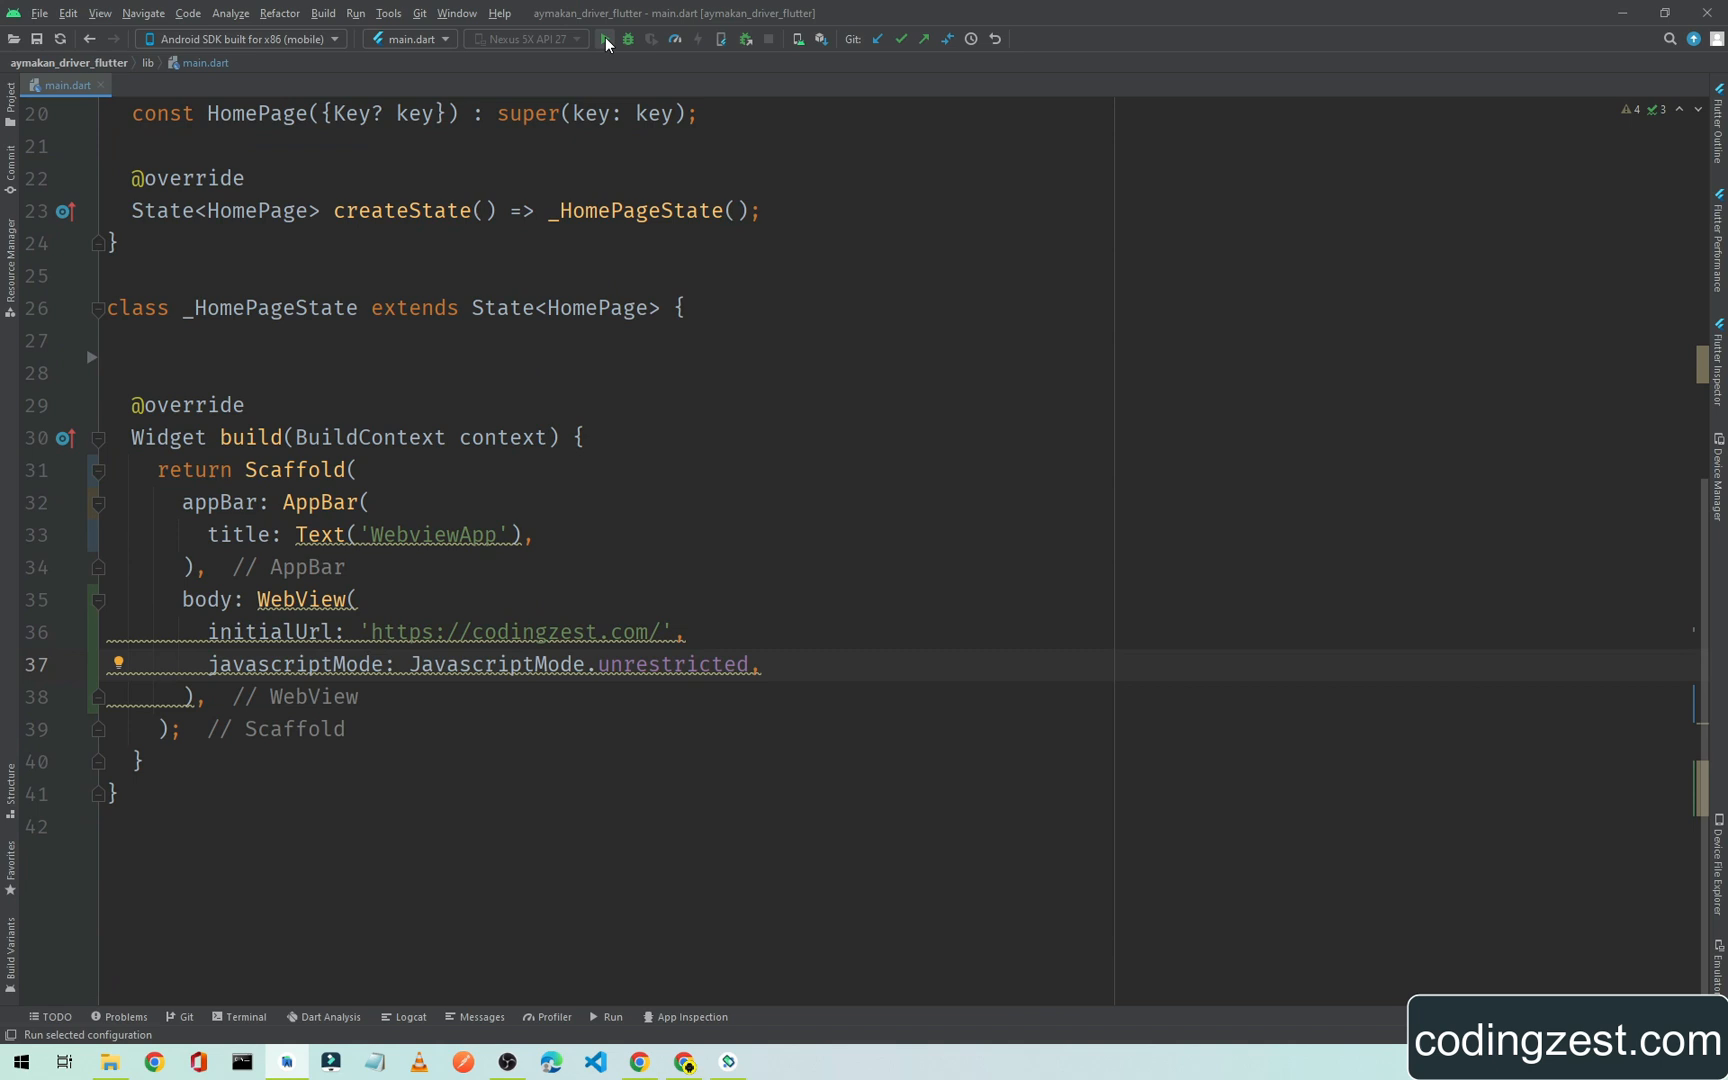
- Run main.dart on the Nexus 5X API 27 emulator
left_click(602, 38)
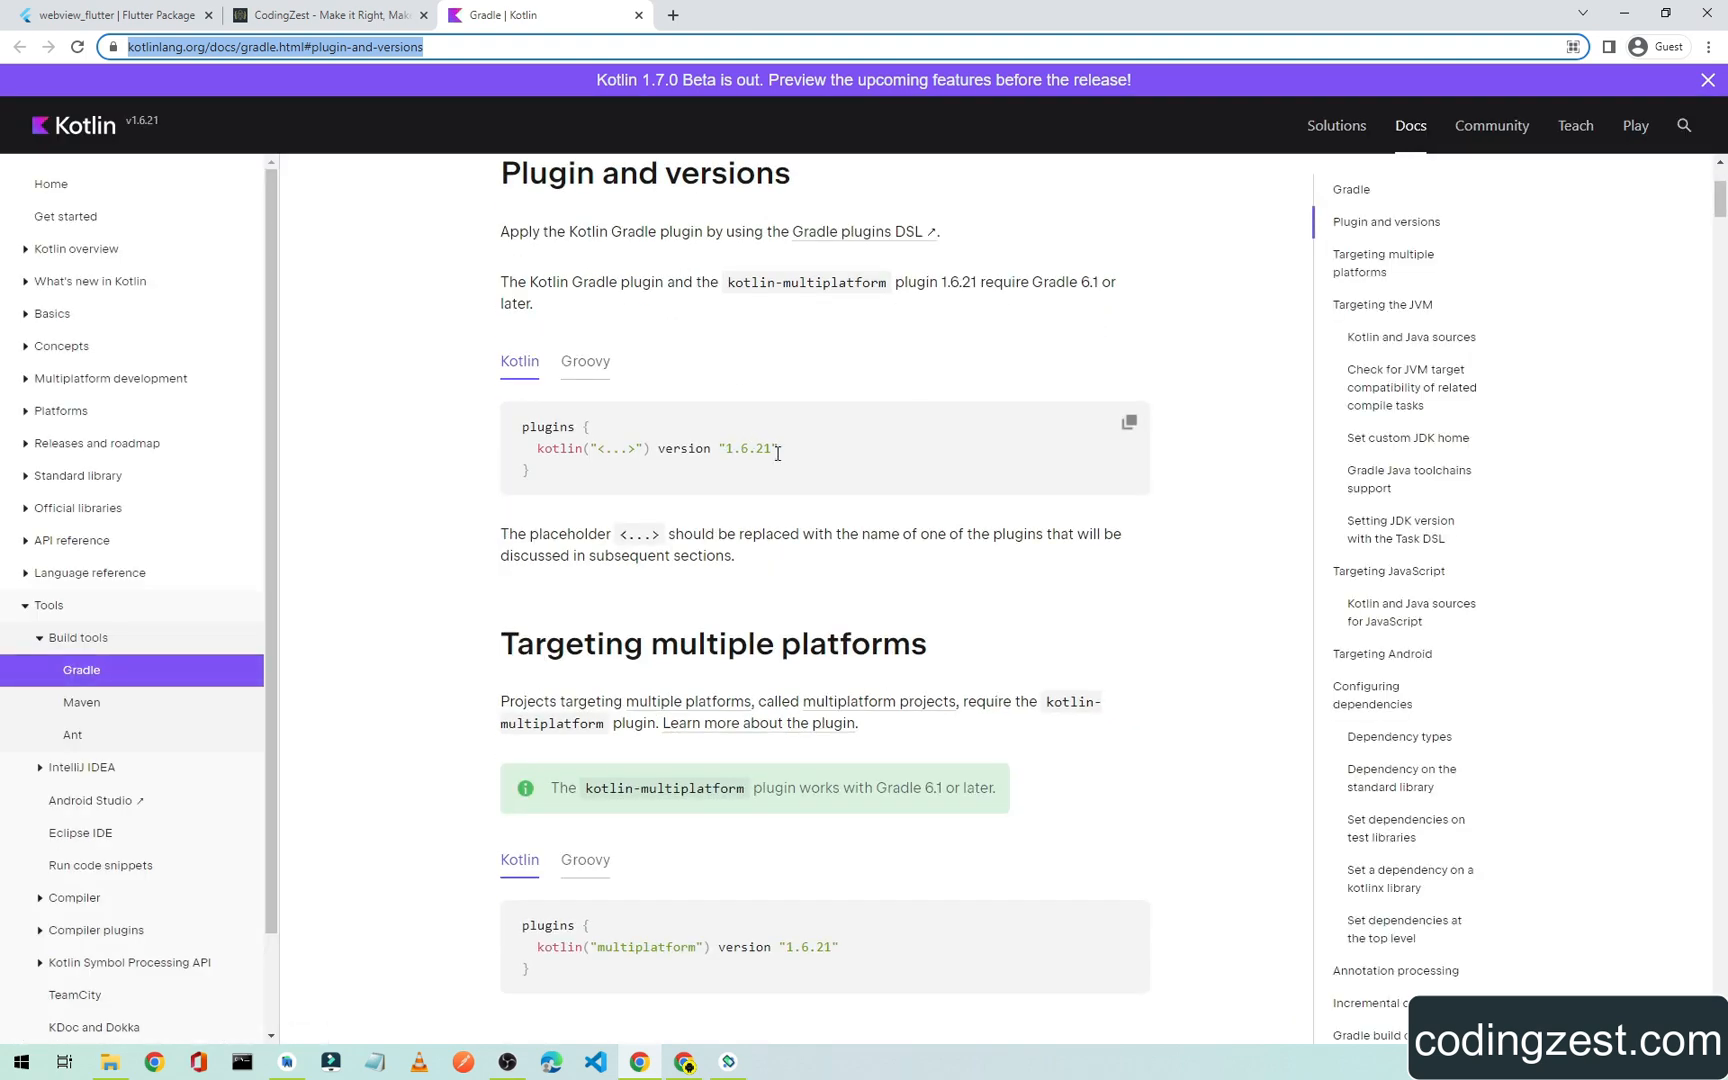
- Select the Kotlin Gradle plugin version 1.6.21 in the kotlinlang.org plugins snippet
double_click(736, 448)
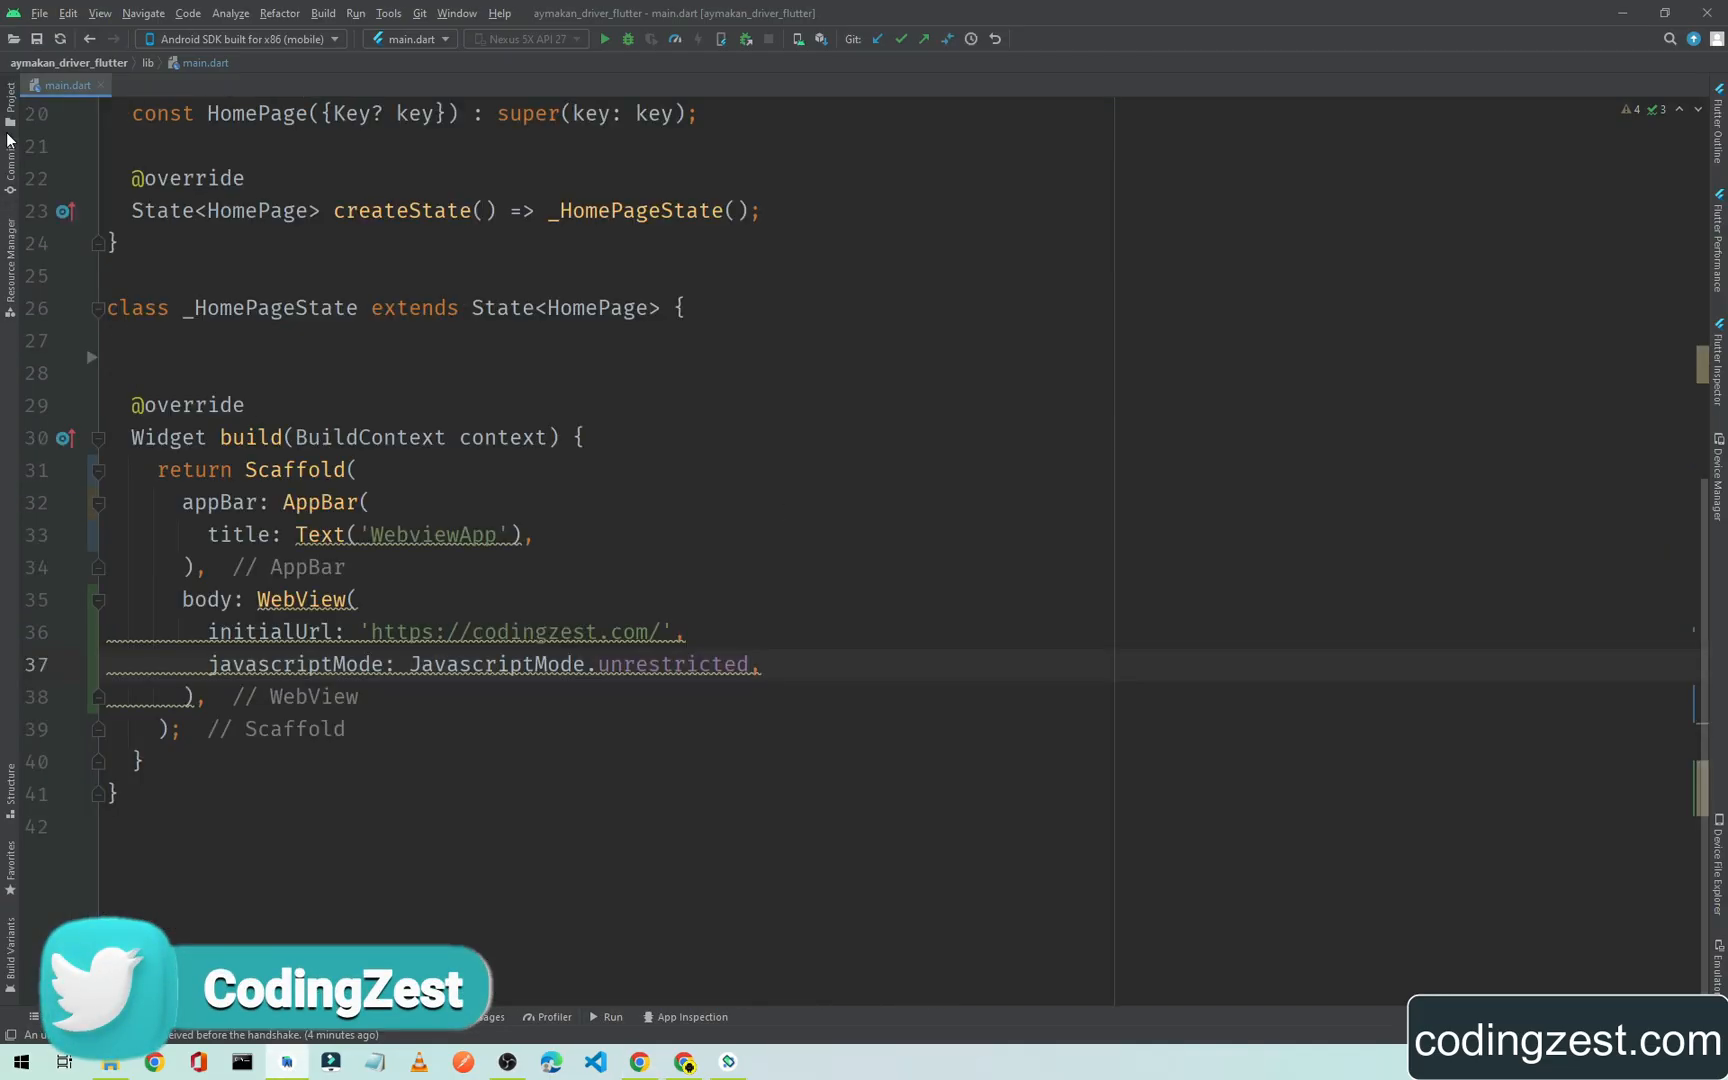
- Change ext.kotlin_version in android/build.gradle from 1.3.50 to 1.6.21
left_click(10, 116)
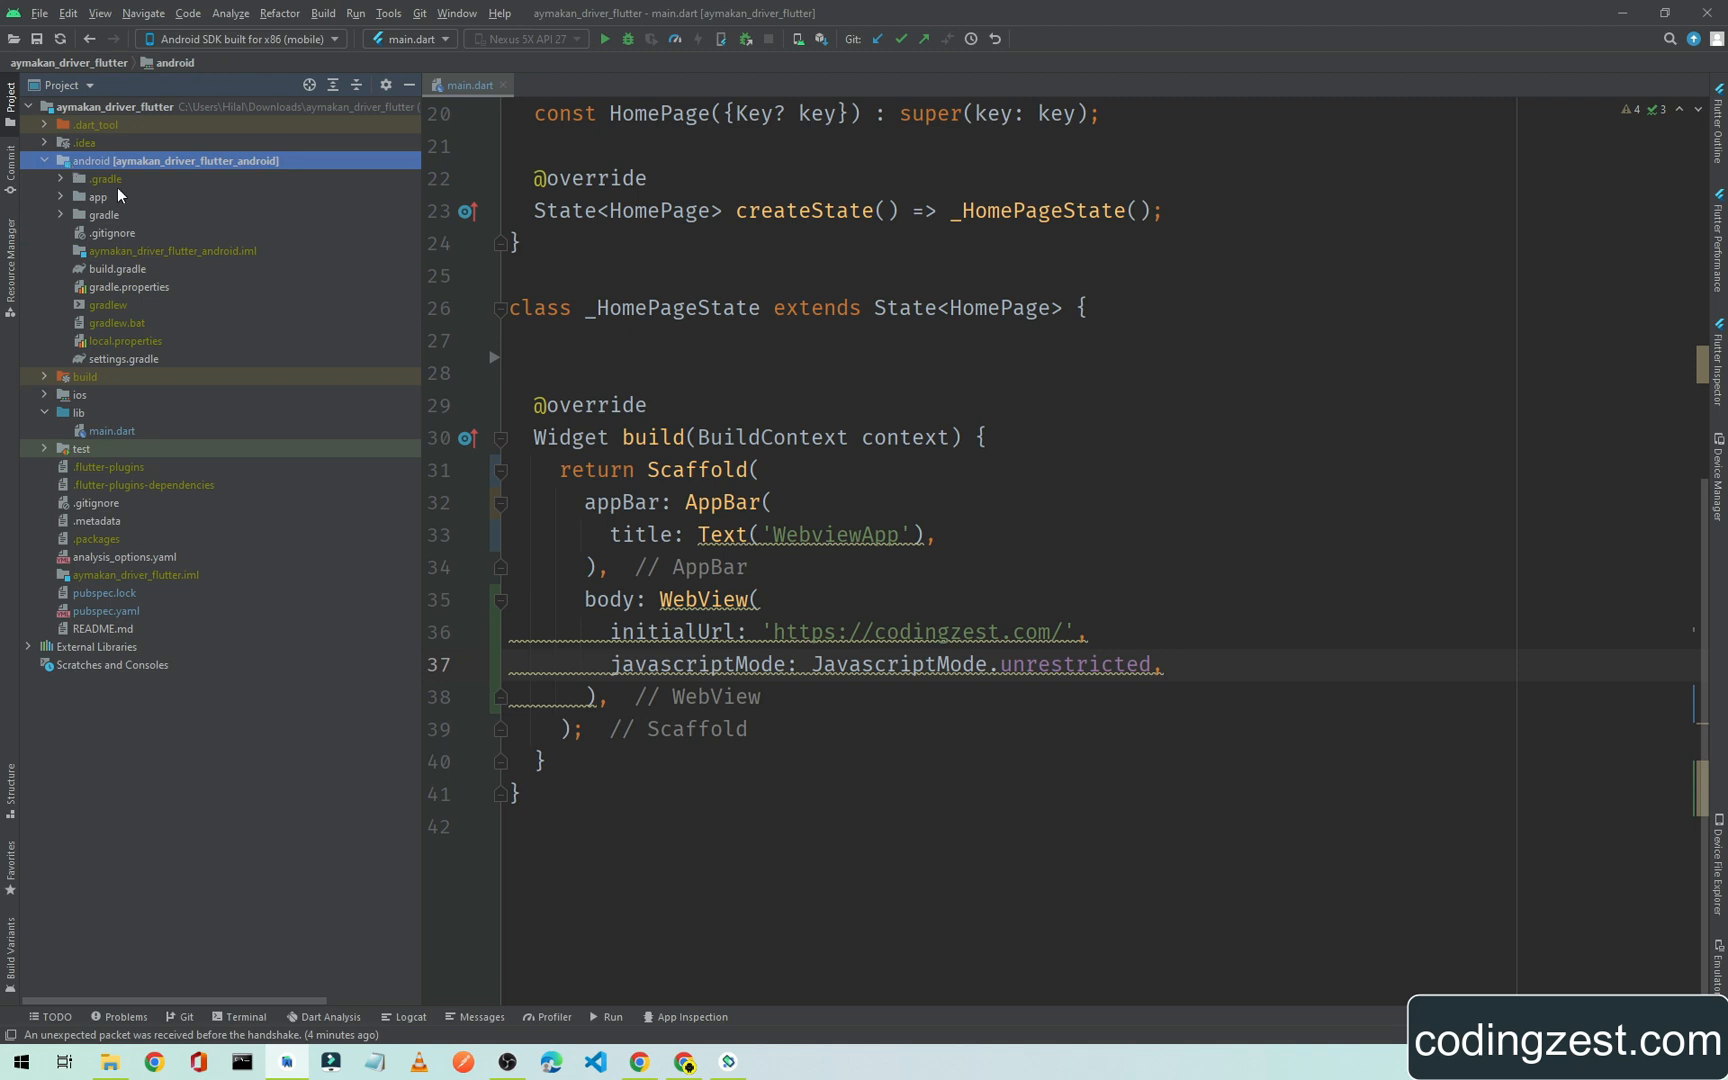
mouse_move(102, 274)
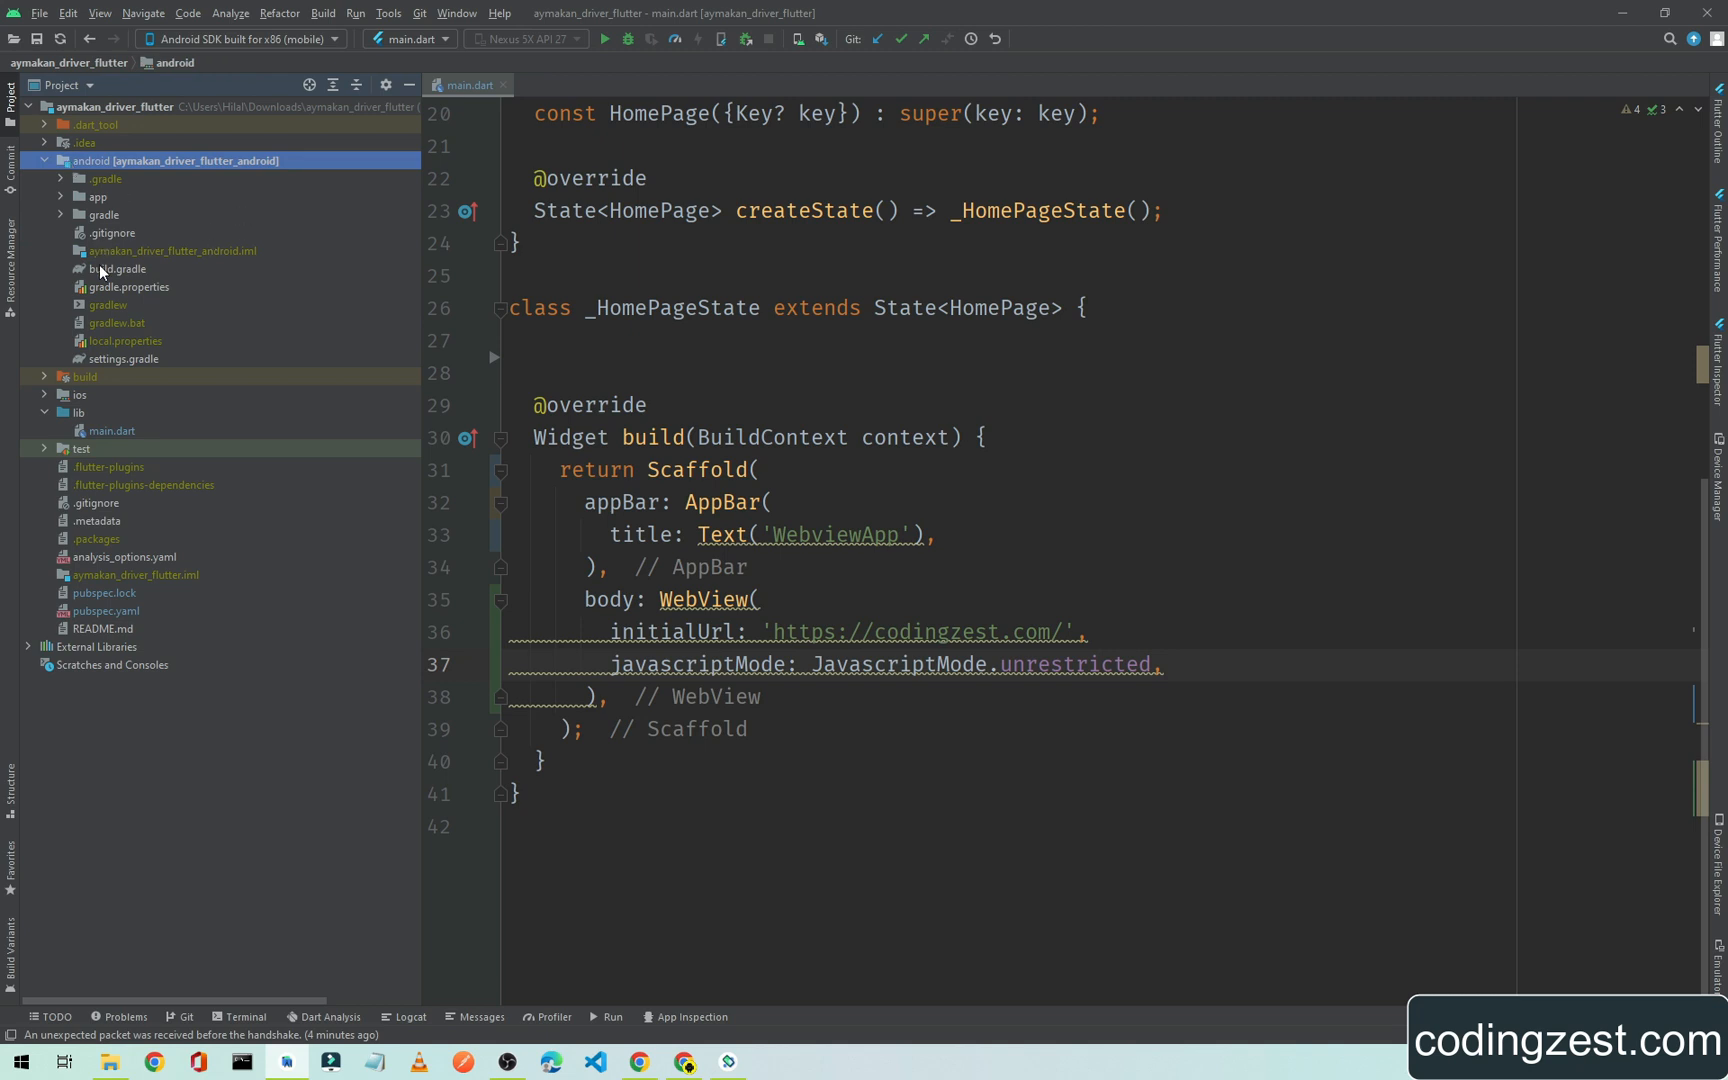
double_click(116, 268)
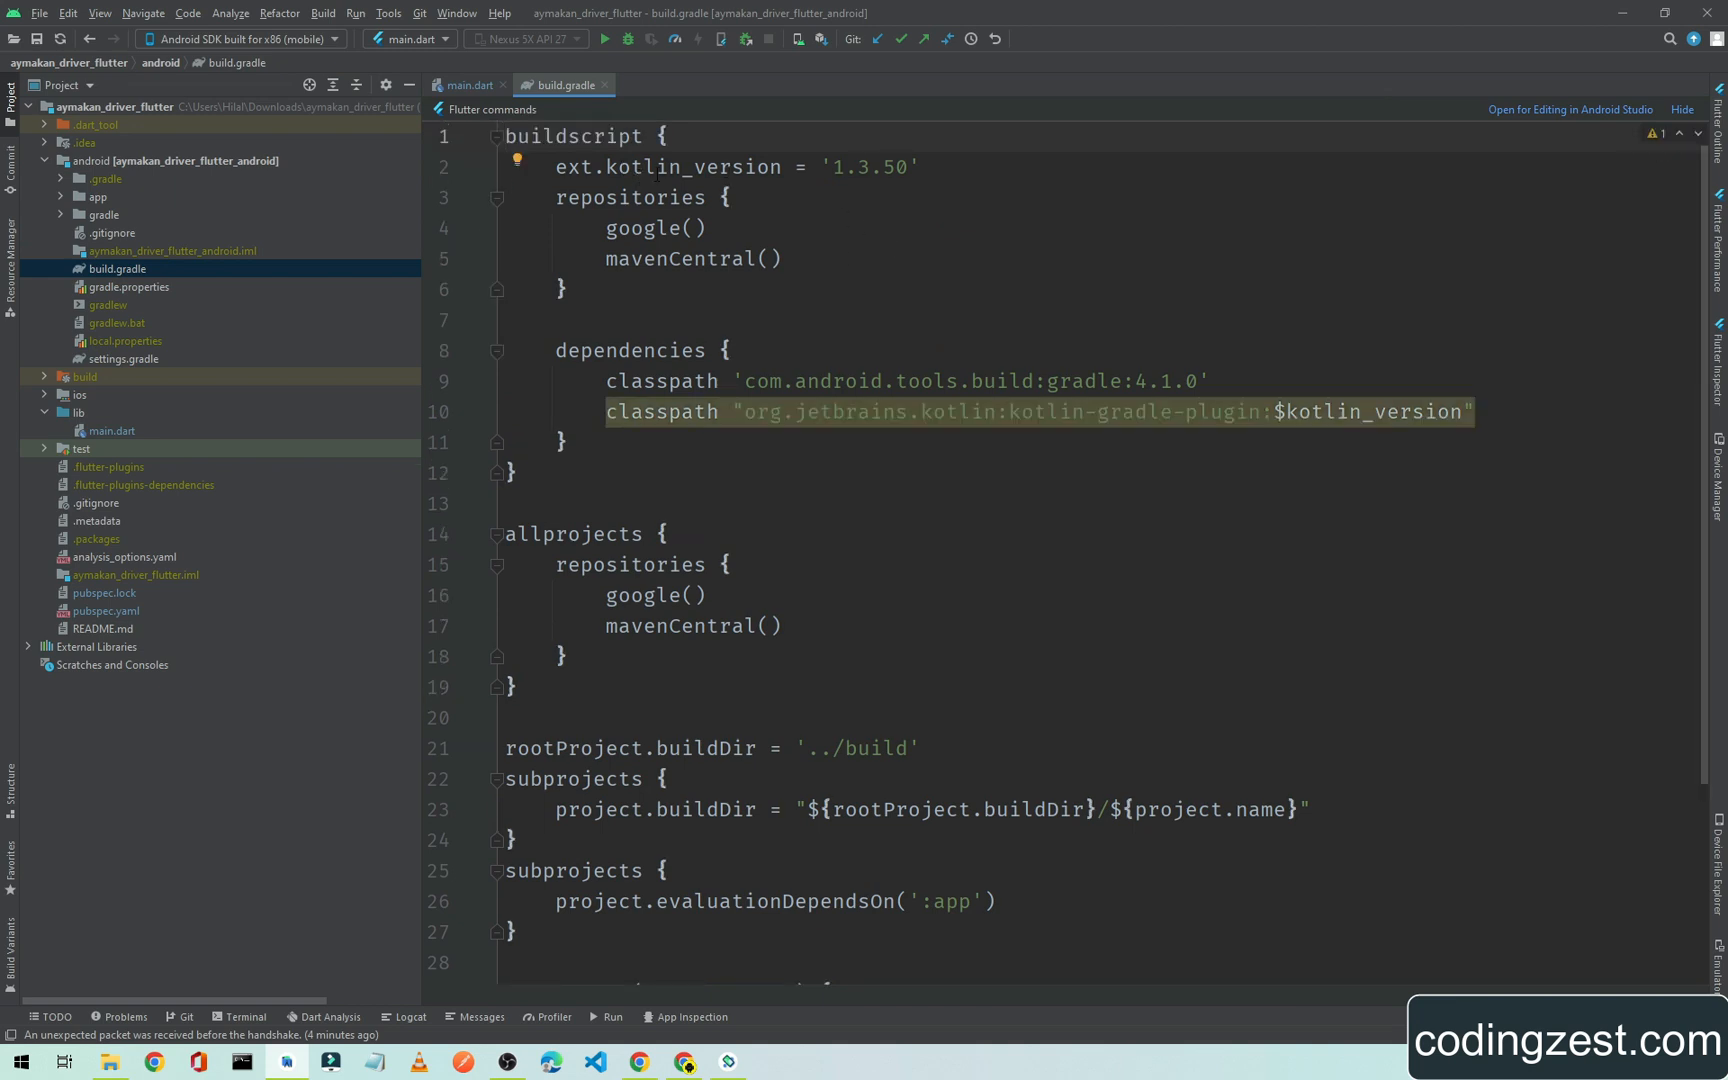
double_click(882, 166)
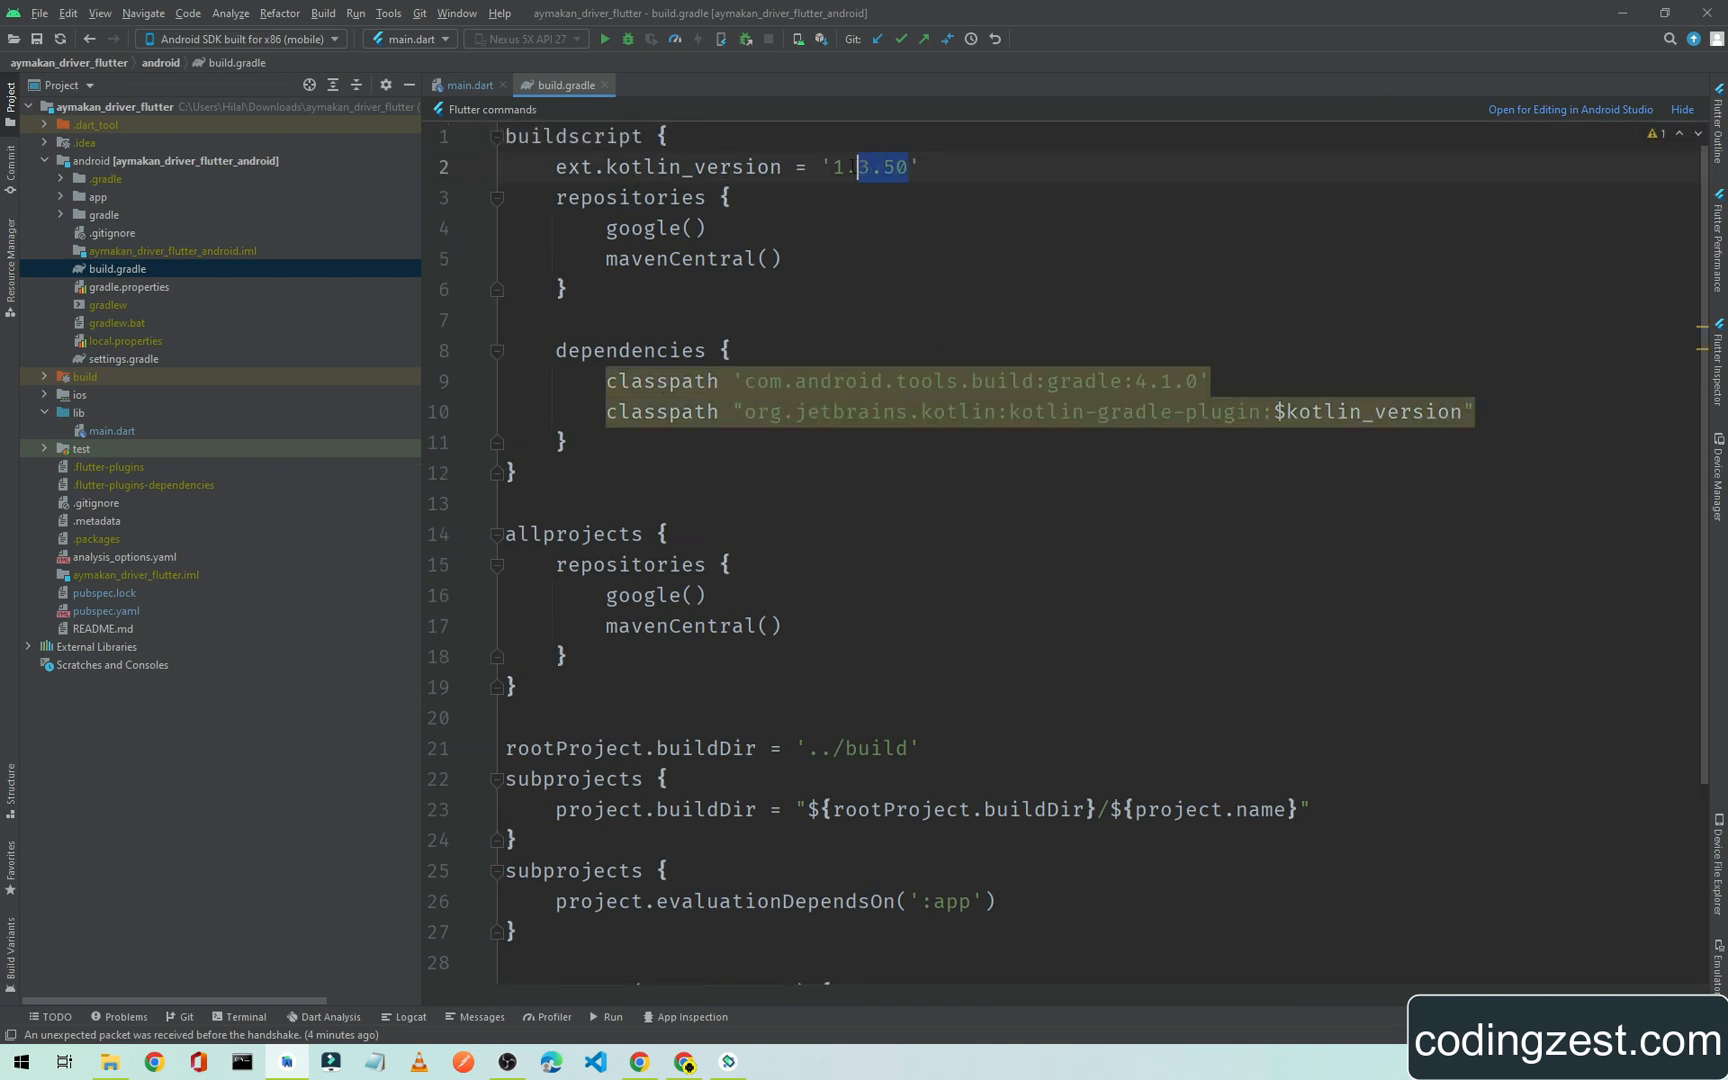
type("1.6.21")
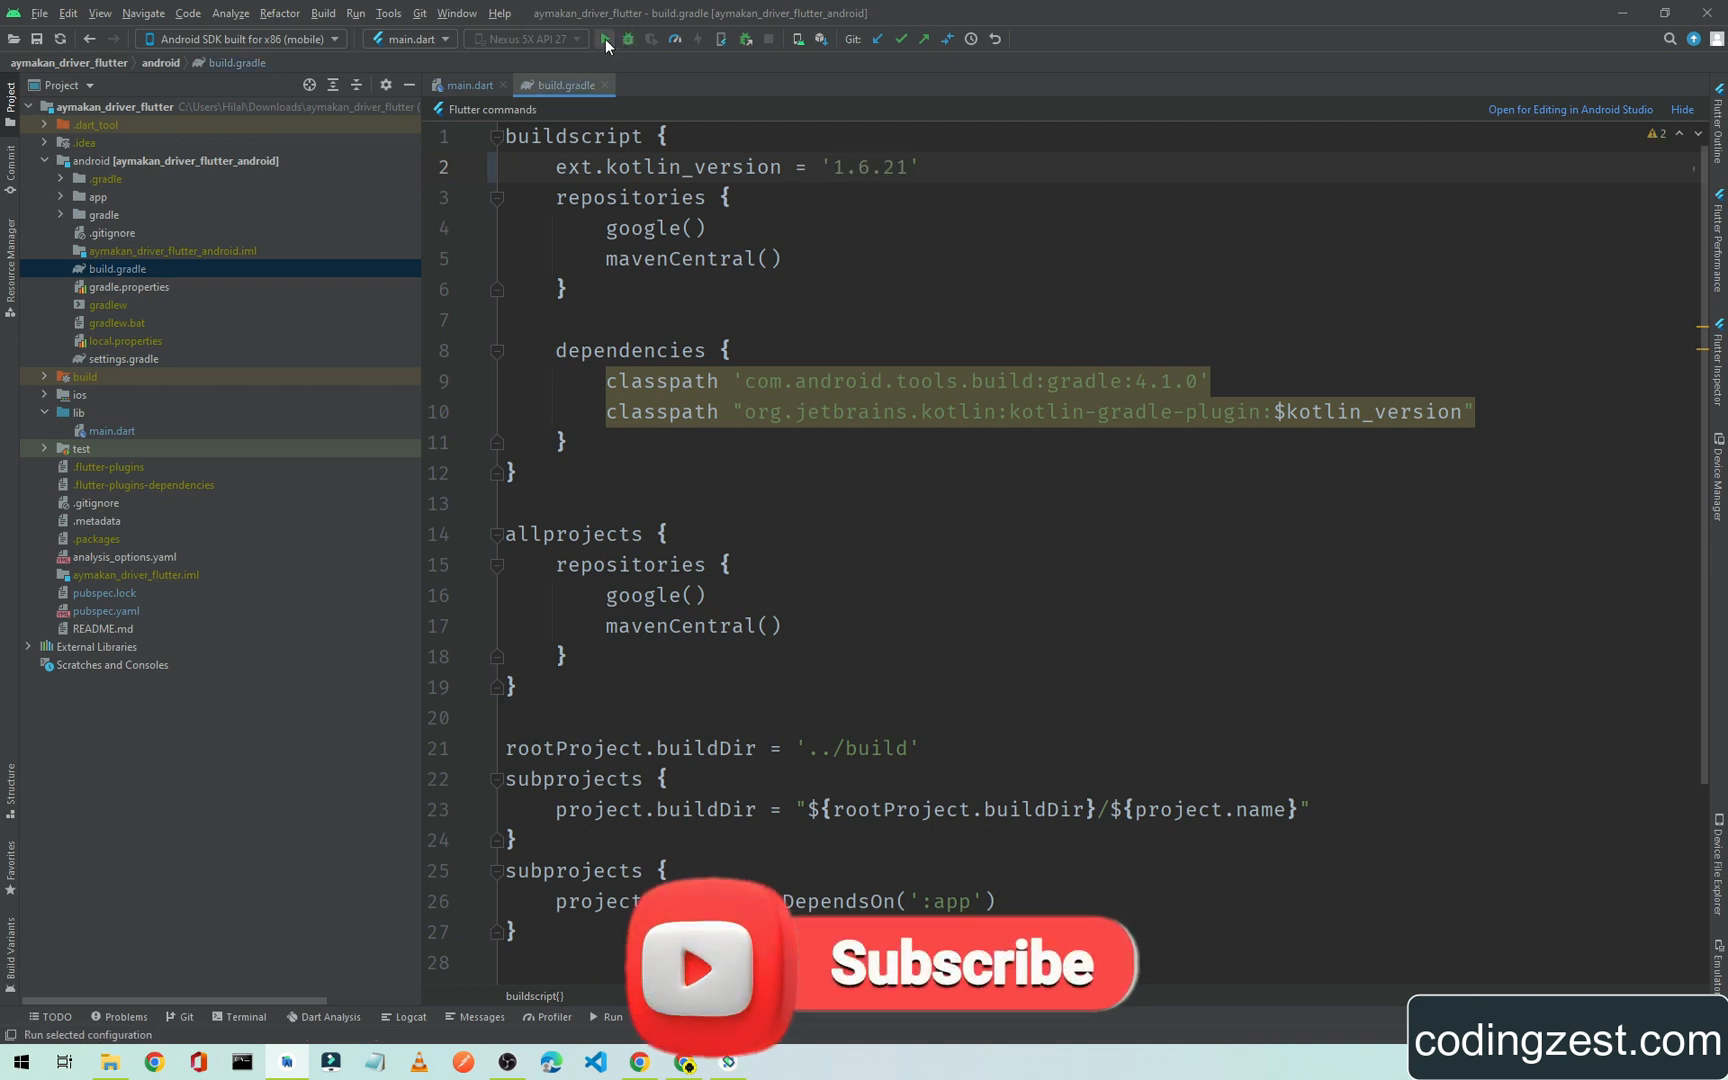
- Run the WebviewApp again on the emulator with the new Kotlin version
left_click(604, 38)
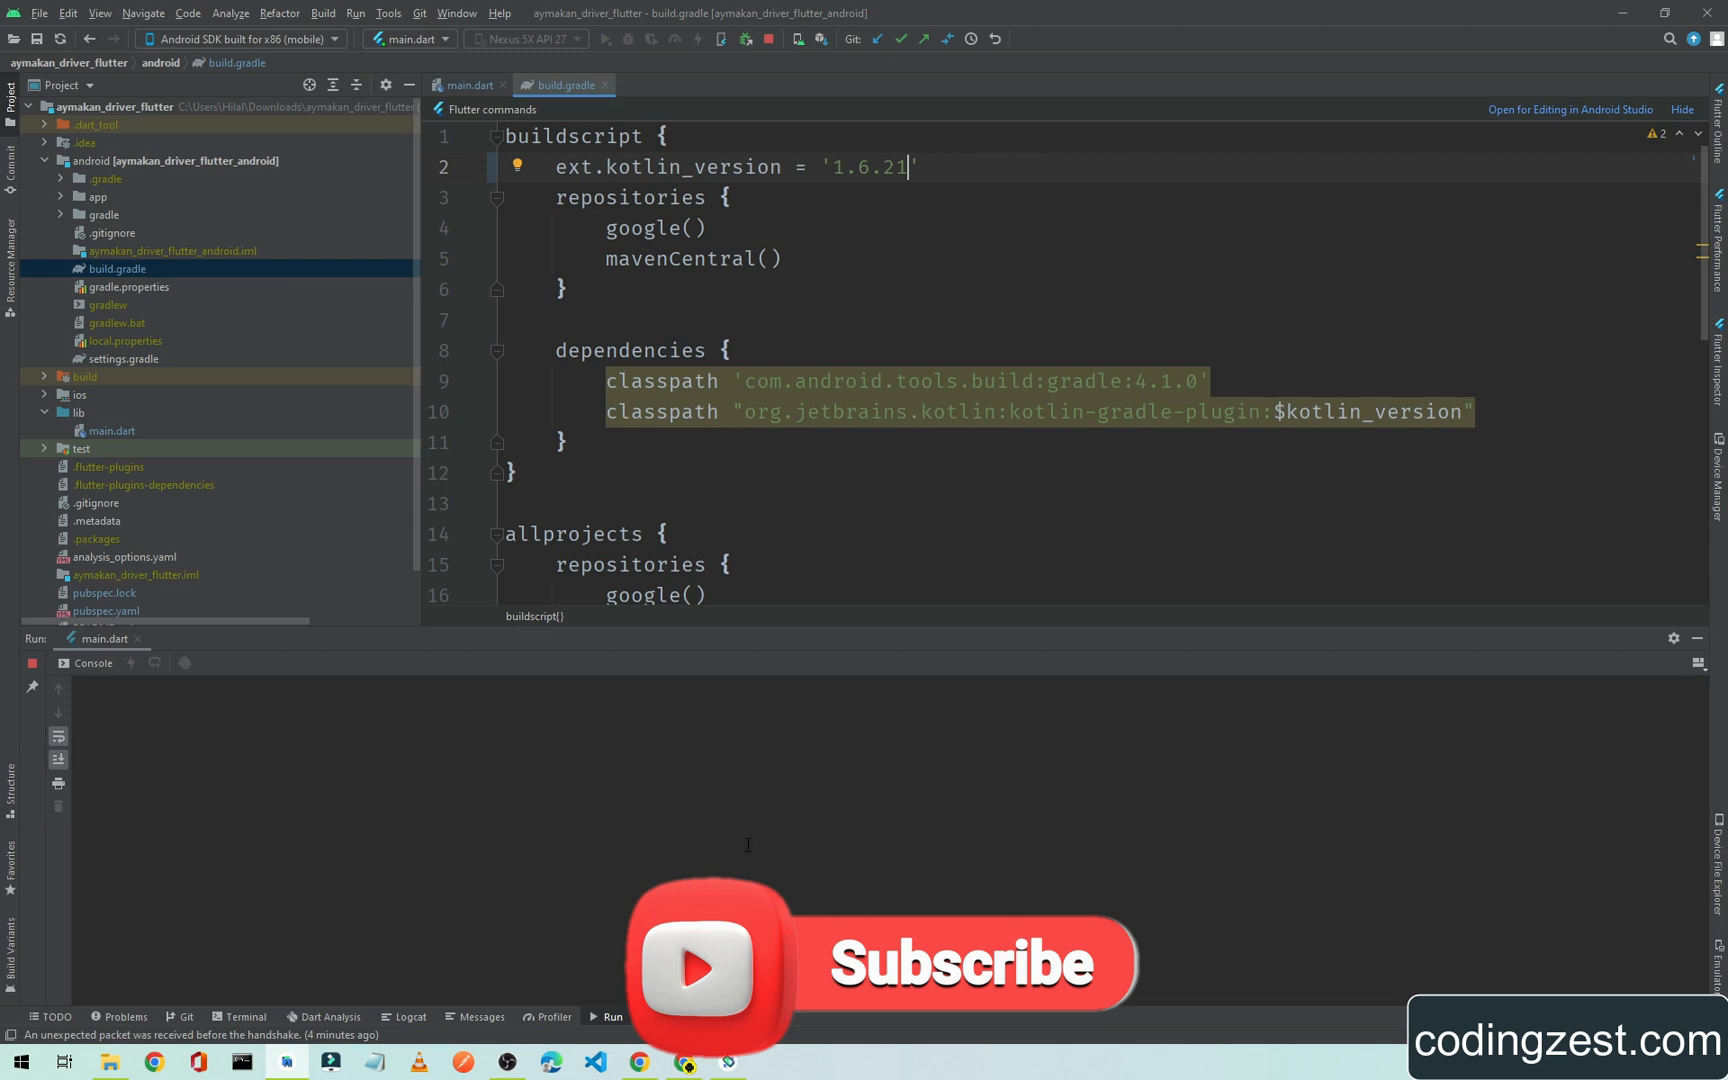
left_click(596, 38)
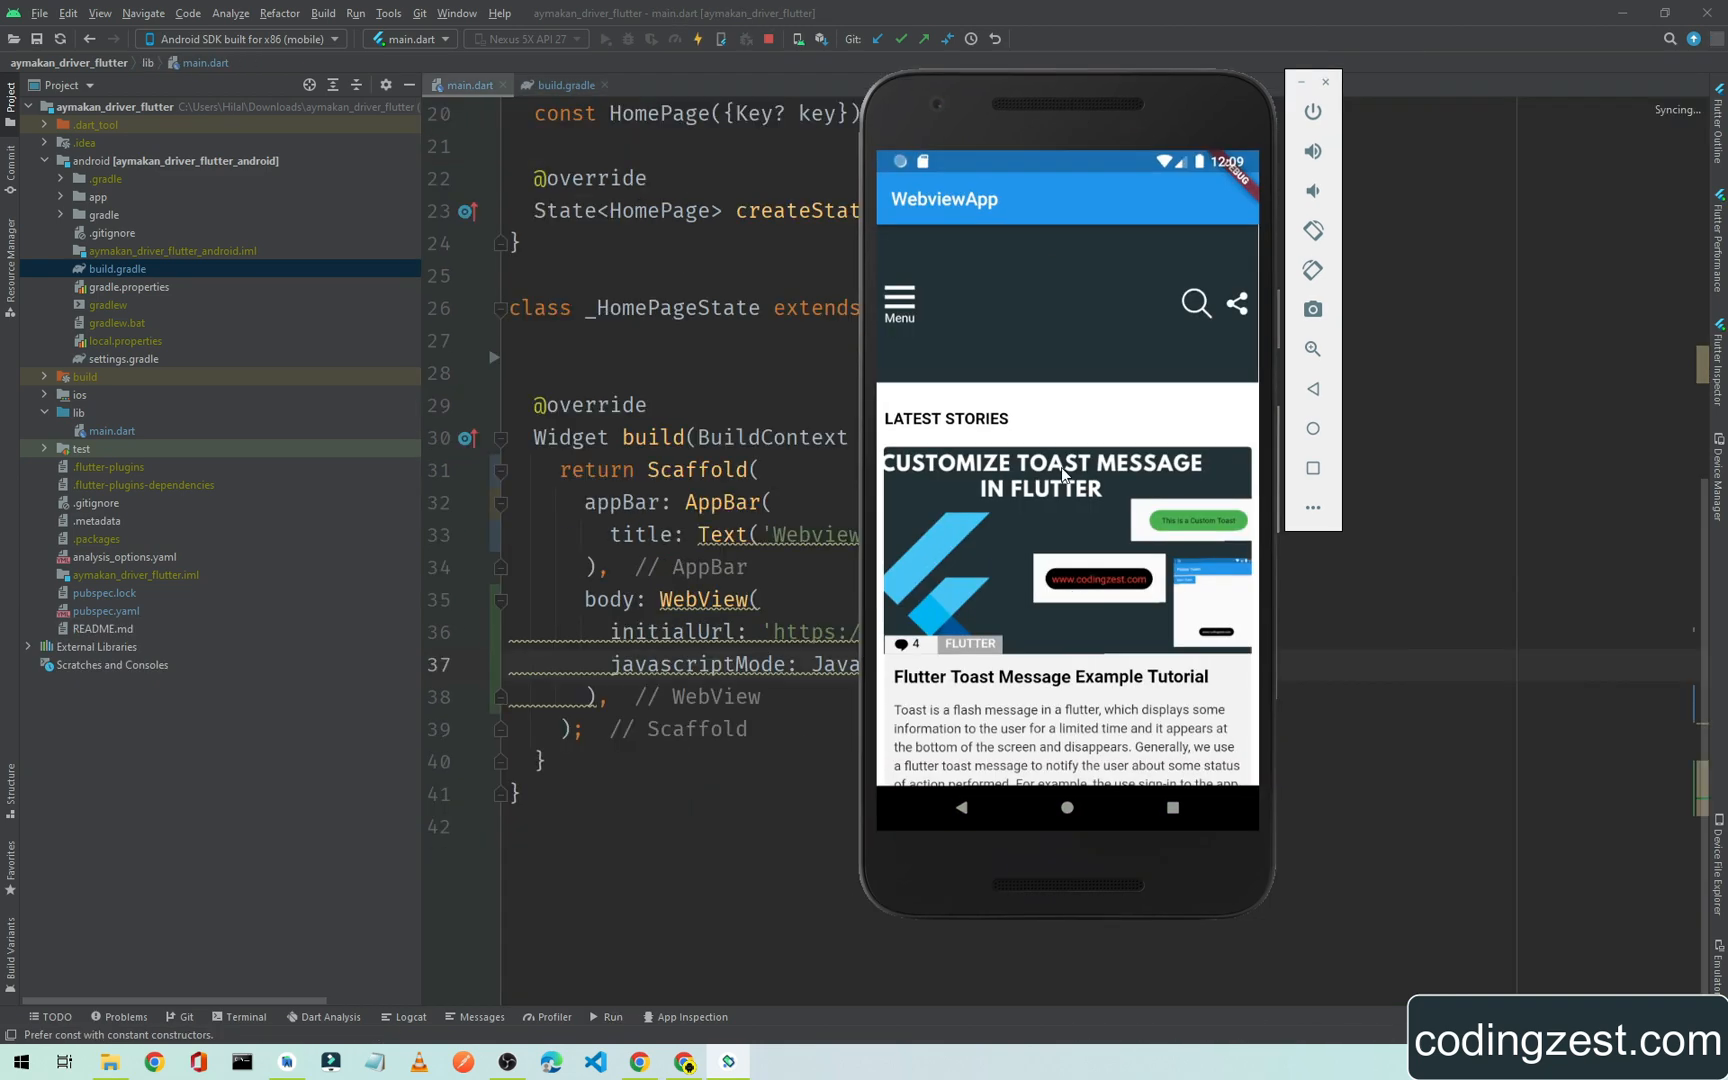
mouse_move(1096, 644)
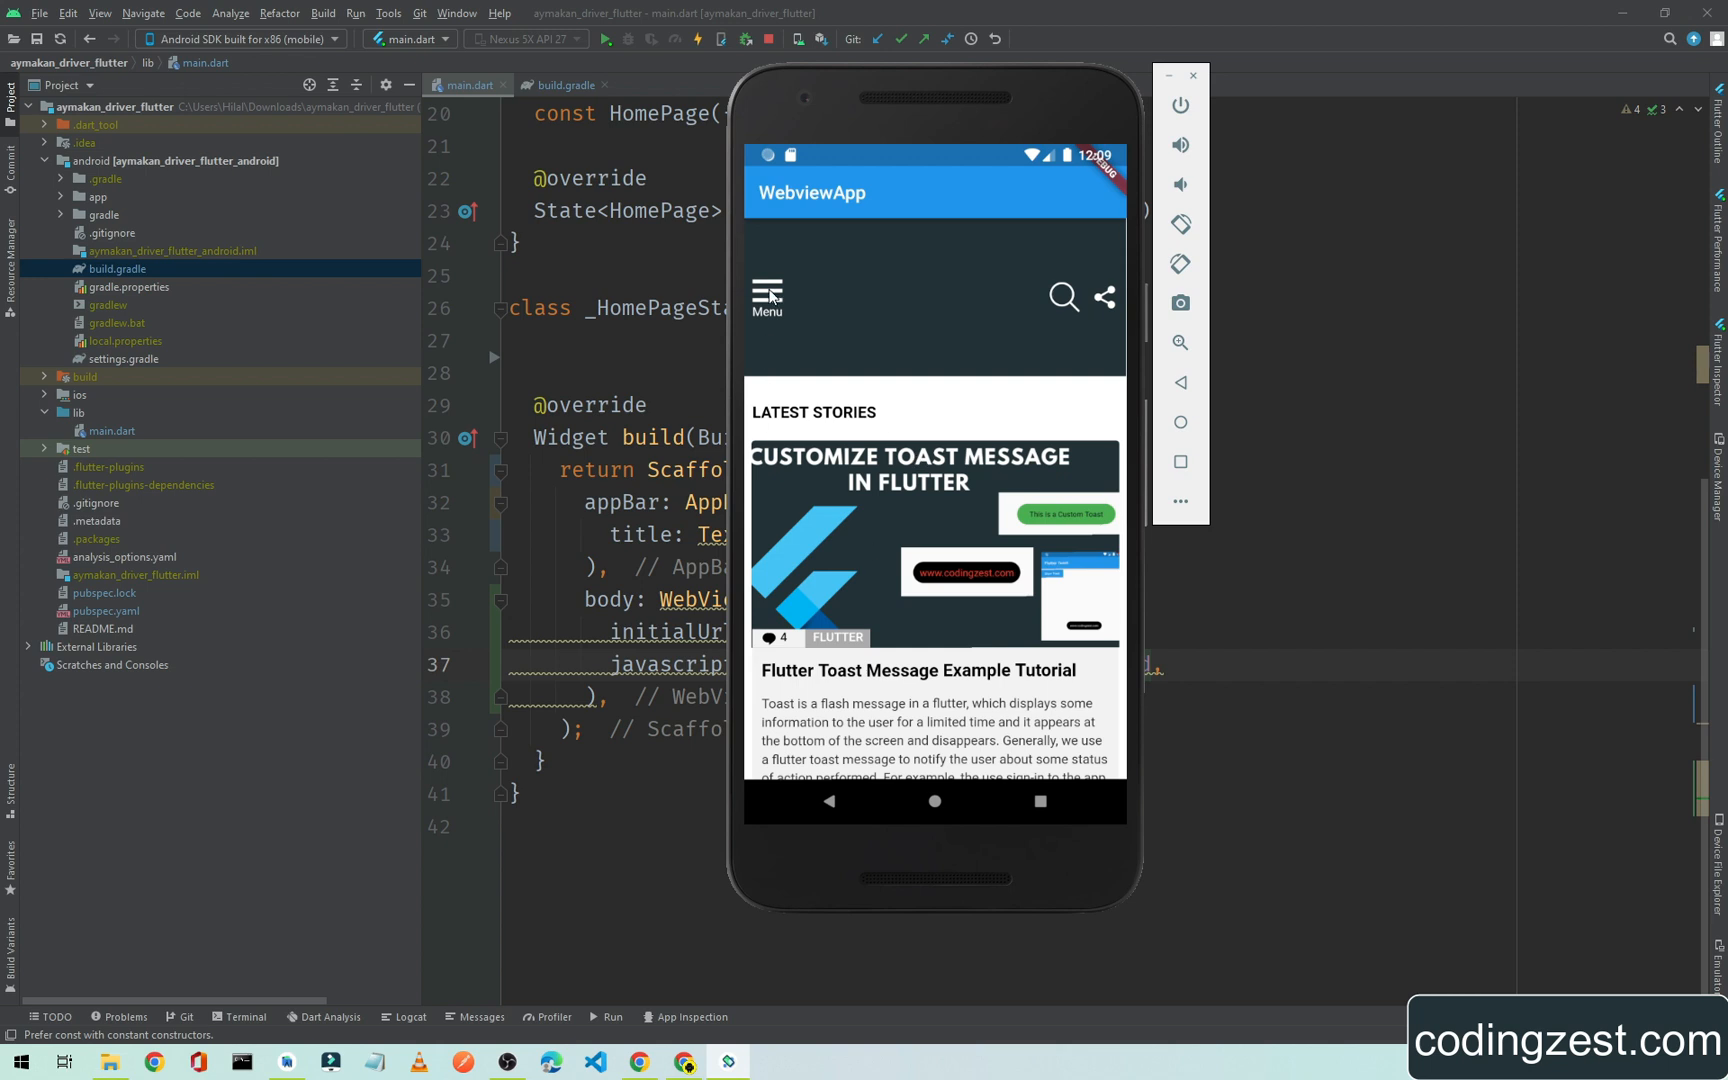
- Scroll codingzest.com's Latest Stories in WebviewApp and open the Flutter Toast Message tutorial
left_click(764, 294)
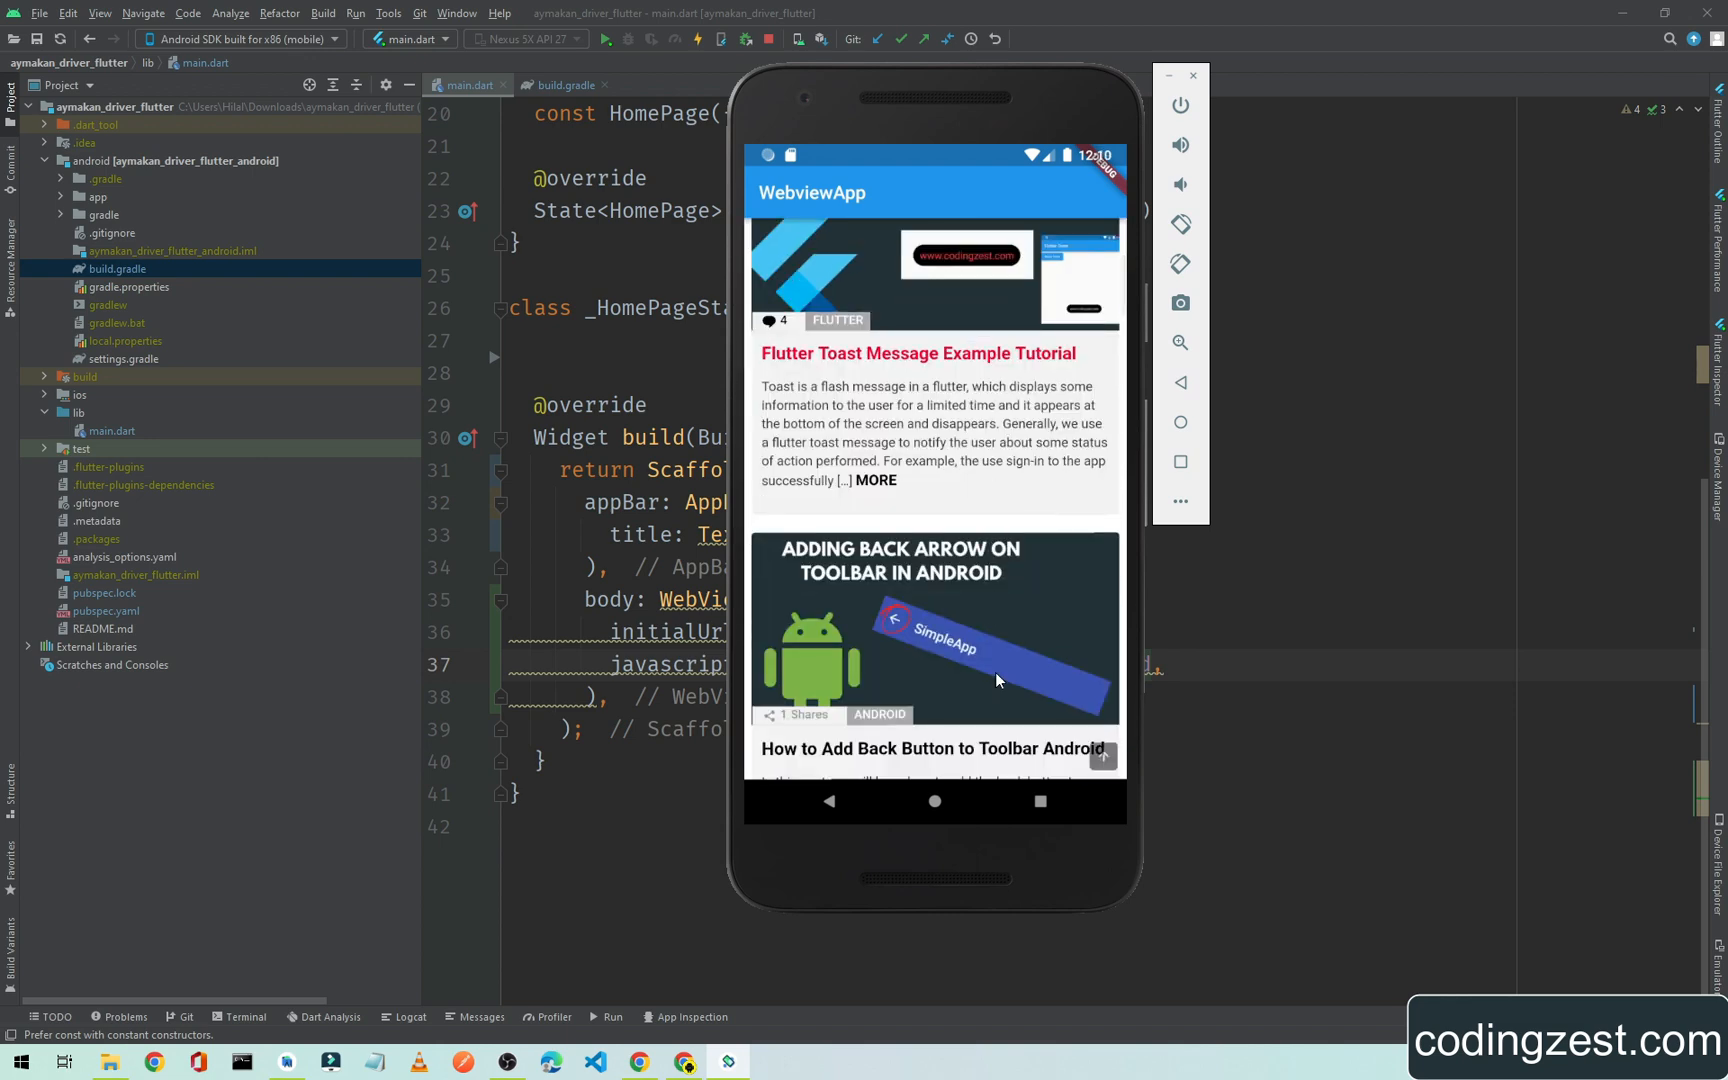
scroll("down", 3)
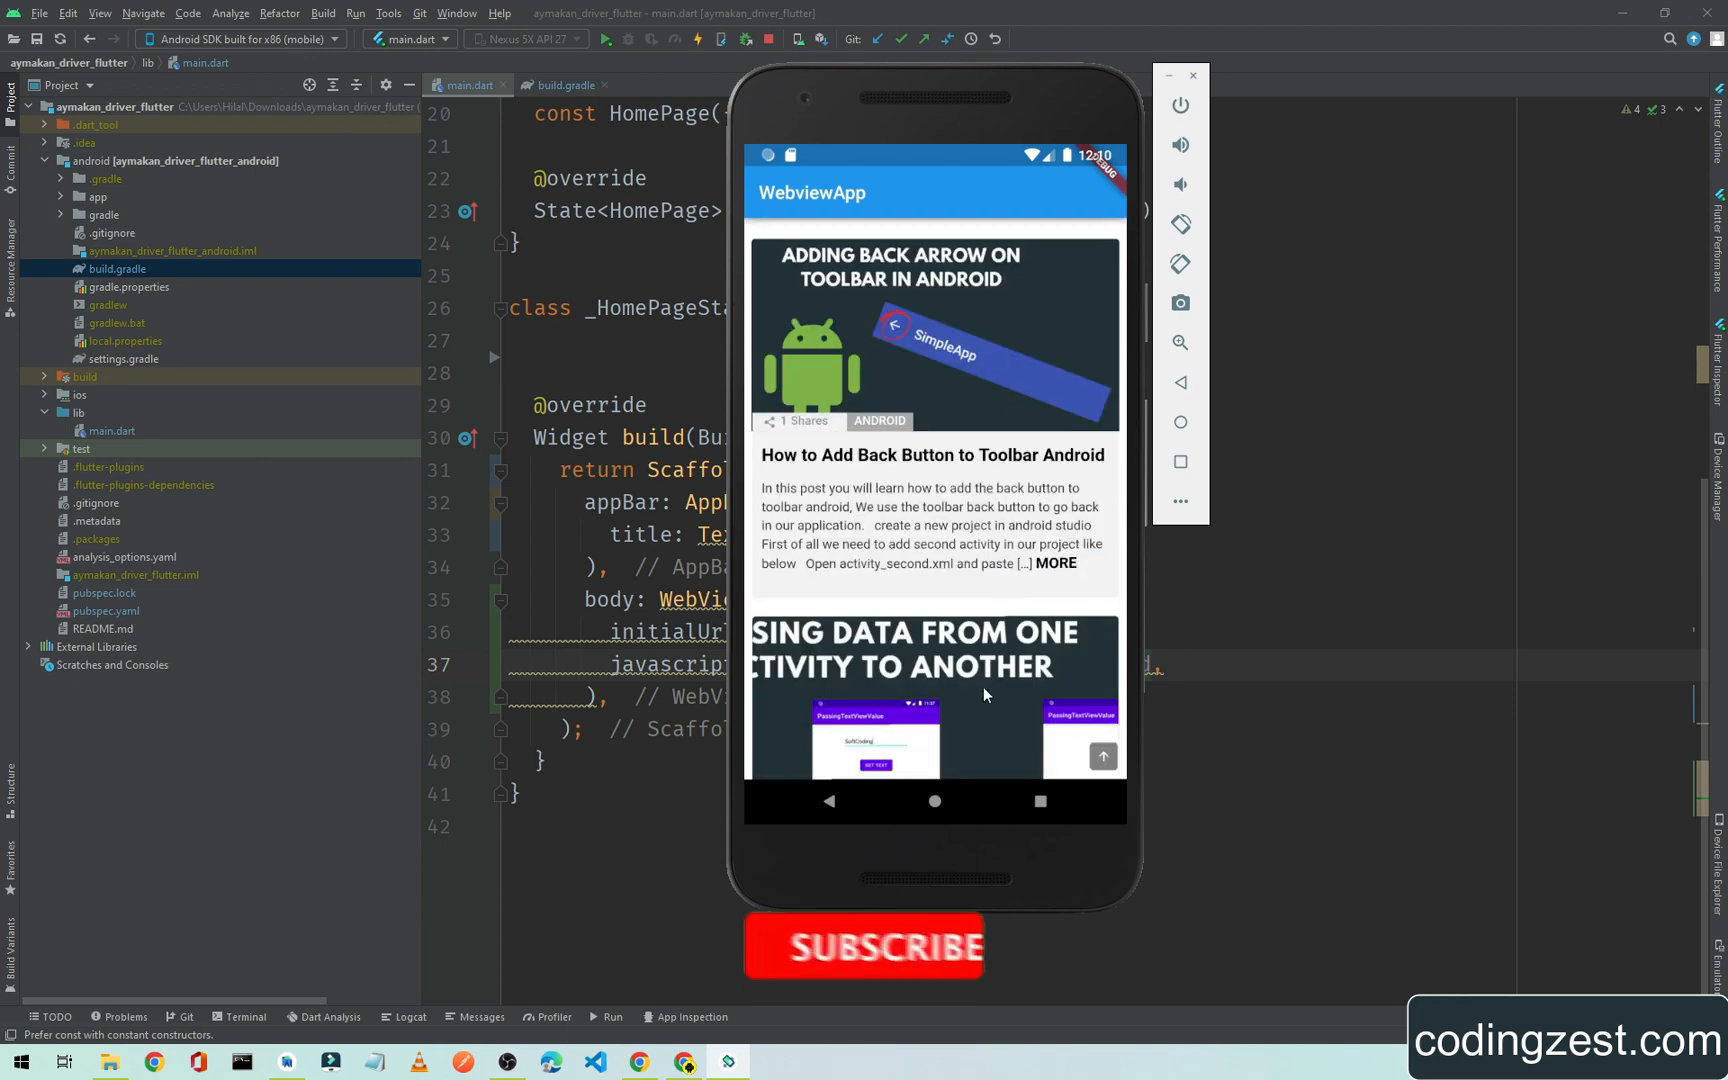
scroll("down", 3)
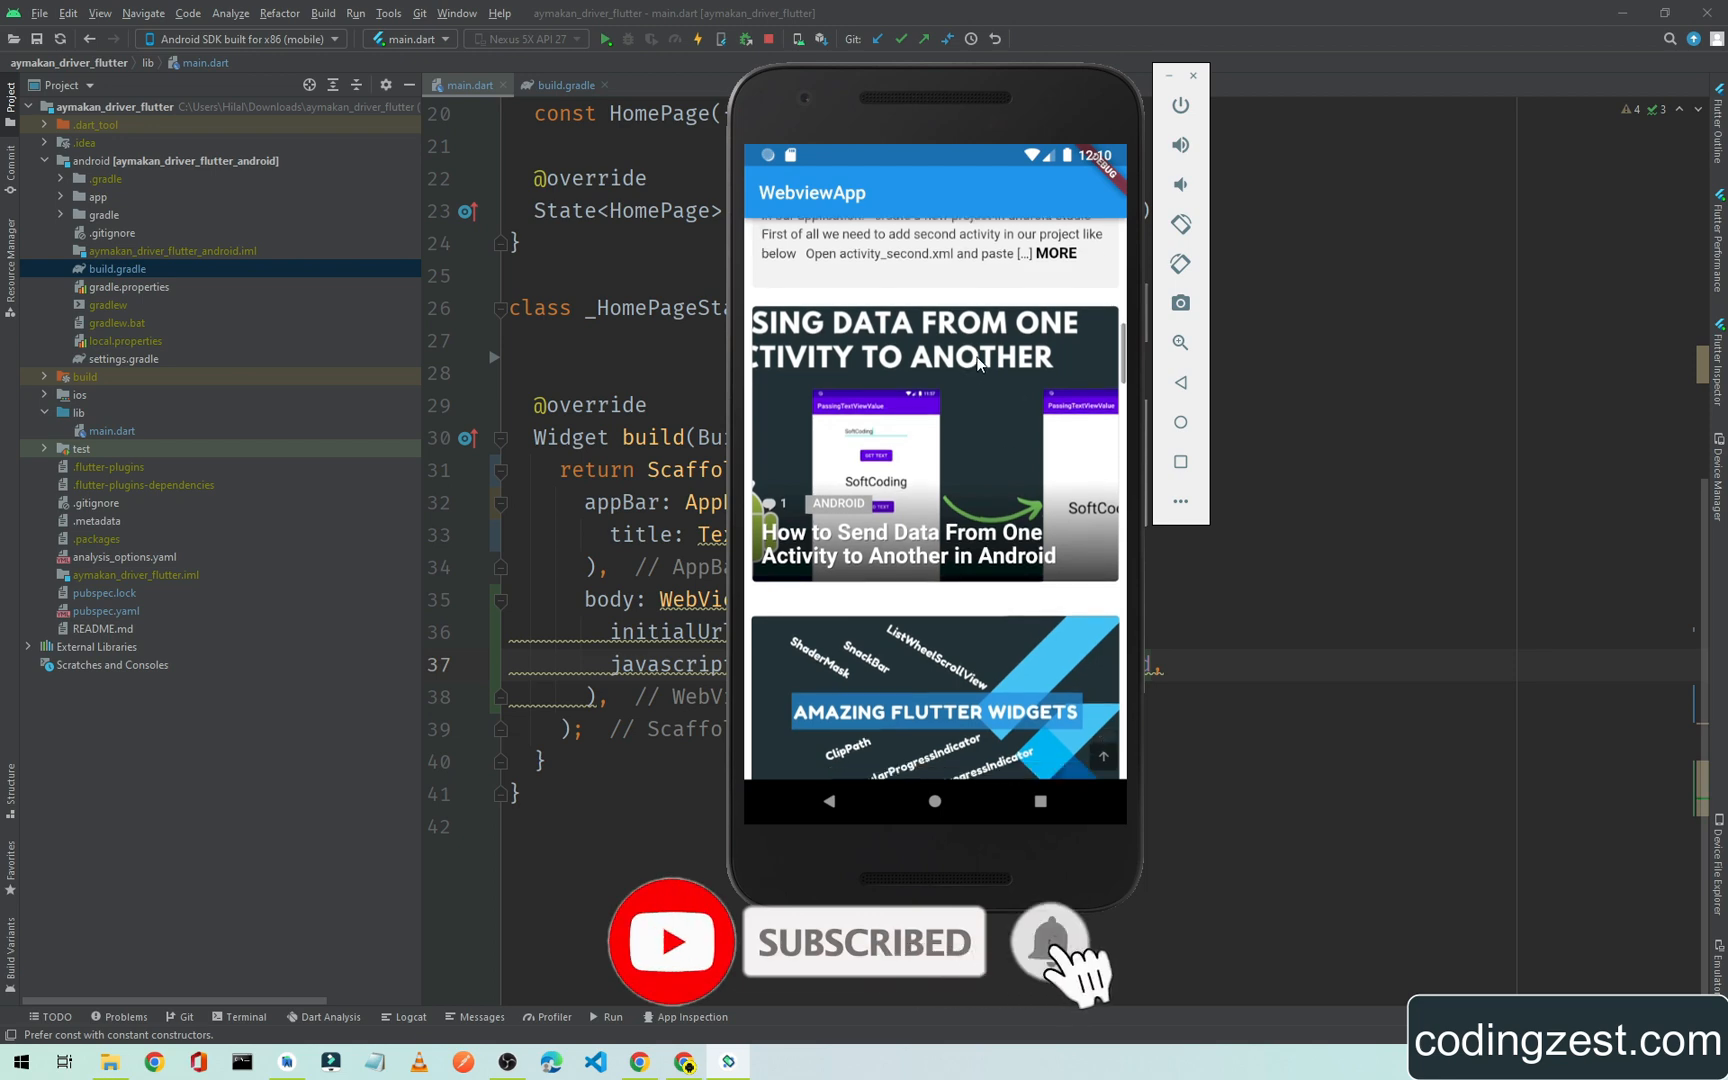
scroll("down", 3)
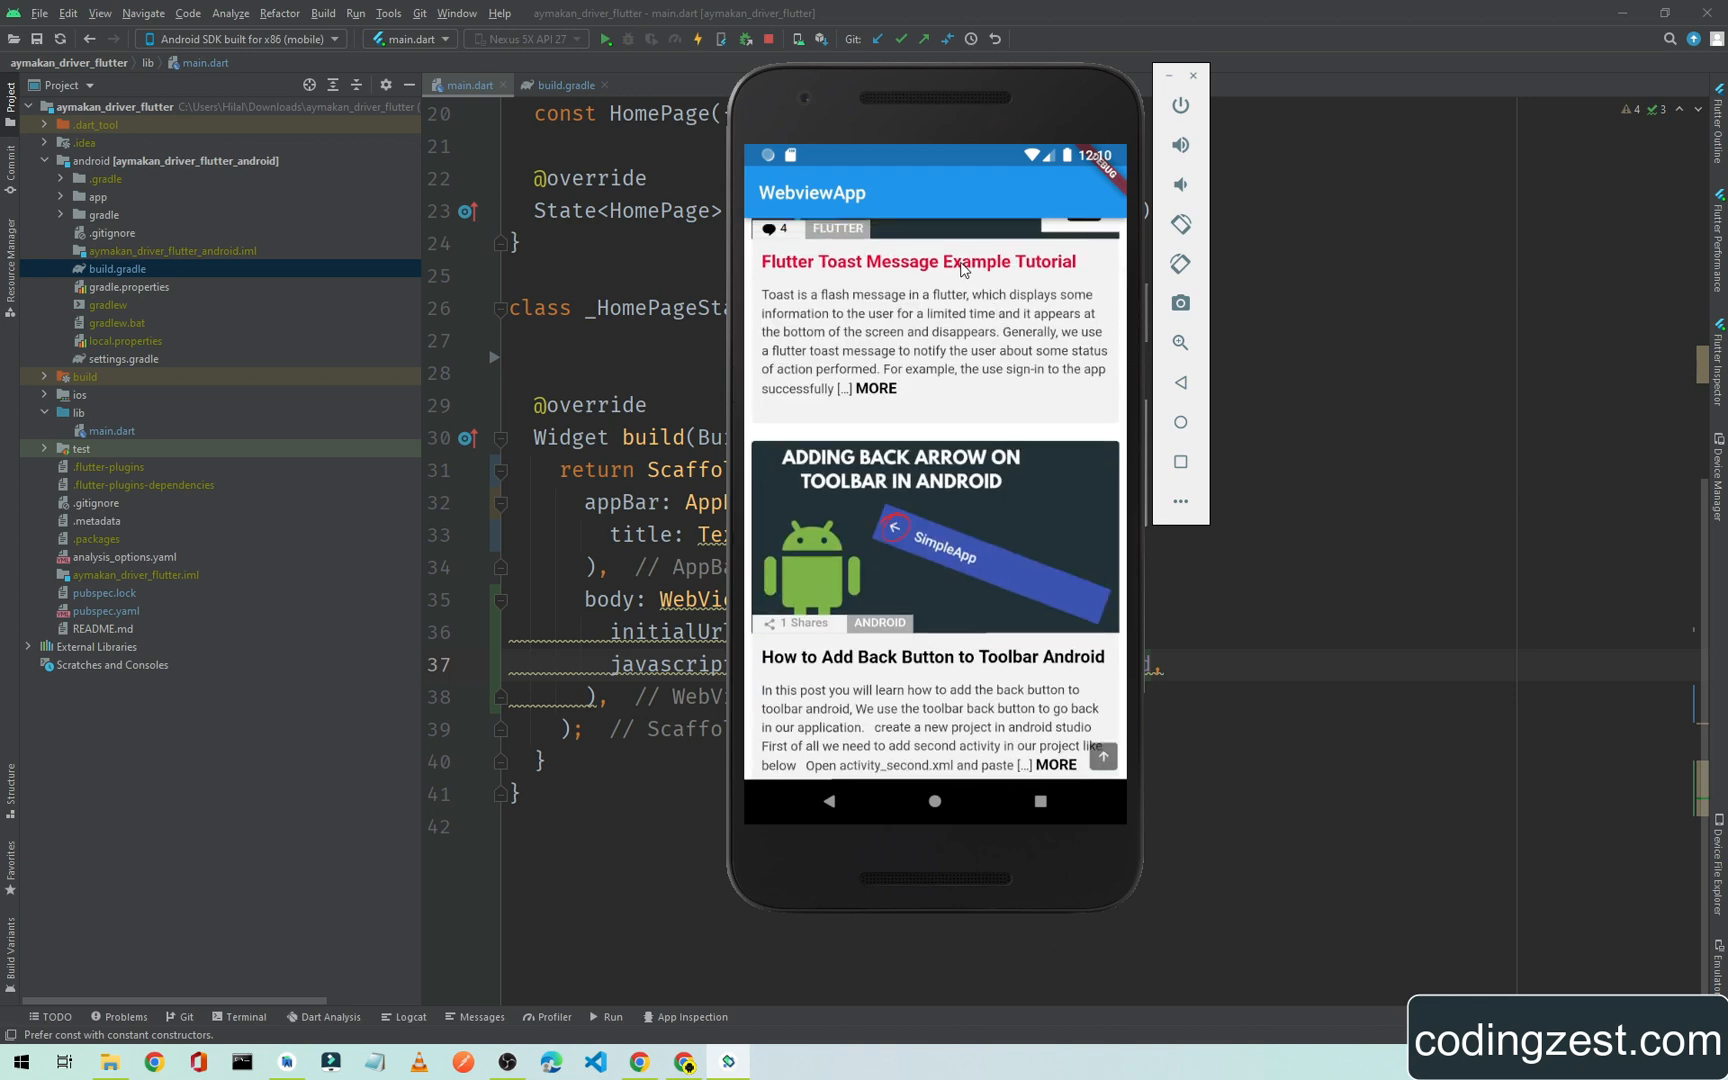
mouse_move(992, 350)
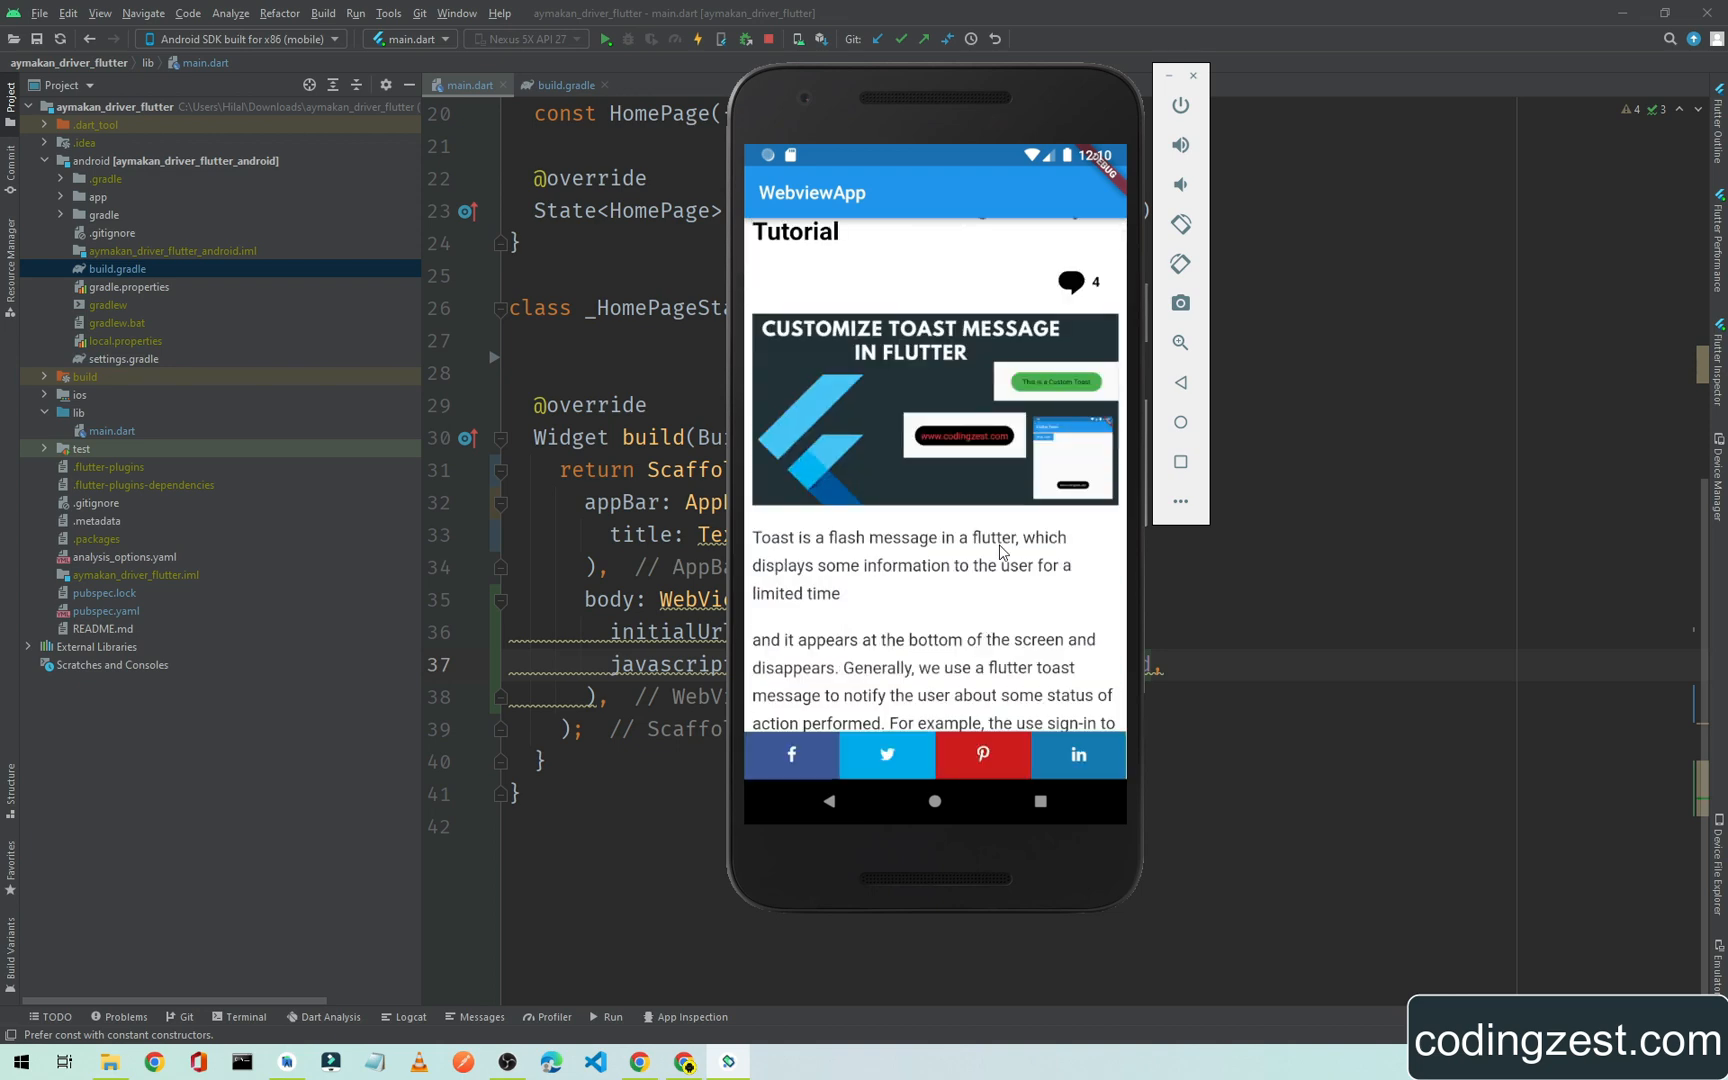
scroll("down", 3)
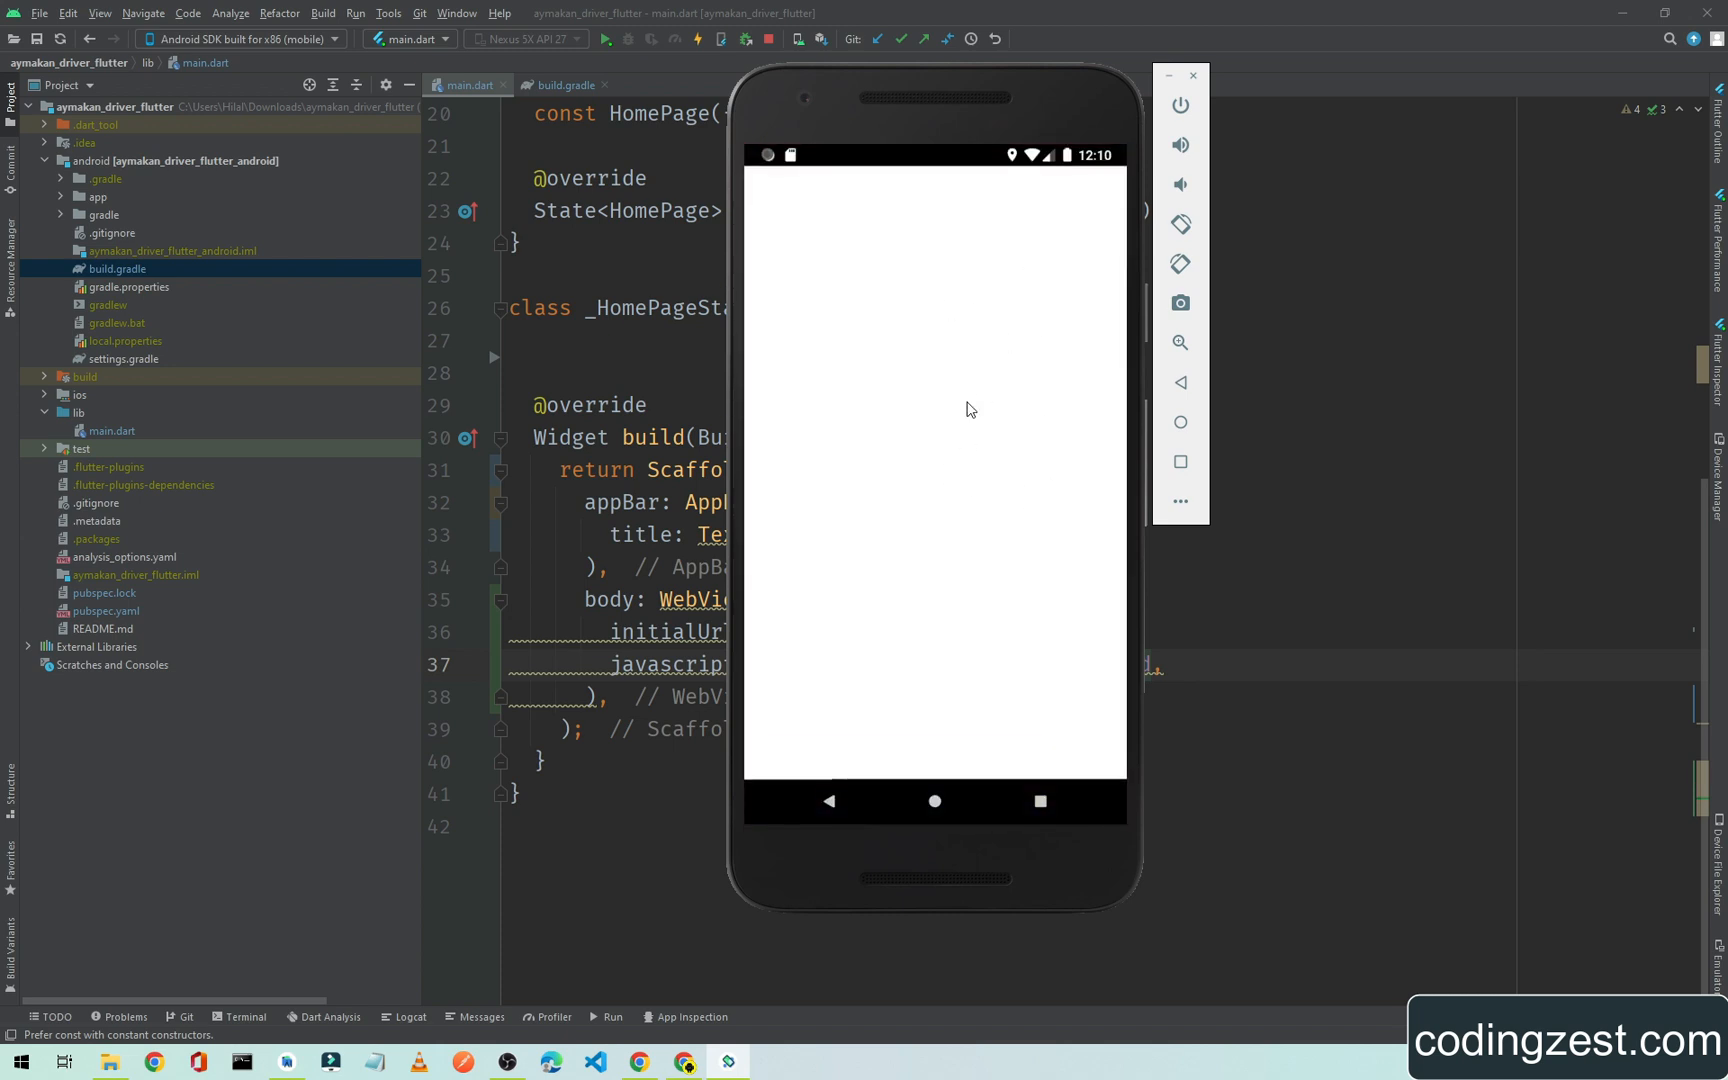
mouse_move(932, 126)
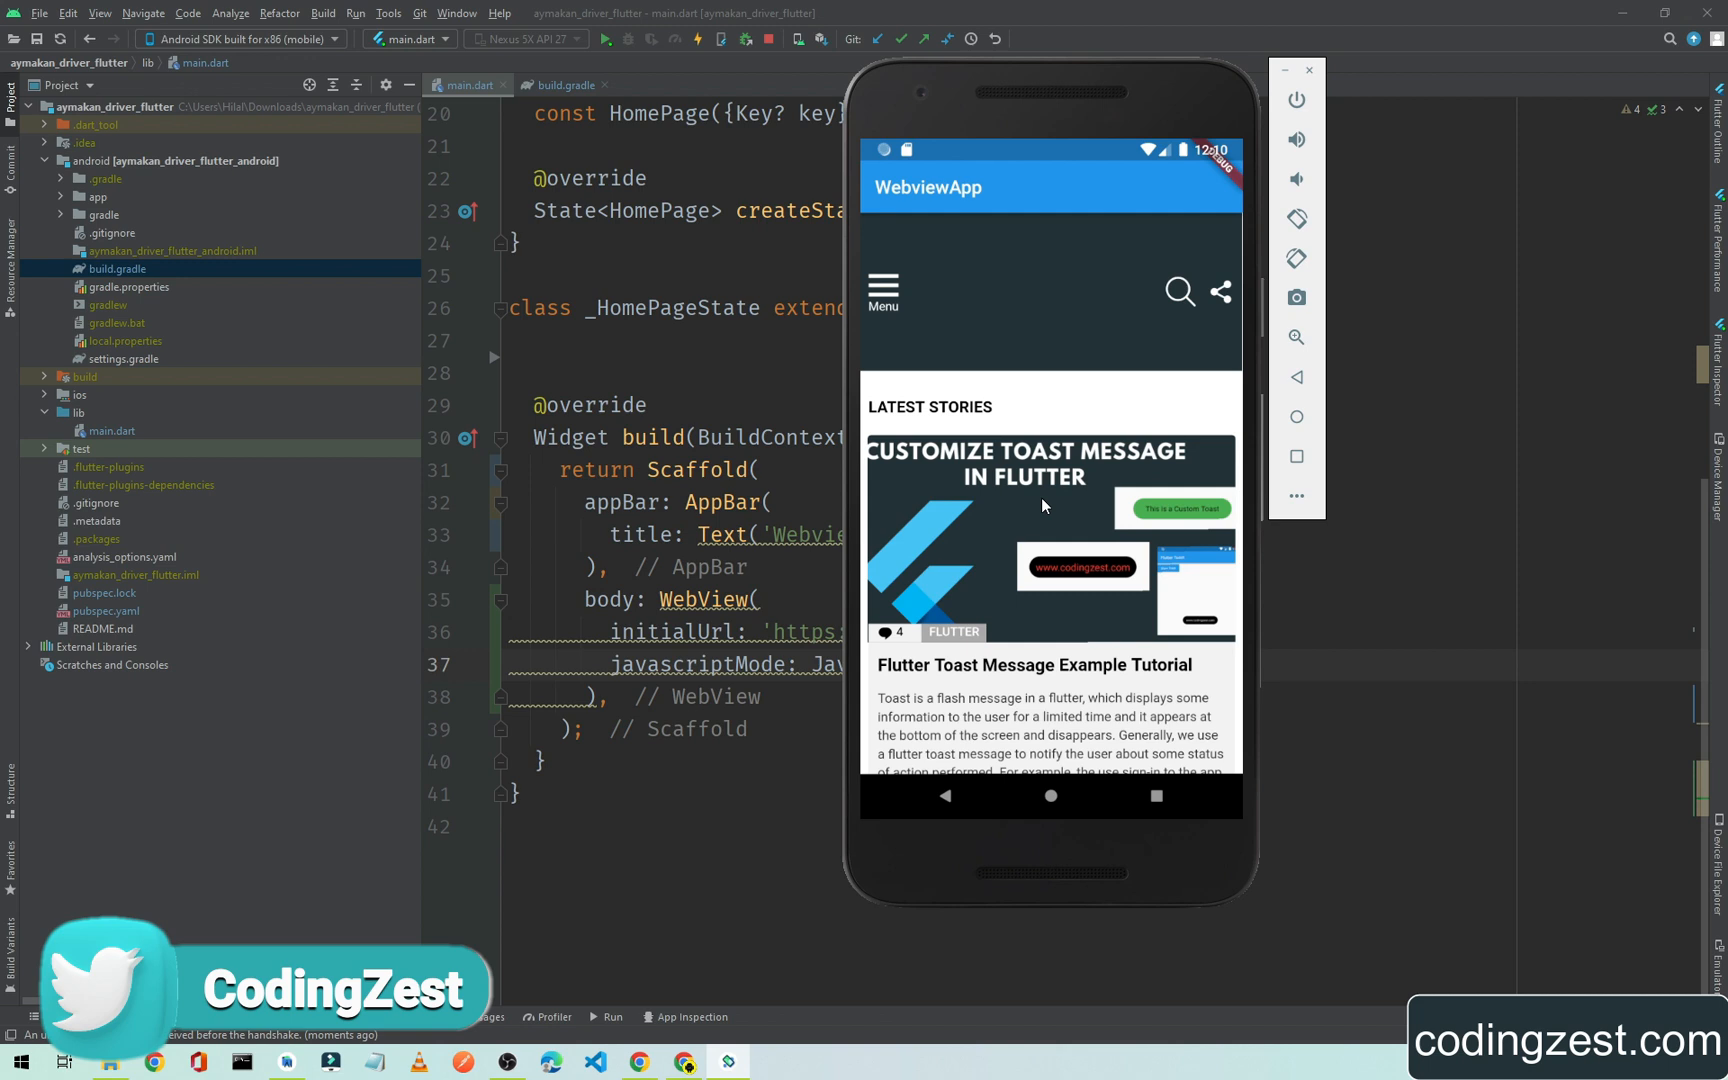
mouse_move(1006, 526)
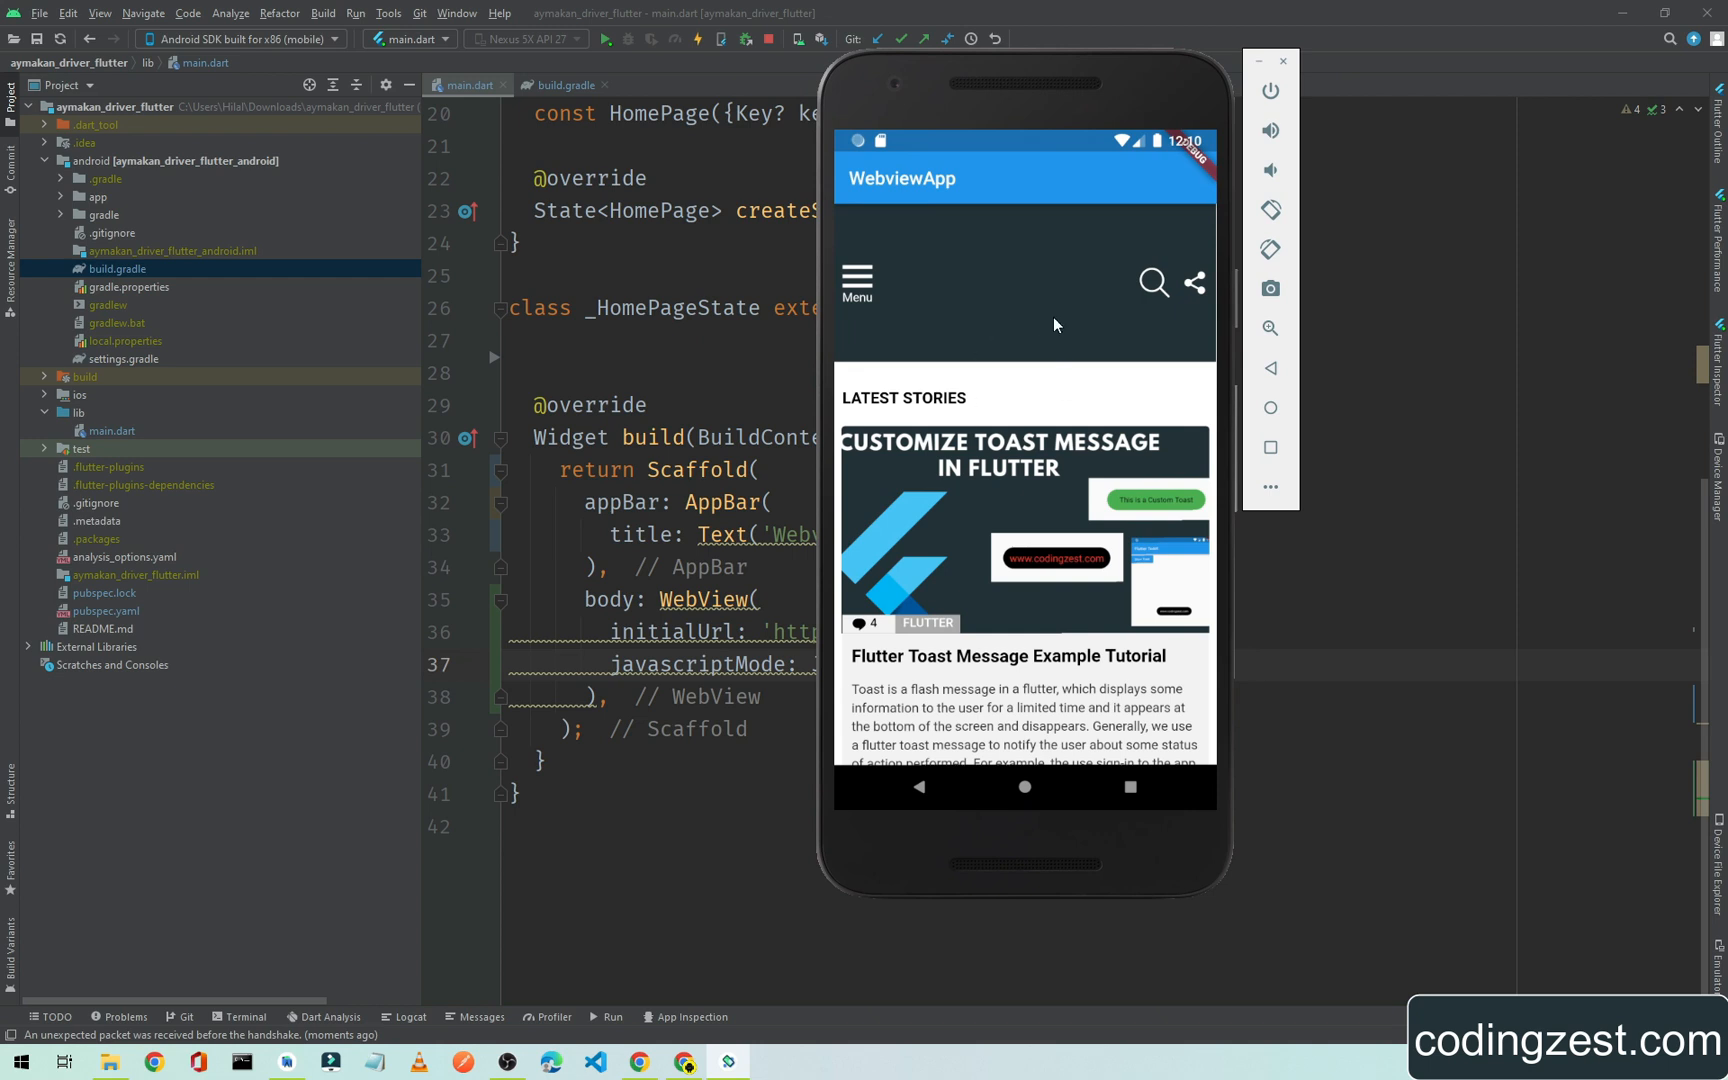
mouse_move(1002, 566)
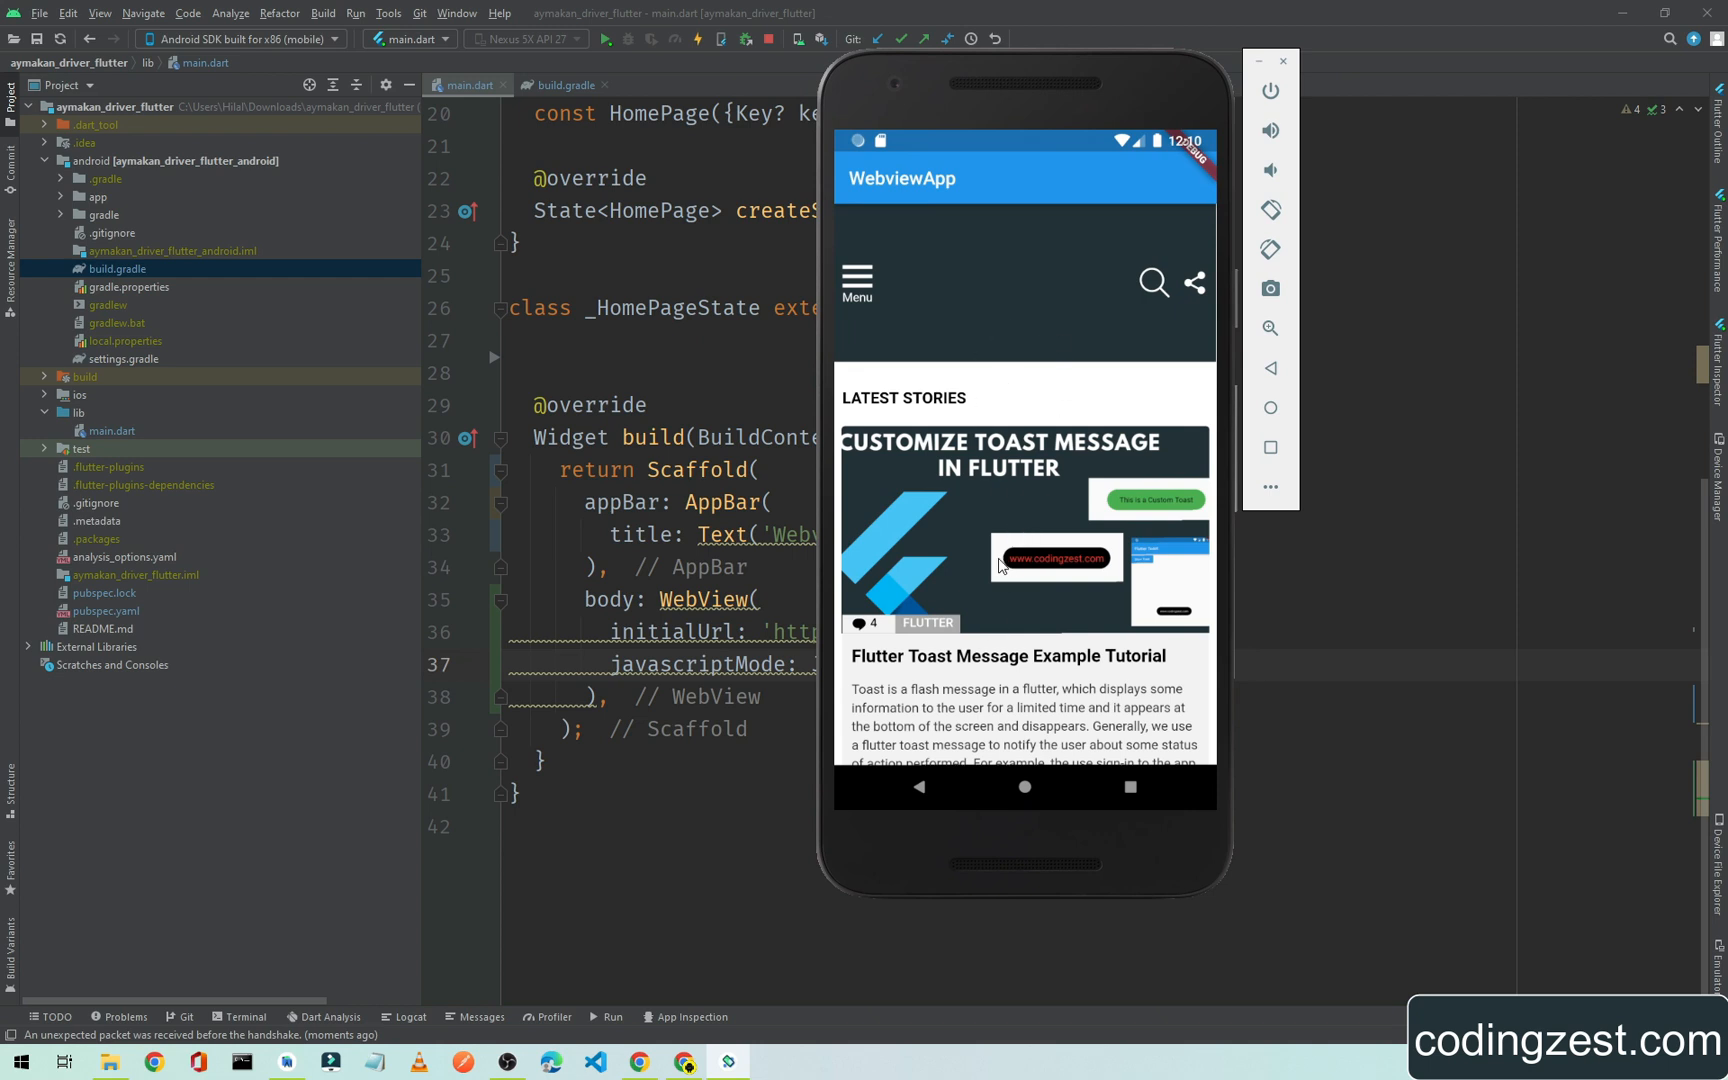